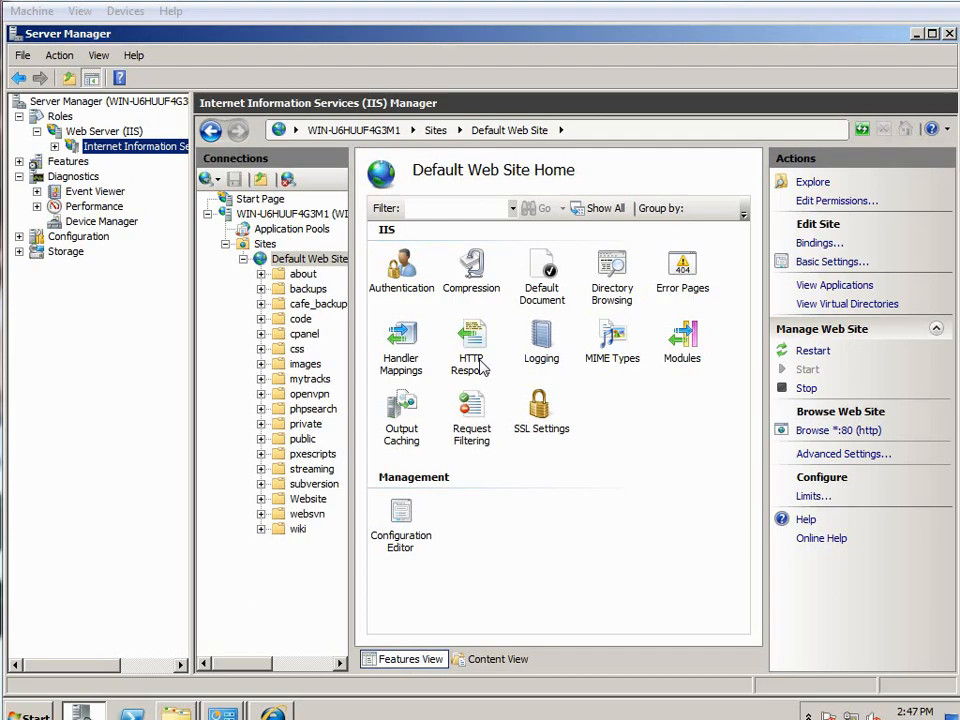
mouse_move(572, 532)
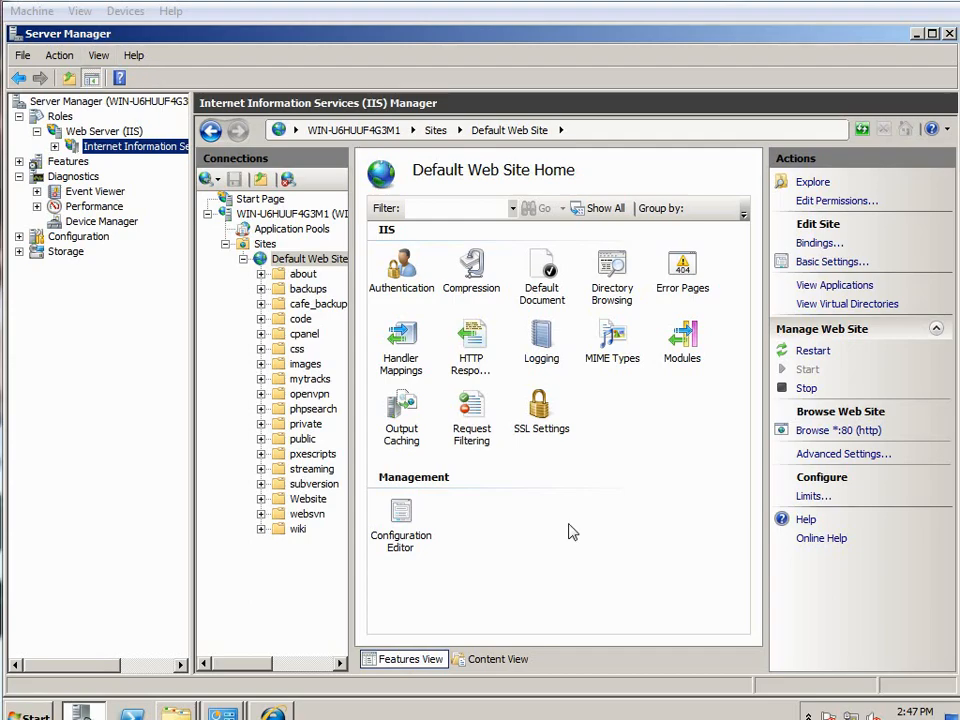
mouse_move(520, 184)
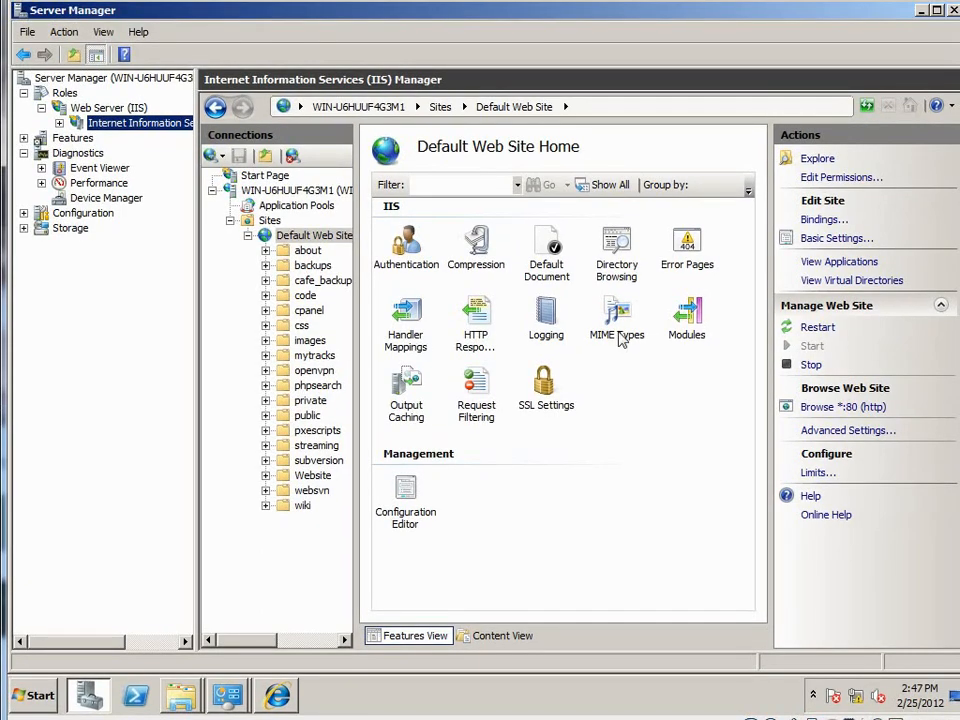
Step: Show the Windows Explorer jump list of recent folder locations, including wwwroot
left_click(180, 696)
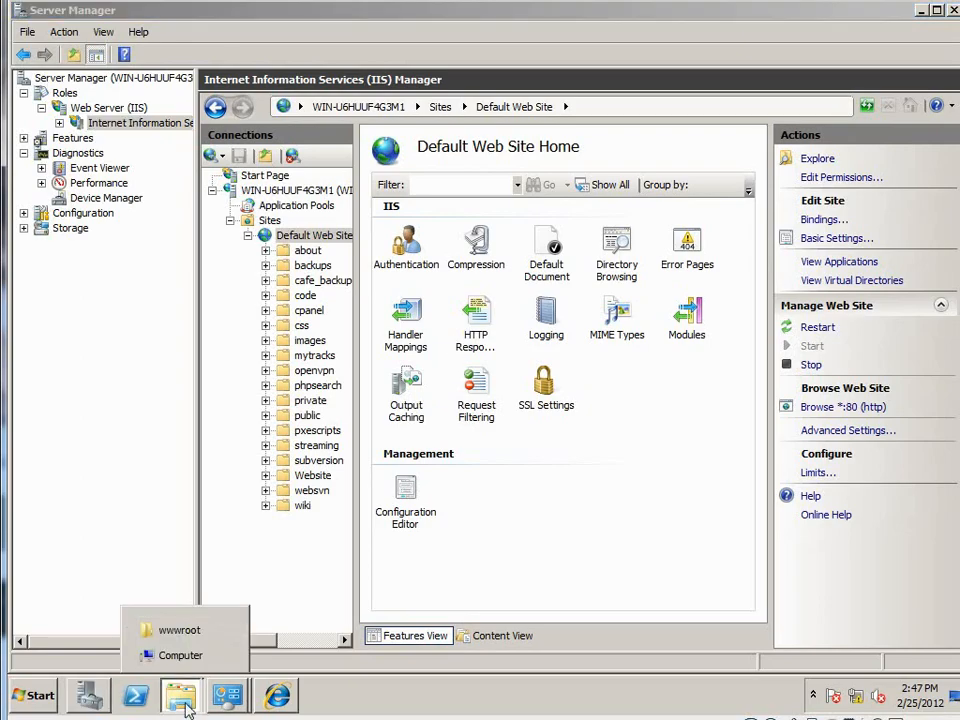
Step: Browse inetpub > wwwroot, look inside the hidden folder holding hidden.html, then close Explorer
left_click(180, 630)
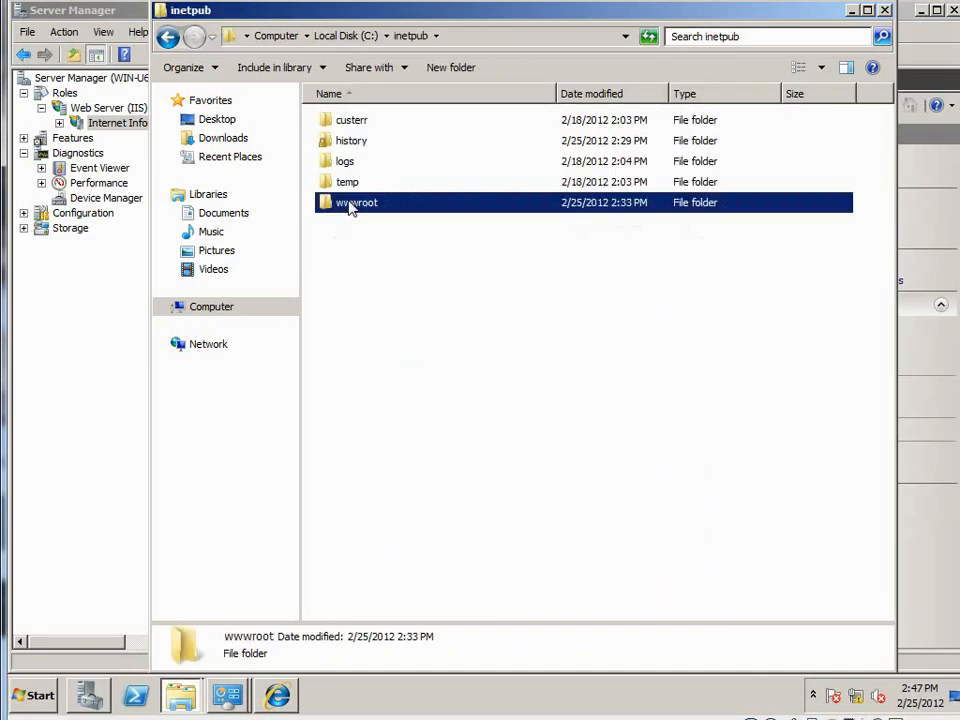
double_click(356, 202)
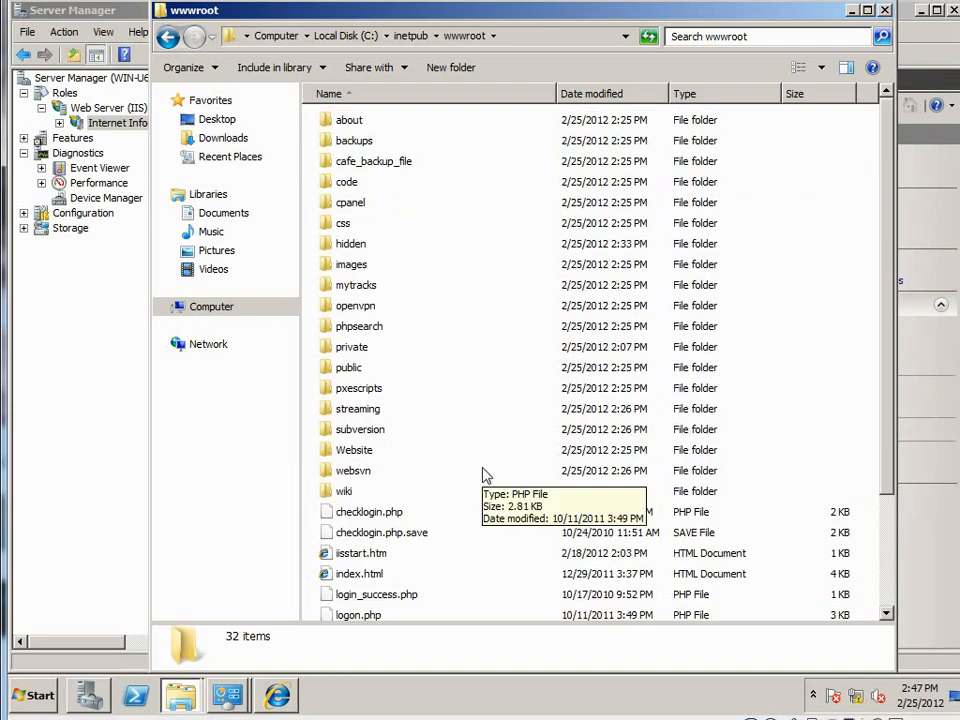
mouse_move(490, 438)
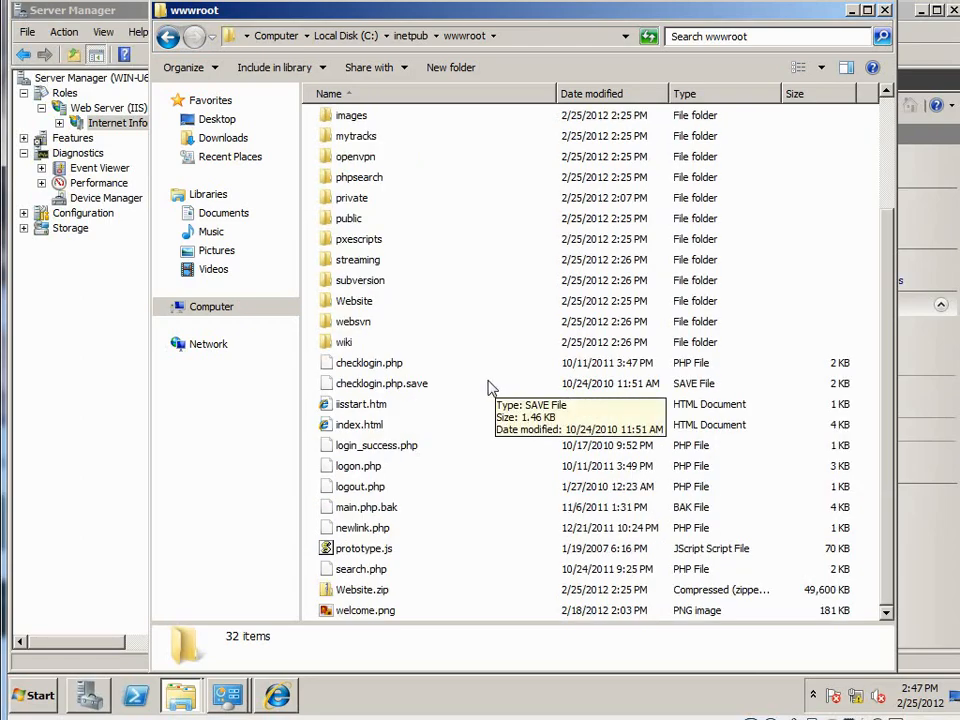
mouse_move(472, 482)
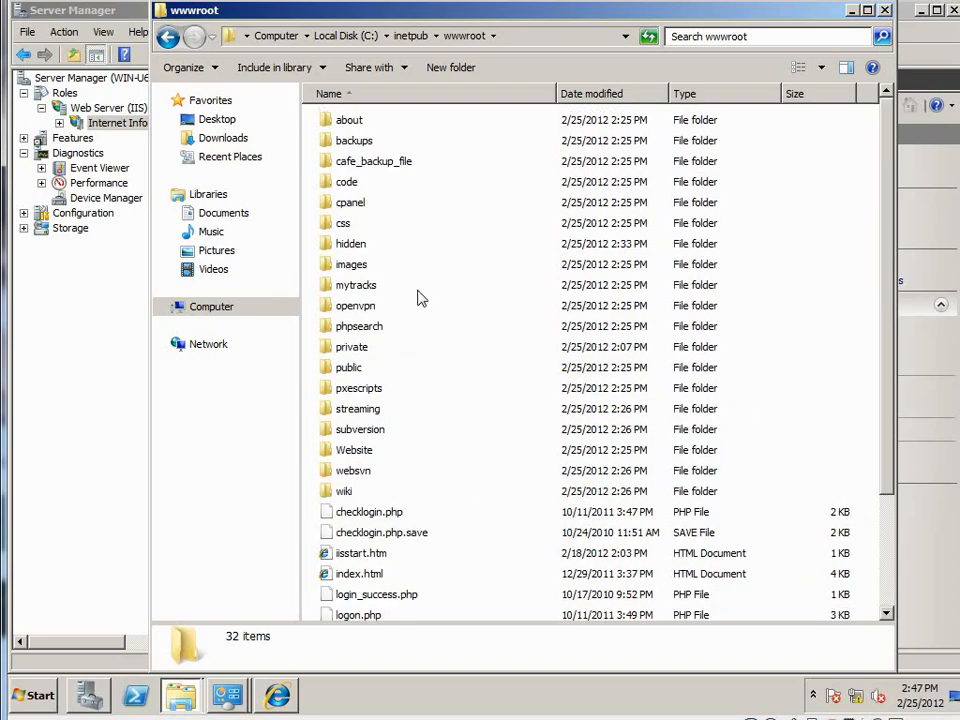
mouse_move(500, 222)
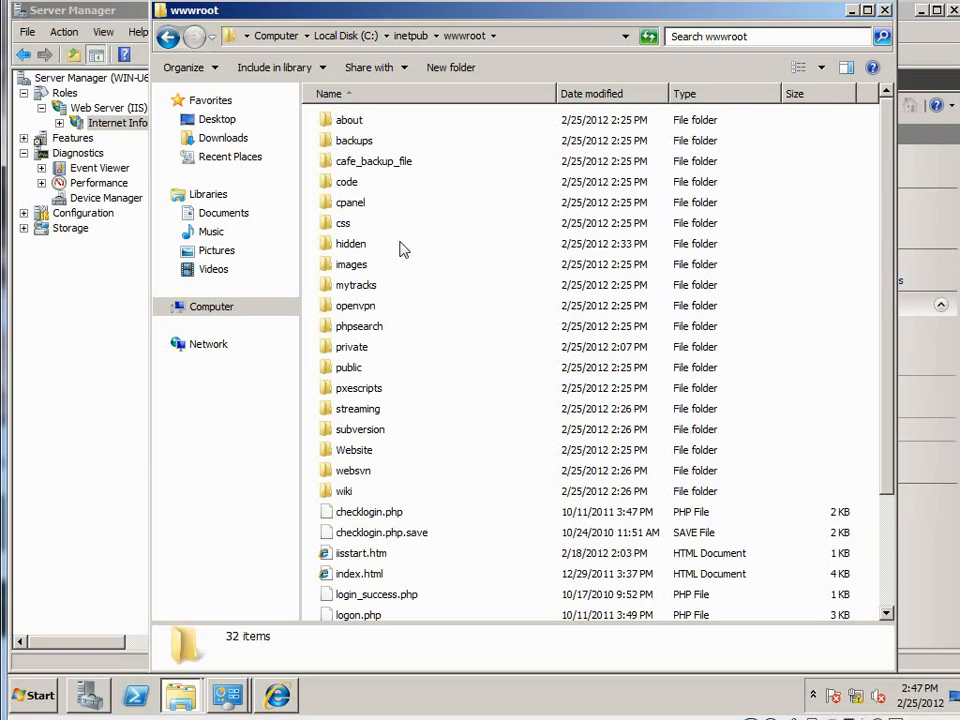
double_click(350, 244)
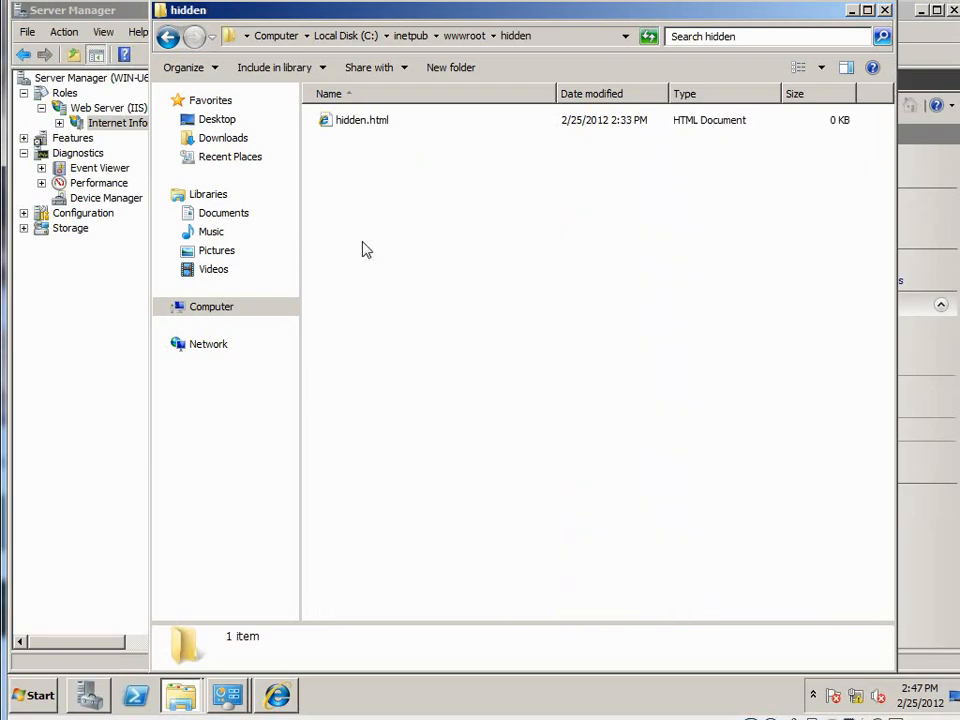
left_click(168, 36)
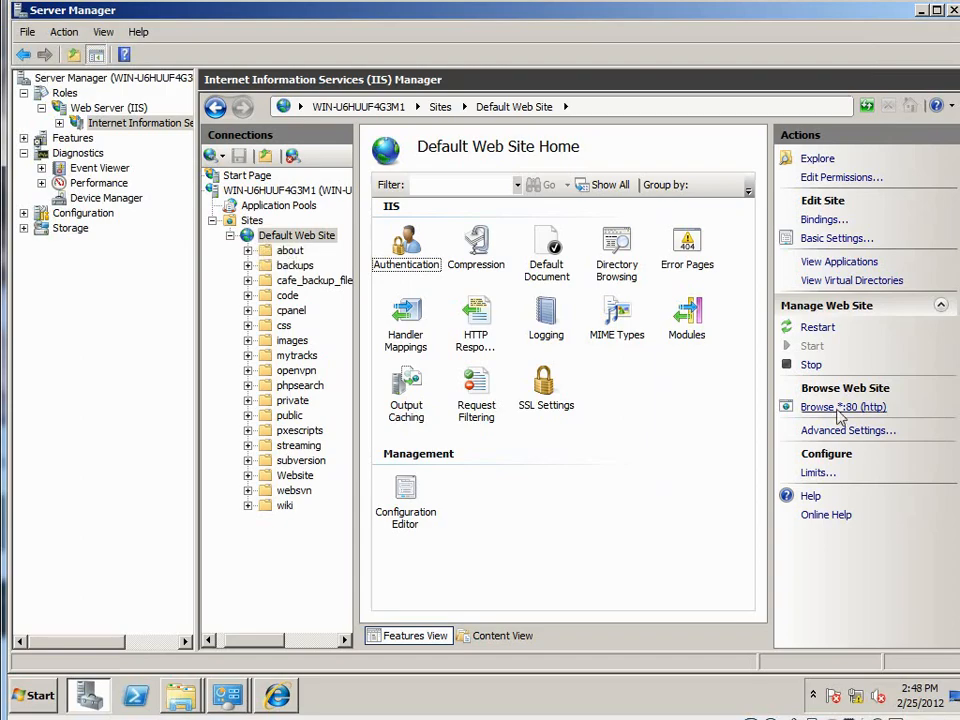
Step: Browse the Default Web Site on *:80 and view its HTTP Error 500.19 page
left_click(844, 406)
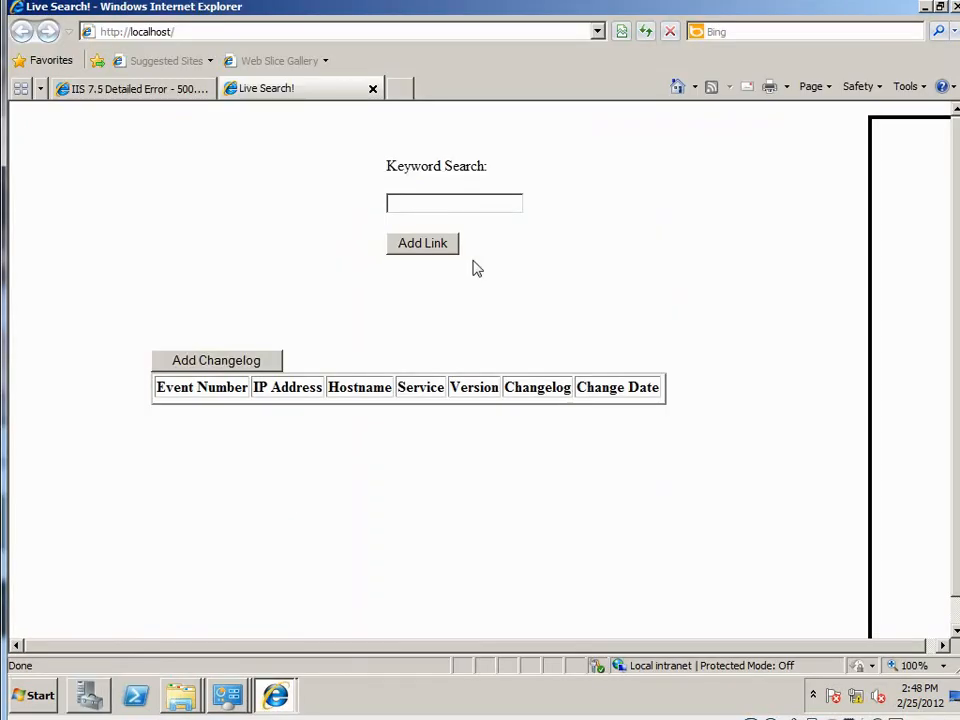
mouse_move(374, 88)
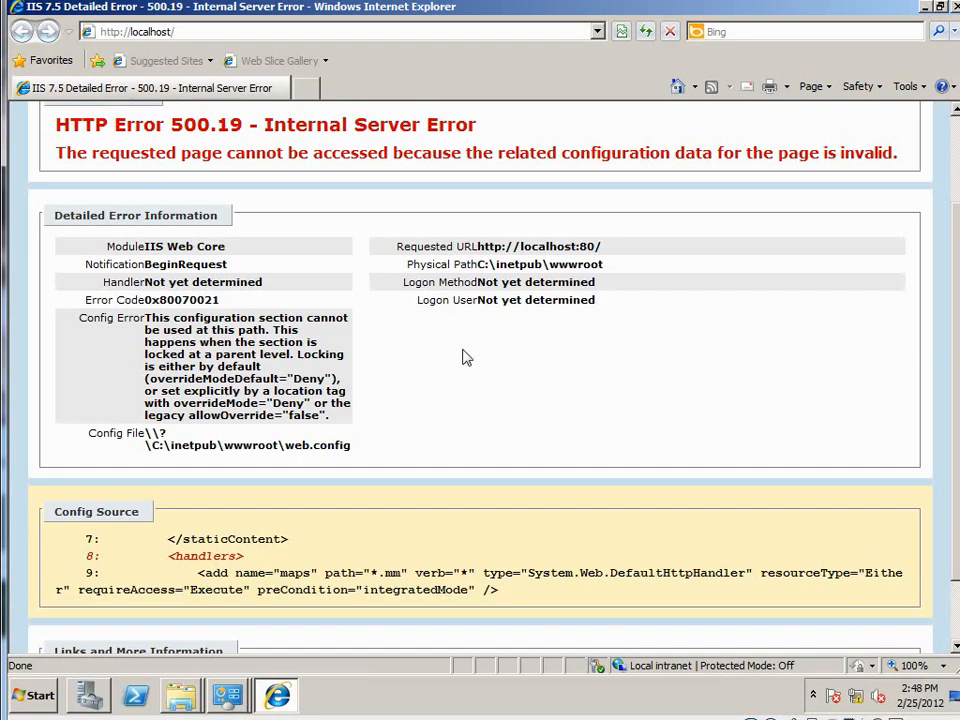
mouse_move(876, 162)
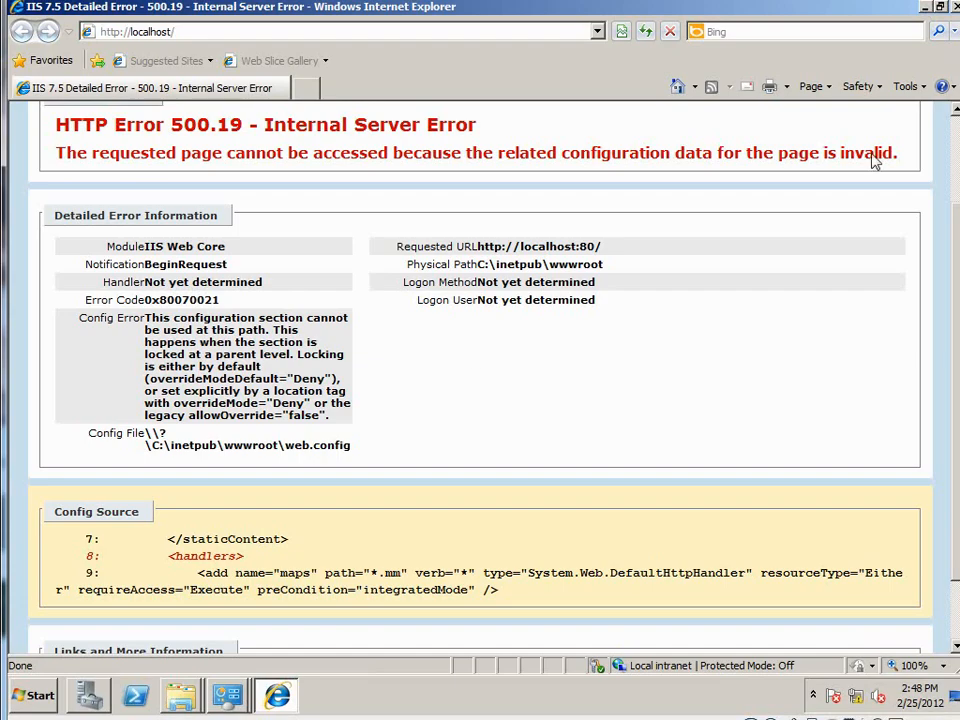
mouse_move(250, 444)
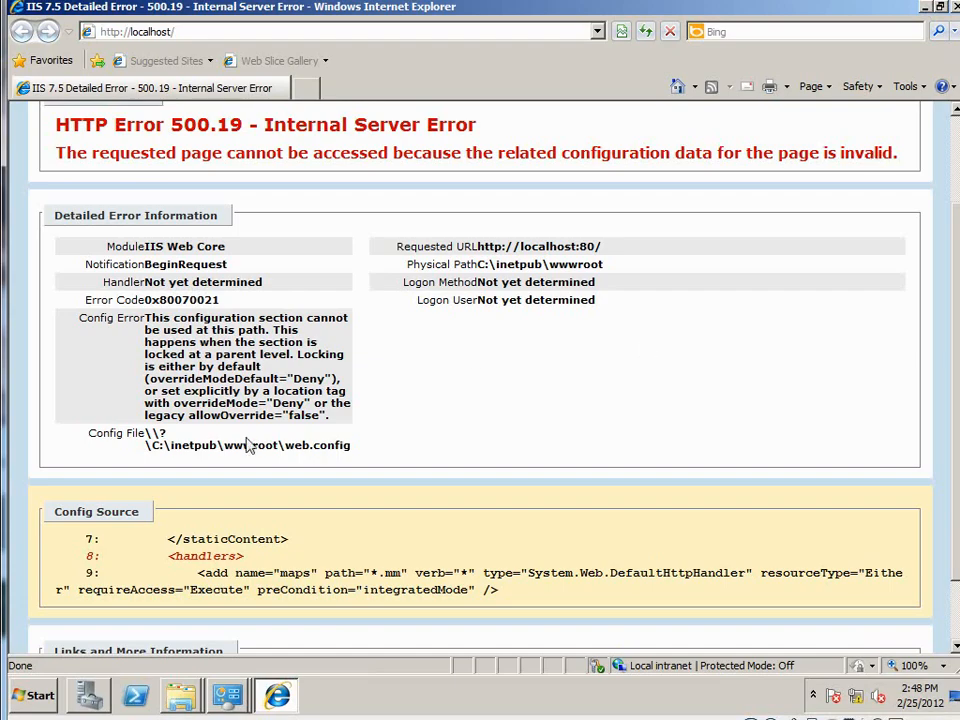
mouse_move(900, 100)
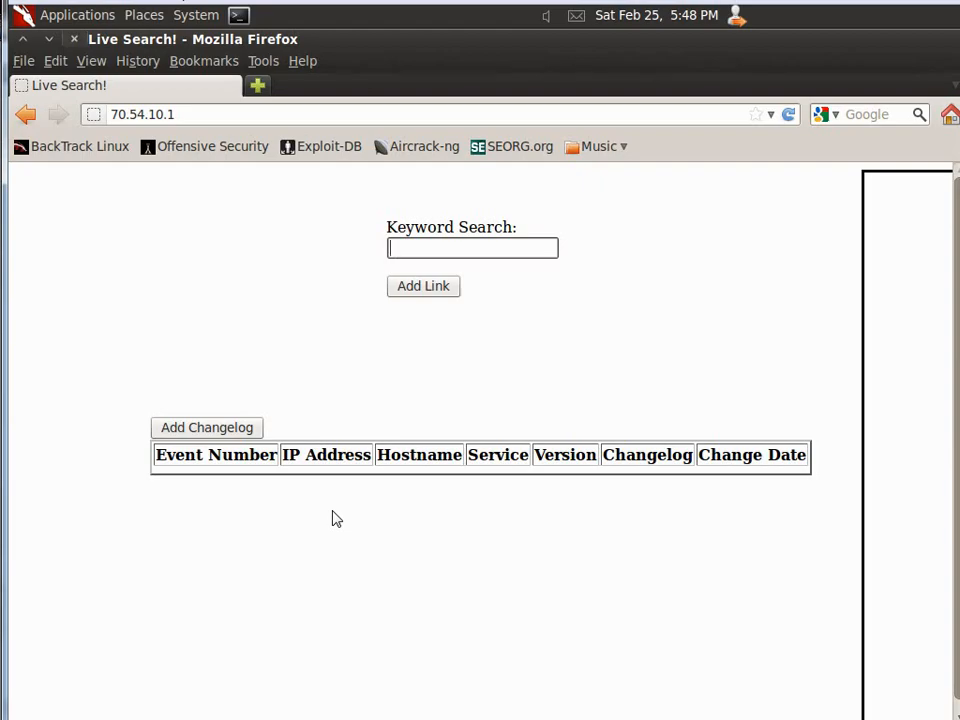
Step: Load the Live Search page from 70.54.10.1 in Firefox on BackTrack
left_click(472, 248)
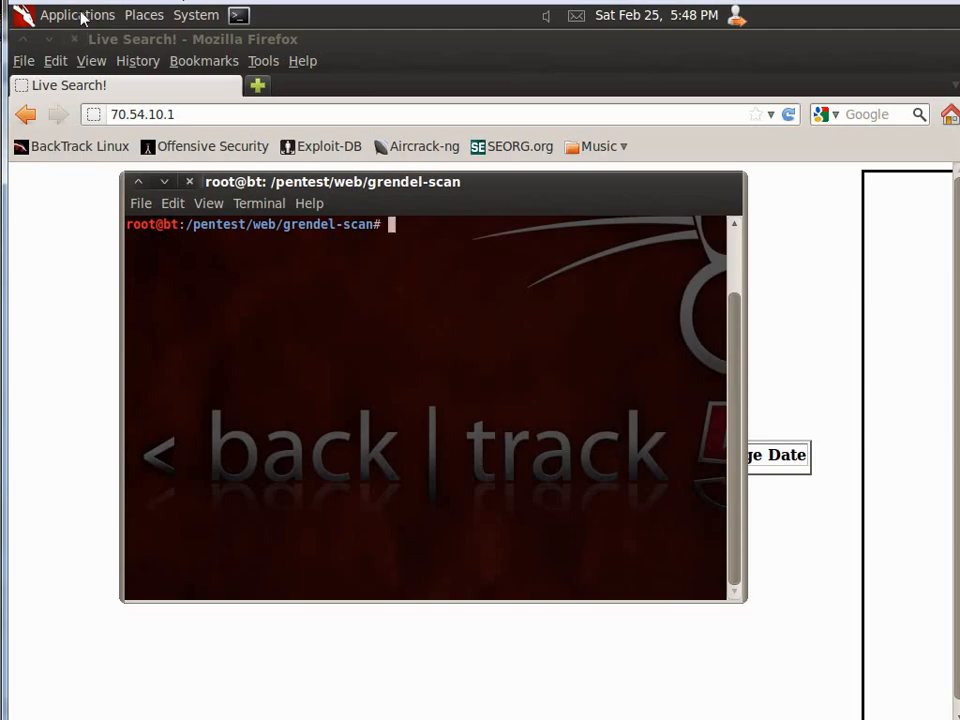
Step: List the grendel-scan folder with ls and launch ./grendel.sh
left_click(76, 14)
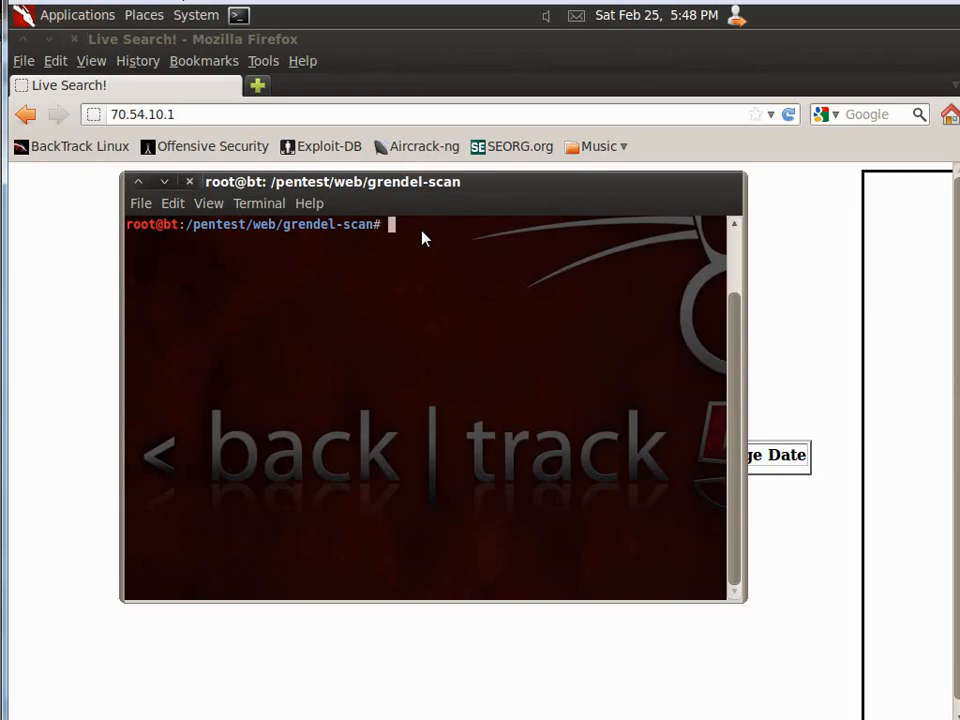
mouse_move(220, 238)
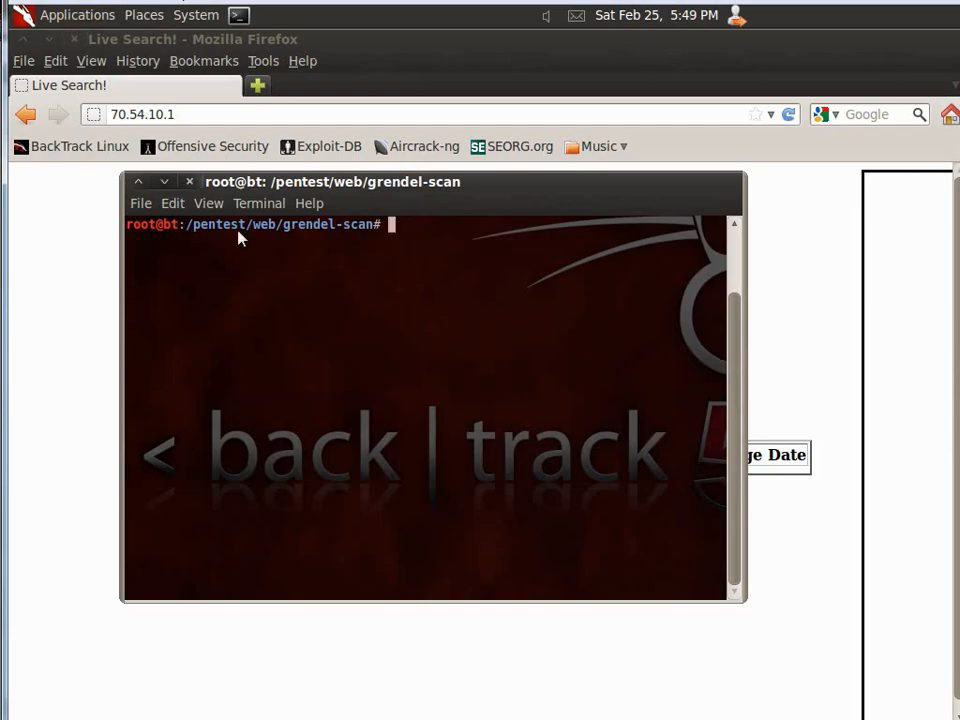
type("ls")
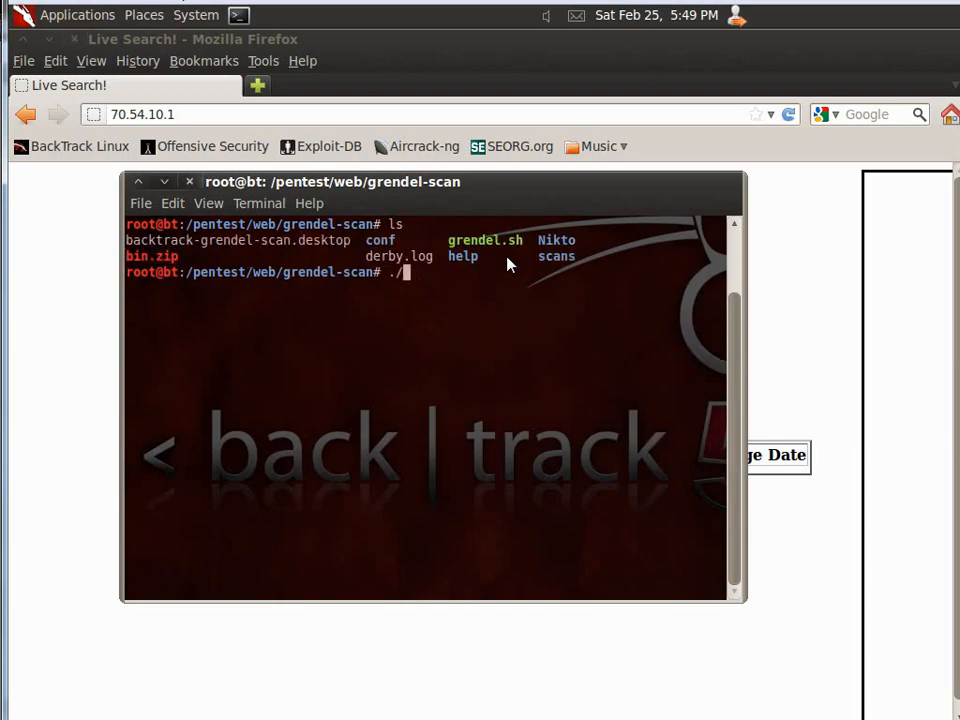
type("grendel.sh")
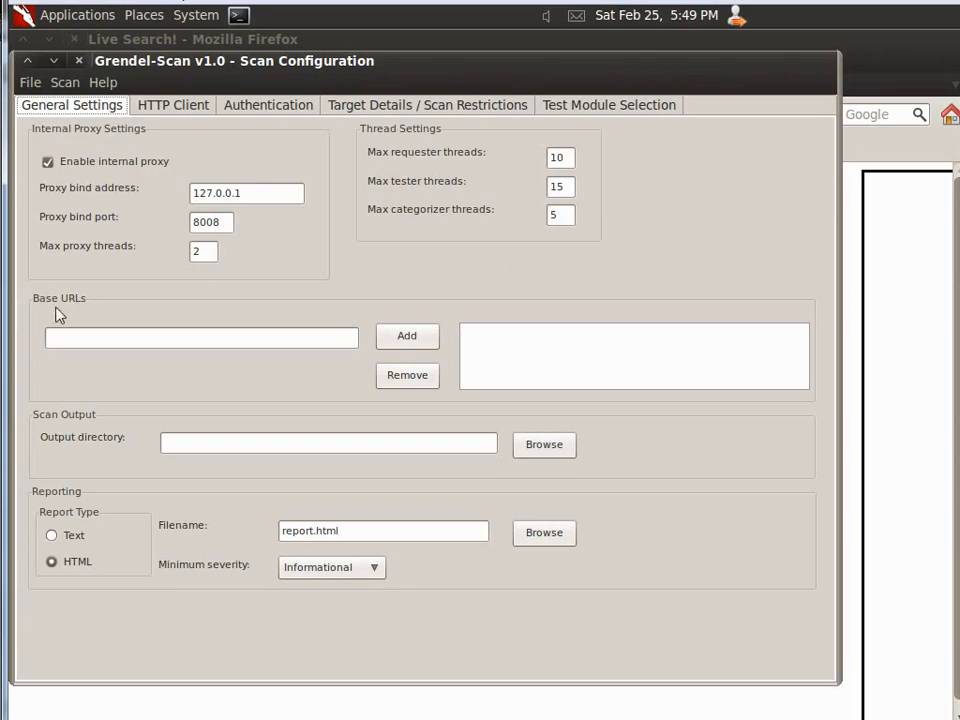
type("http://70")
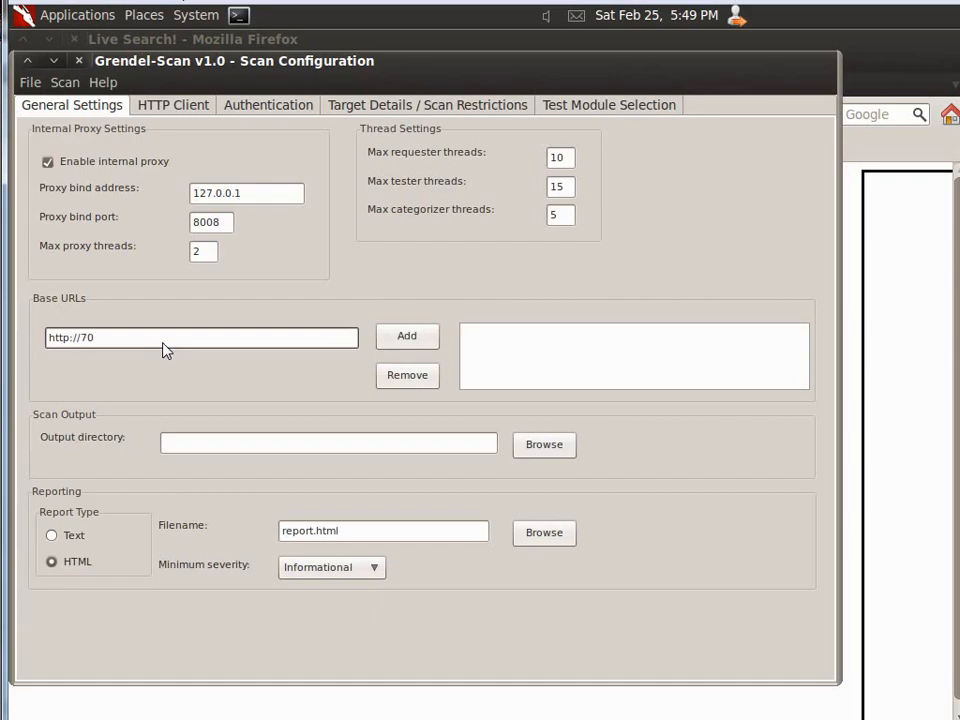
type("54")
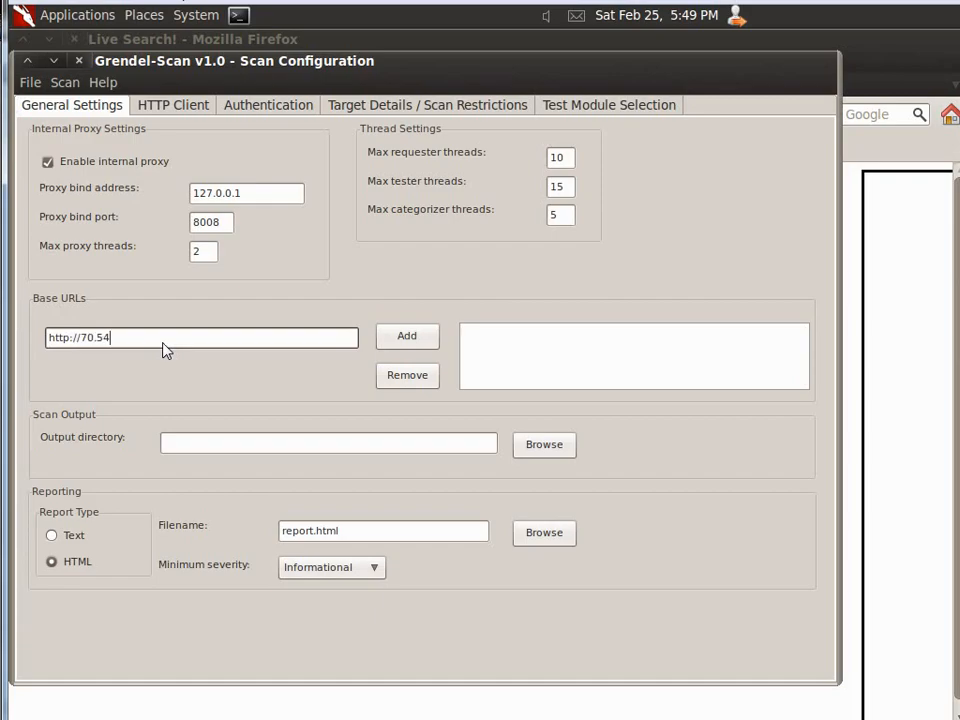
type(".10.1")
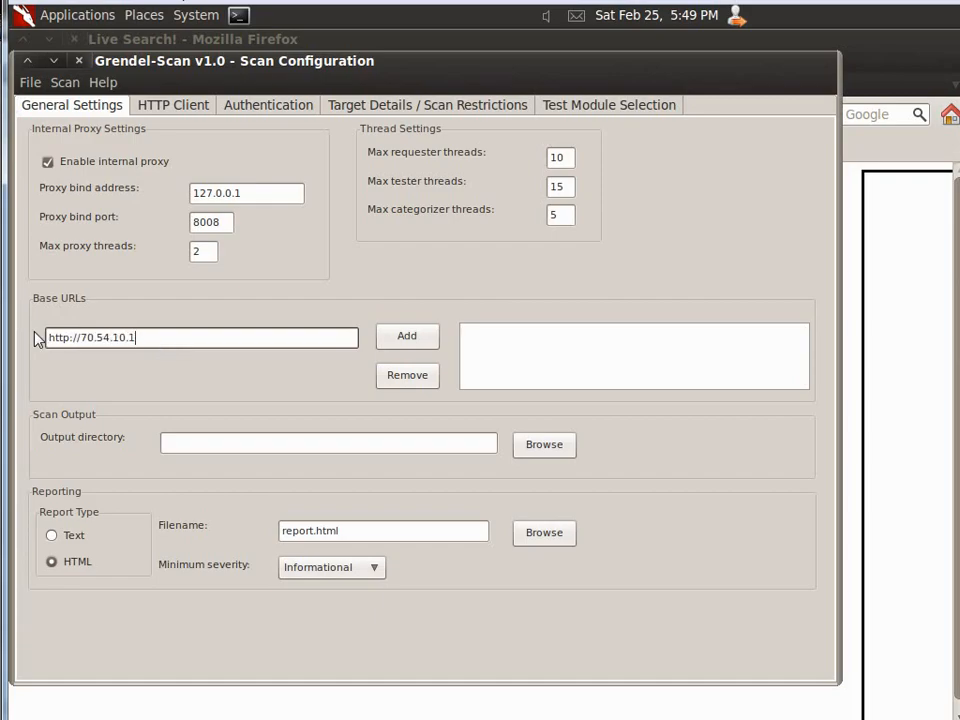
left_click(408, 336)
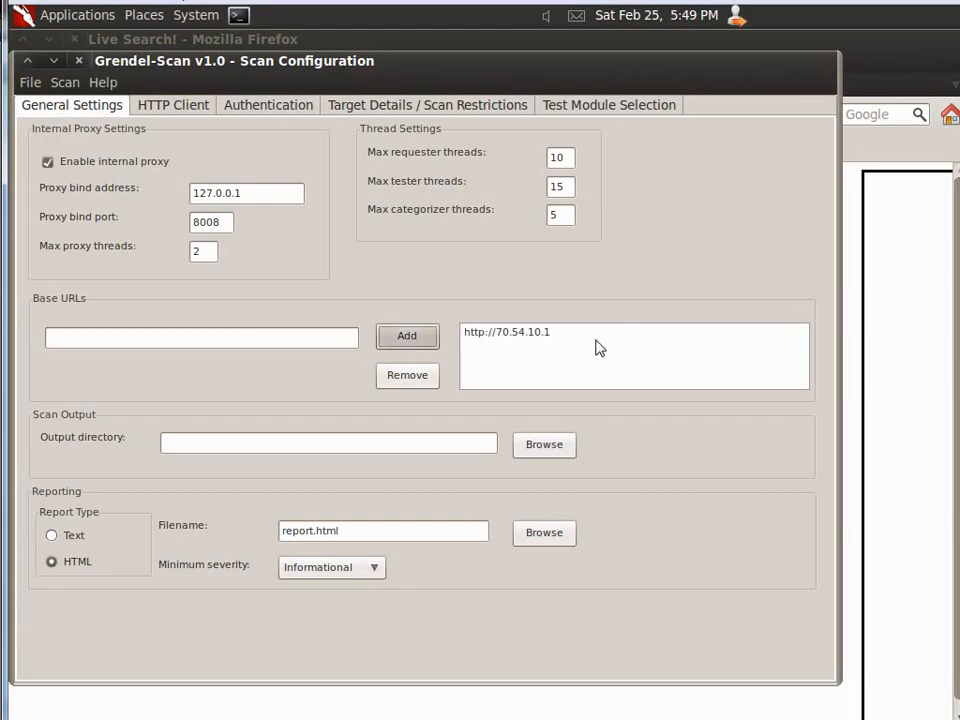
mouse_move(360, 228)
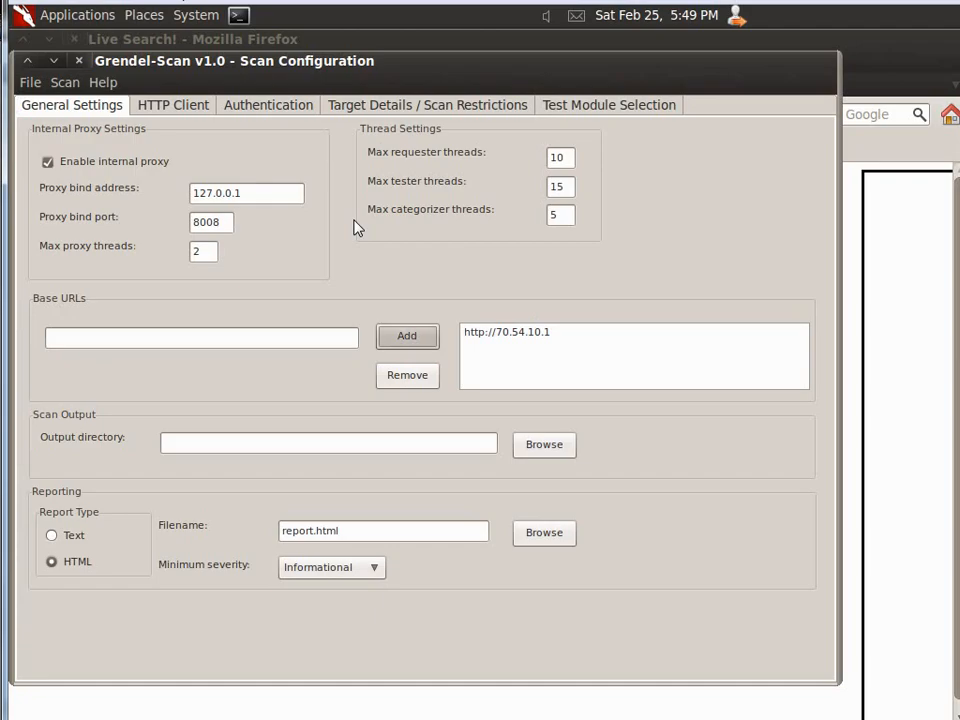
mouse_move(192, 114)
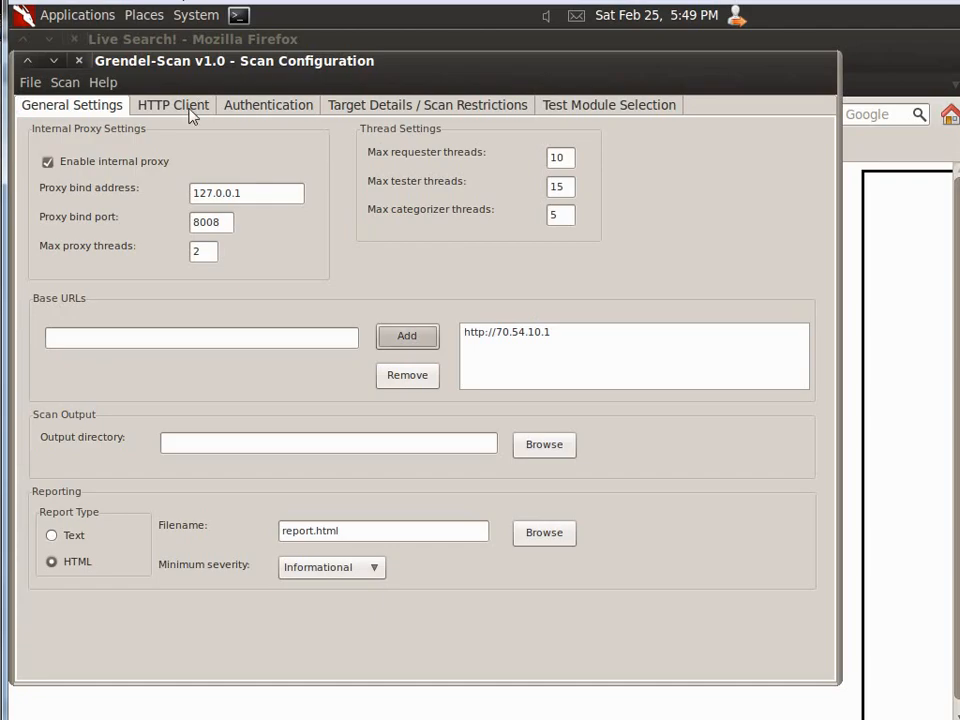
Step: Leave 'Use authentication' unchecked and move on to Target Details / Scan Restrictions
left_click(172, 104)
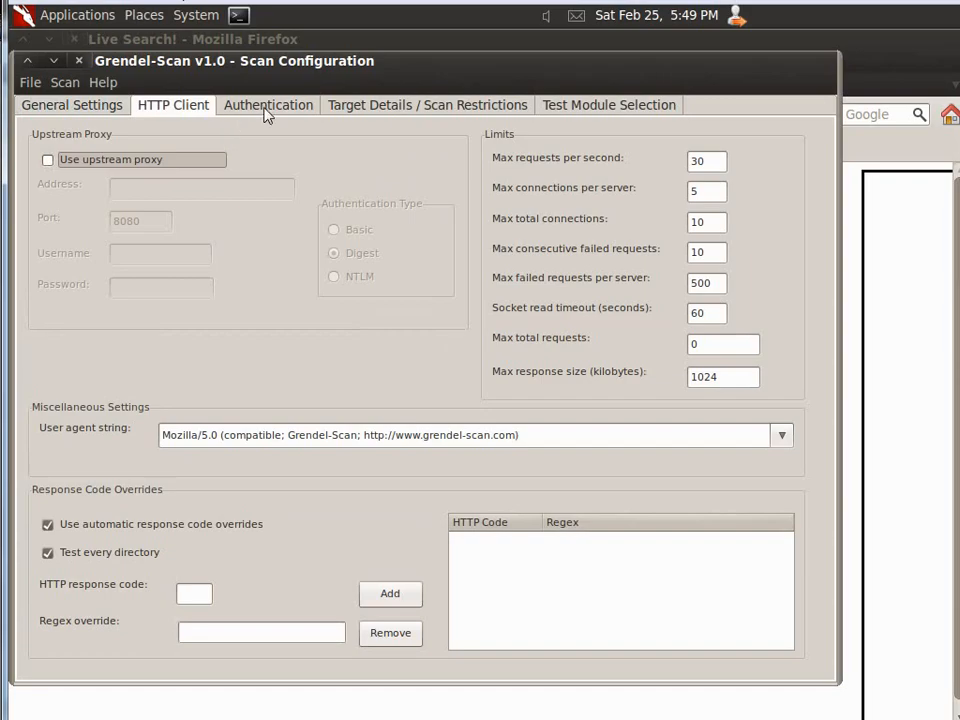
left_click(268, 104)
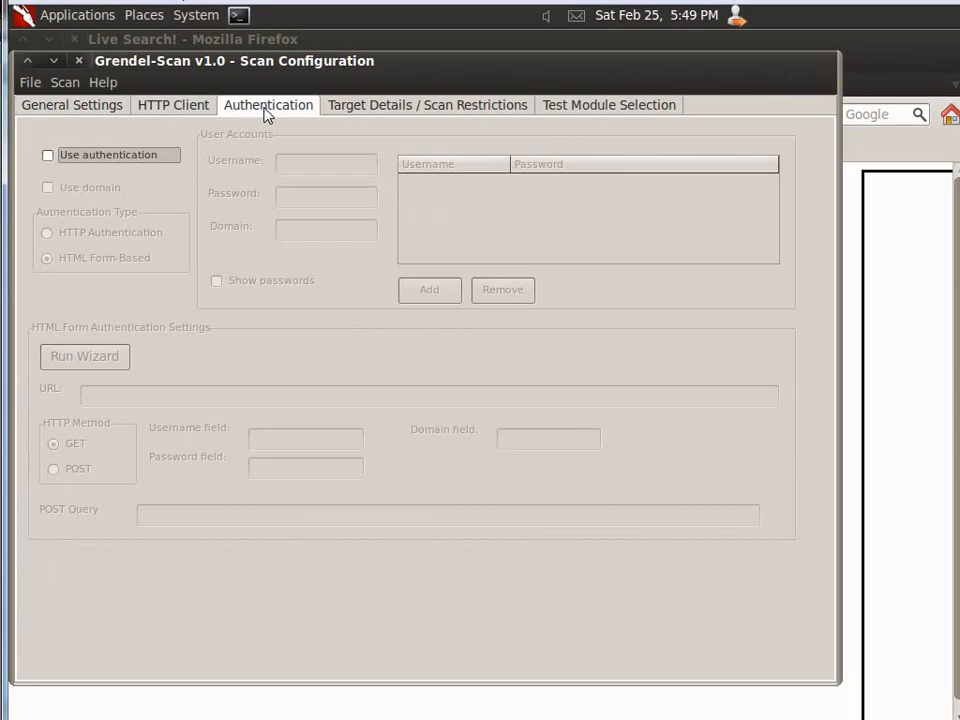
mouse_move(390, 76)
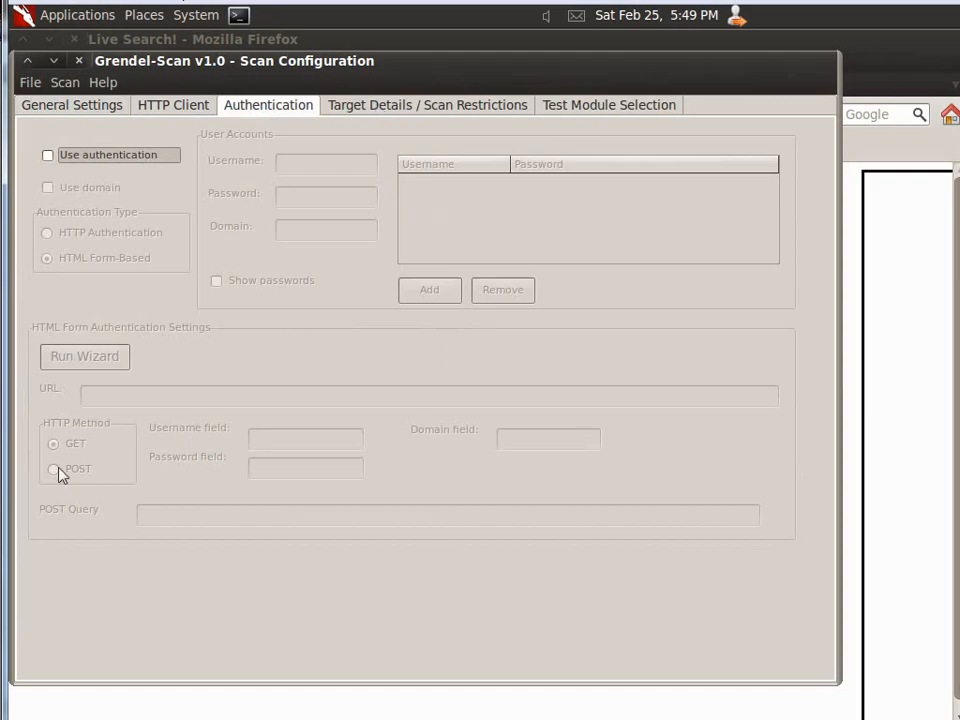
left_click(48, 156)
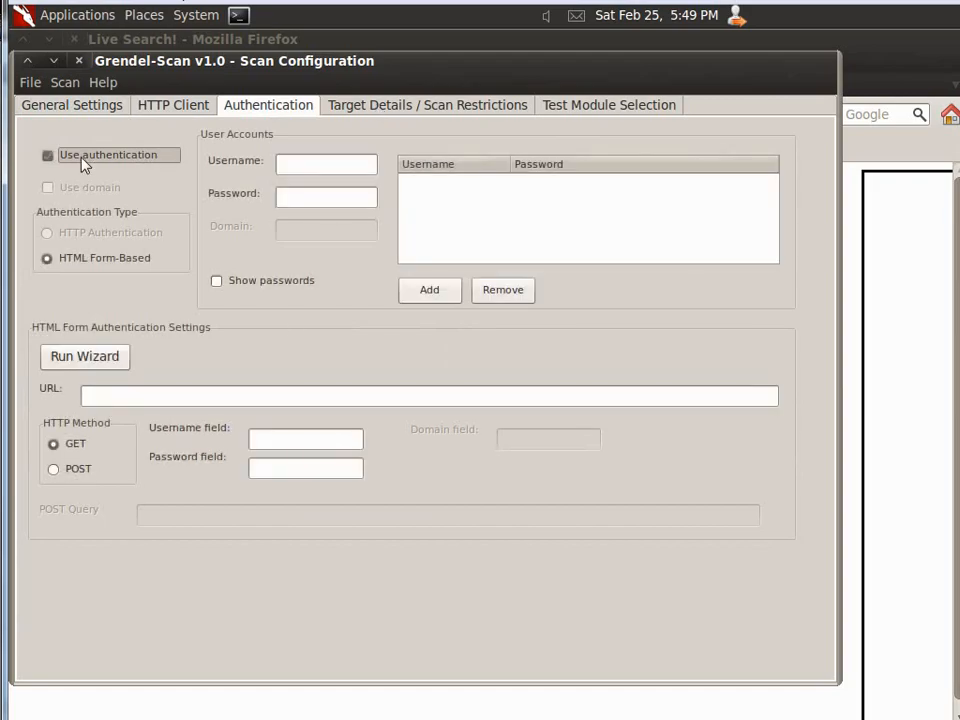
left_click(48, 154)
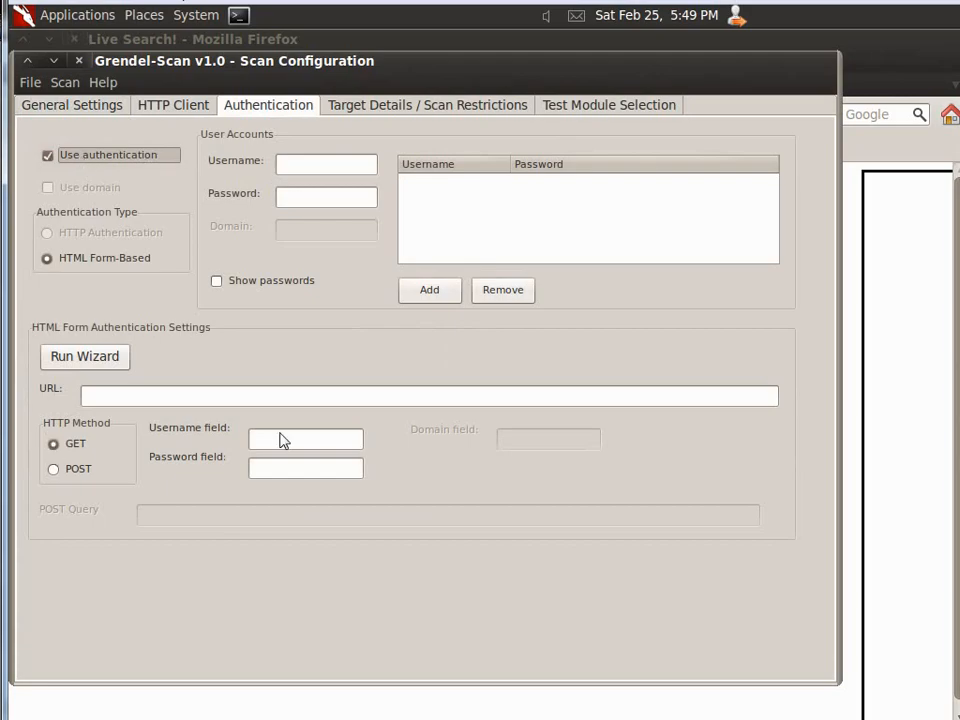
mouse_move(604, 436)
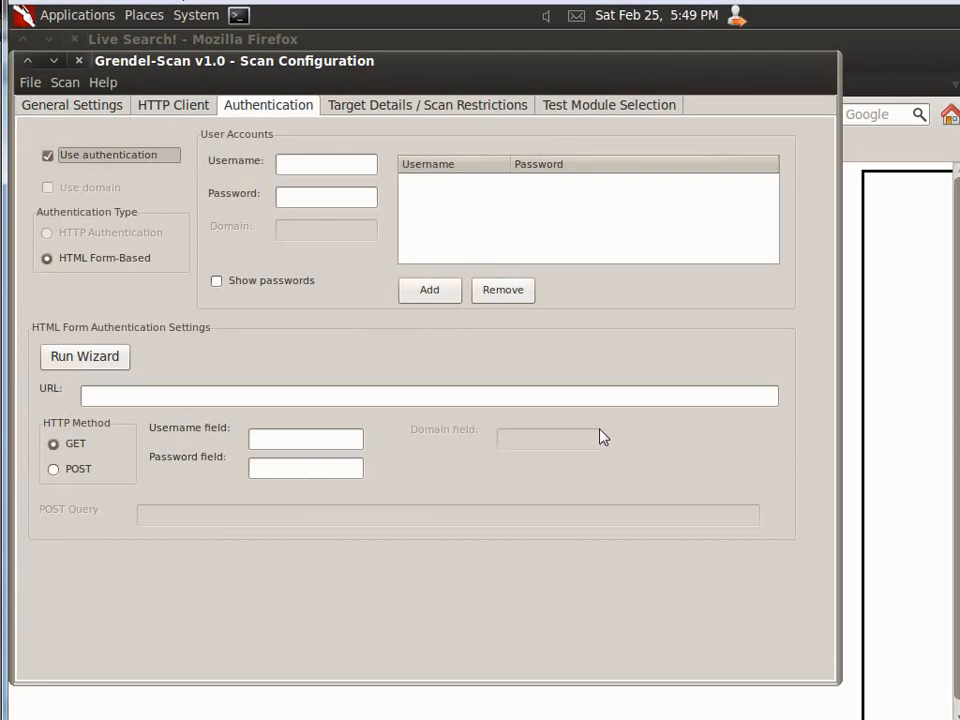
left_click(48, 156)
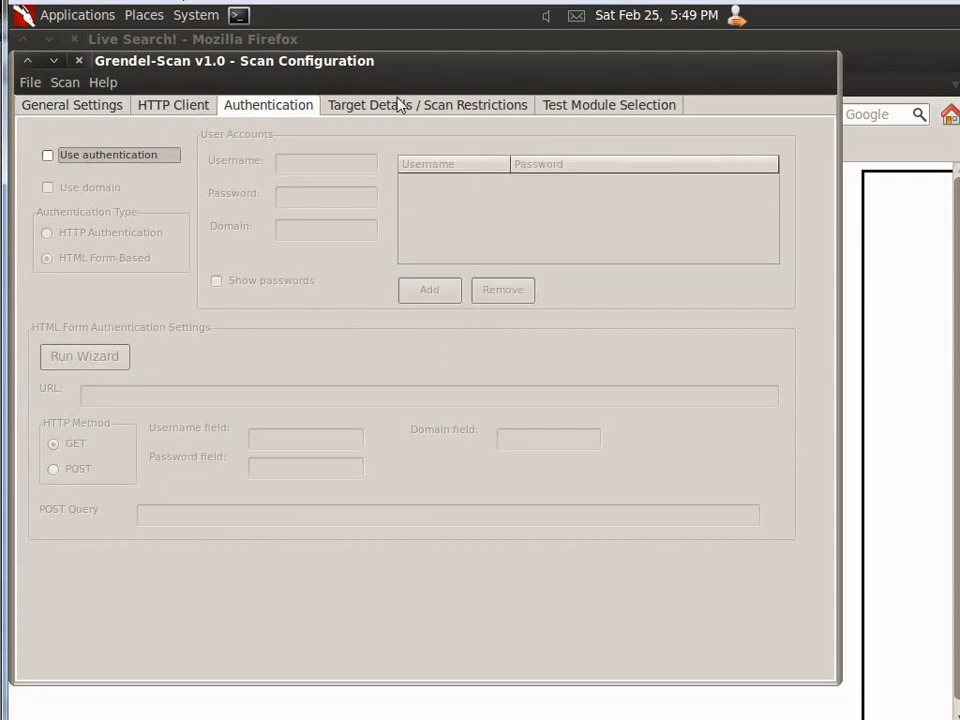
left_click(428, 104)
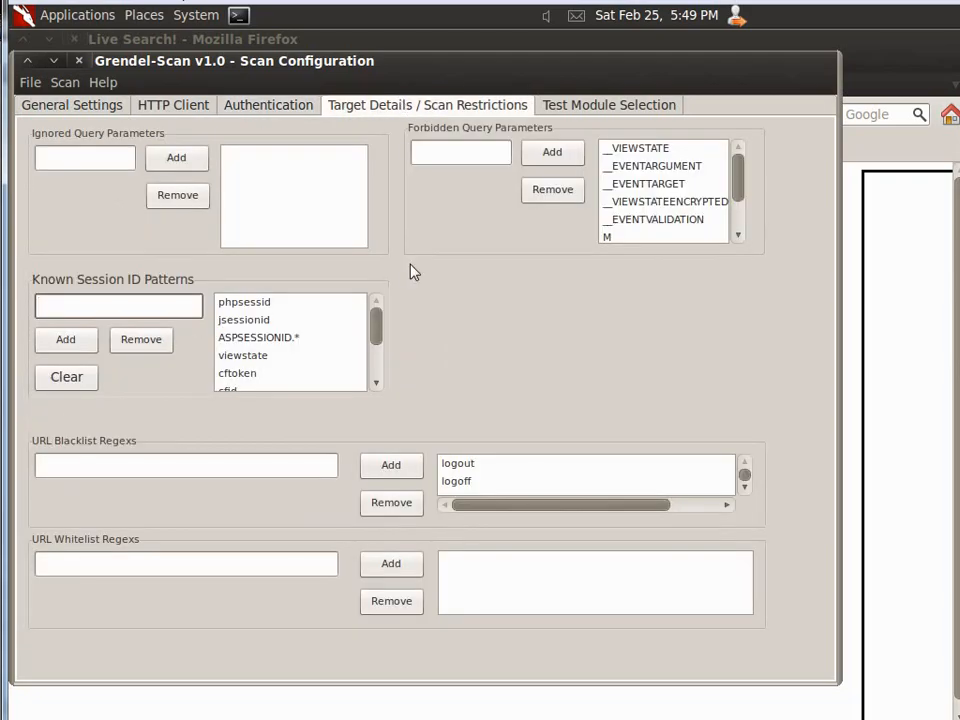
Step: Expand every test module category, from Web server configuration to Spider, to review enabled checks
left_click(608, 104)
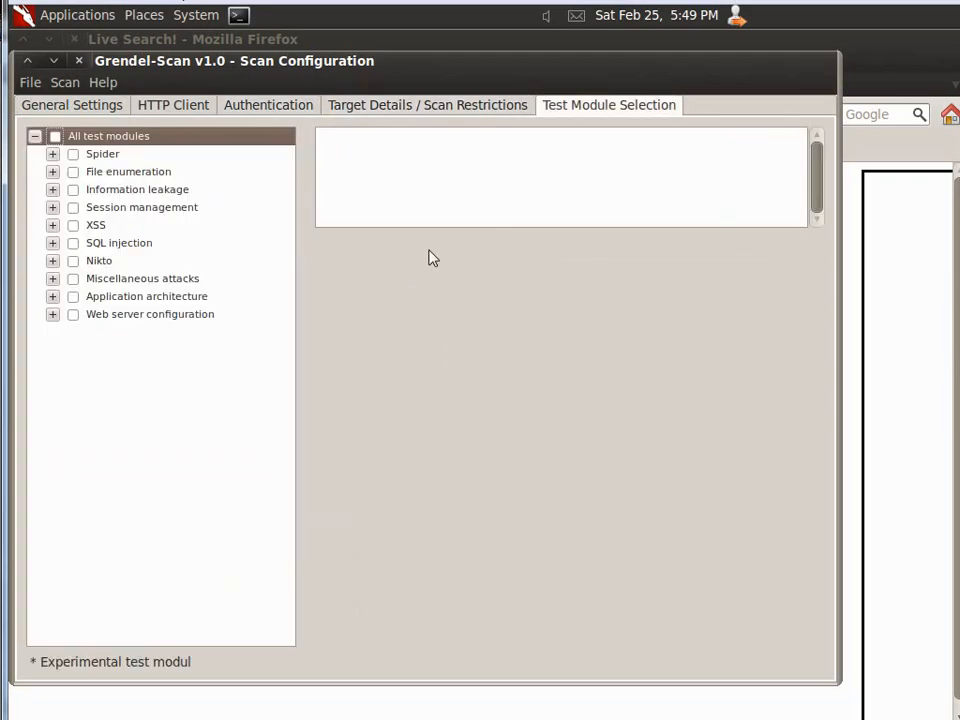
left_click(52, 314)
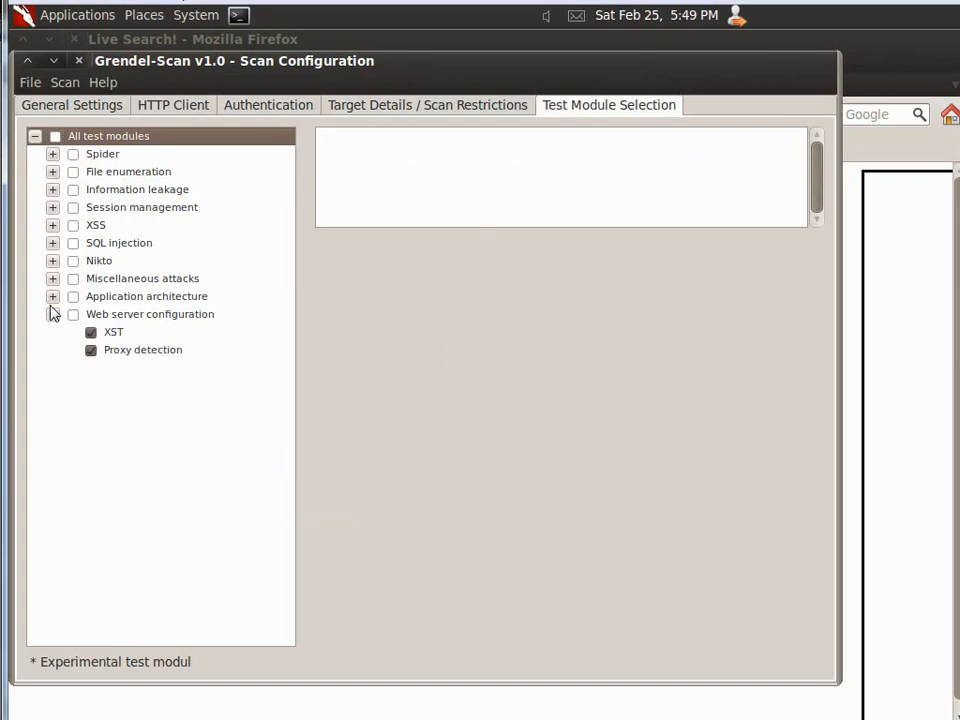
left_click(52, 278)
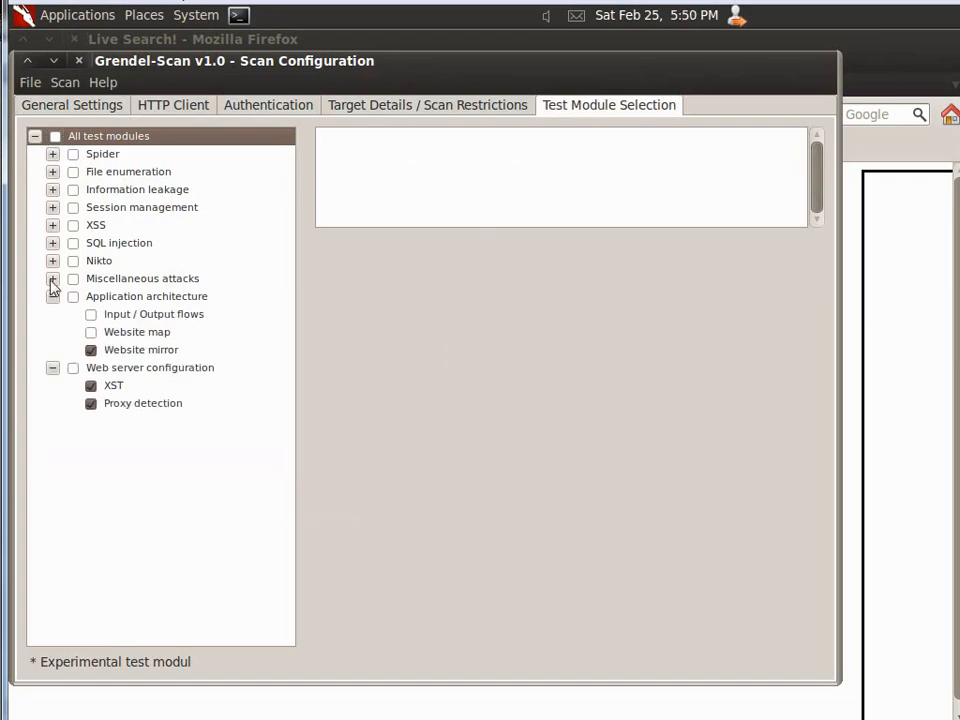
left_click(52, 278)
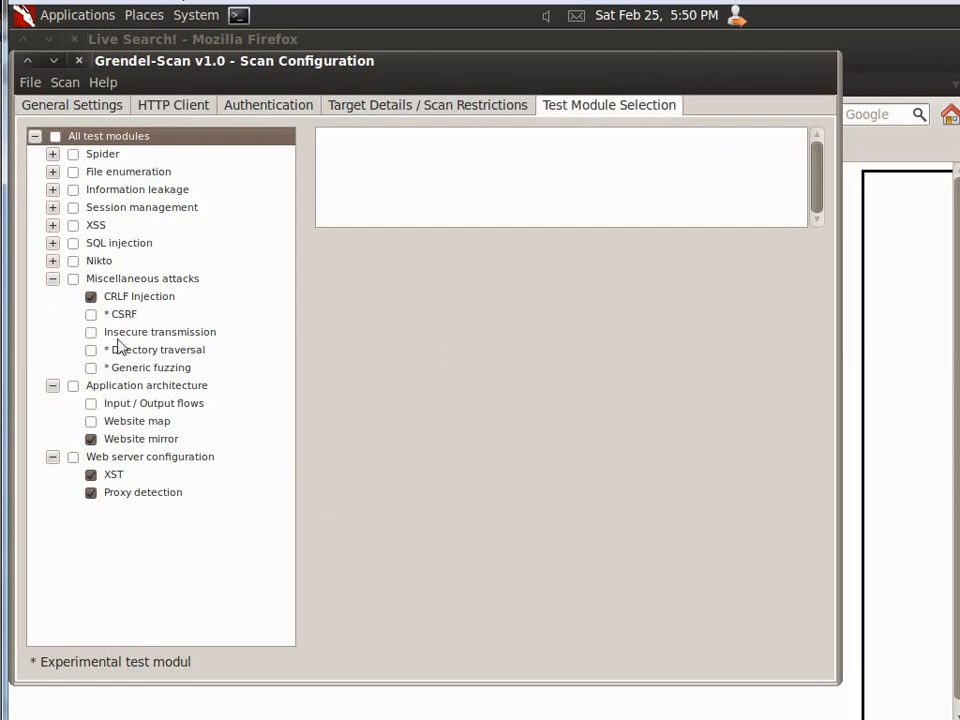
mouse_move(144, 332)
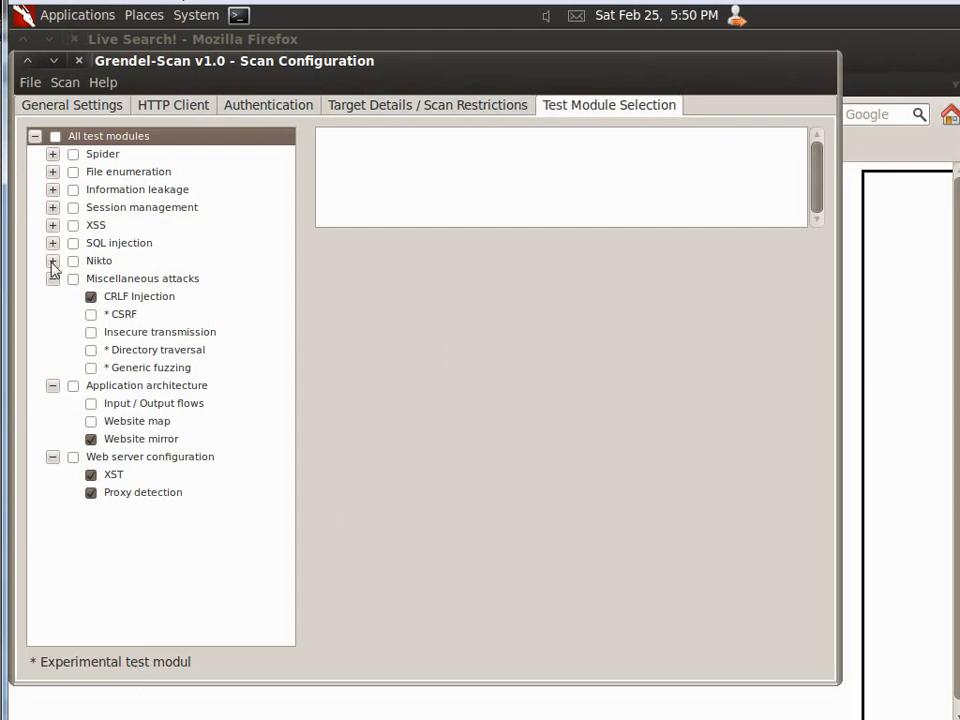
left_click(52, 244)
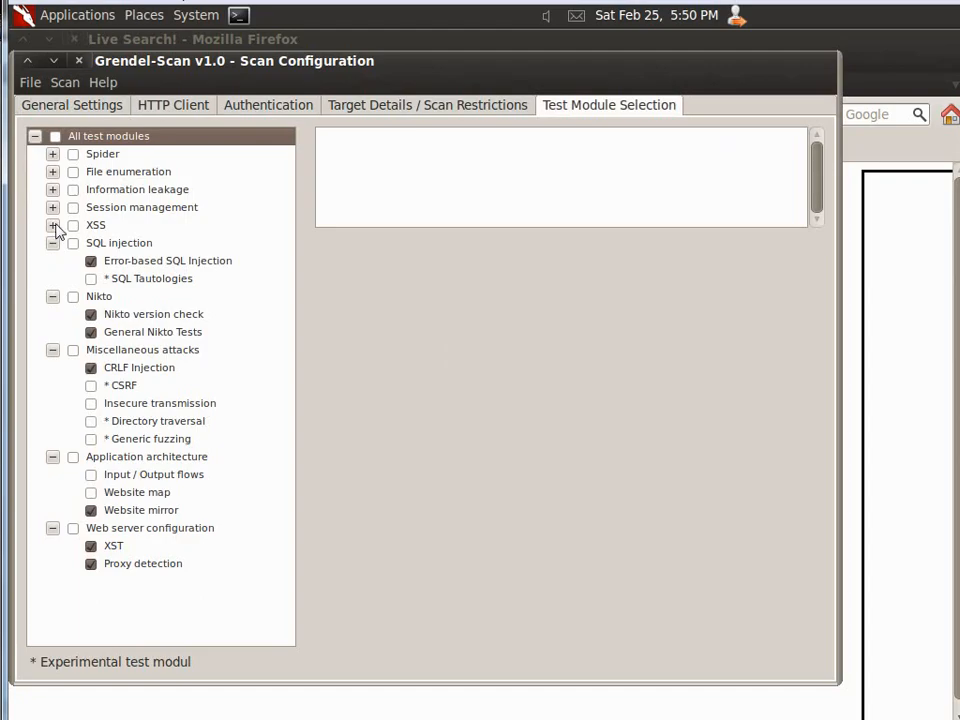
left_click(52, 224)
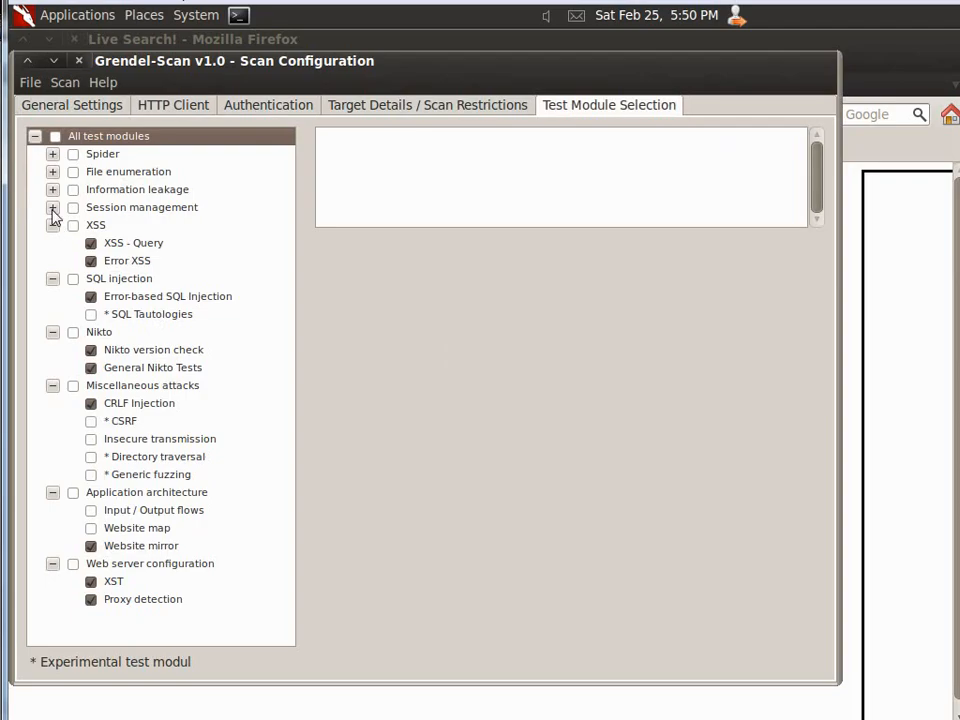
left_click(52, 206)
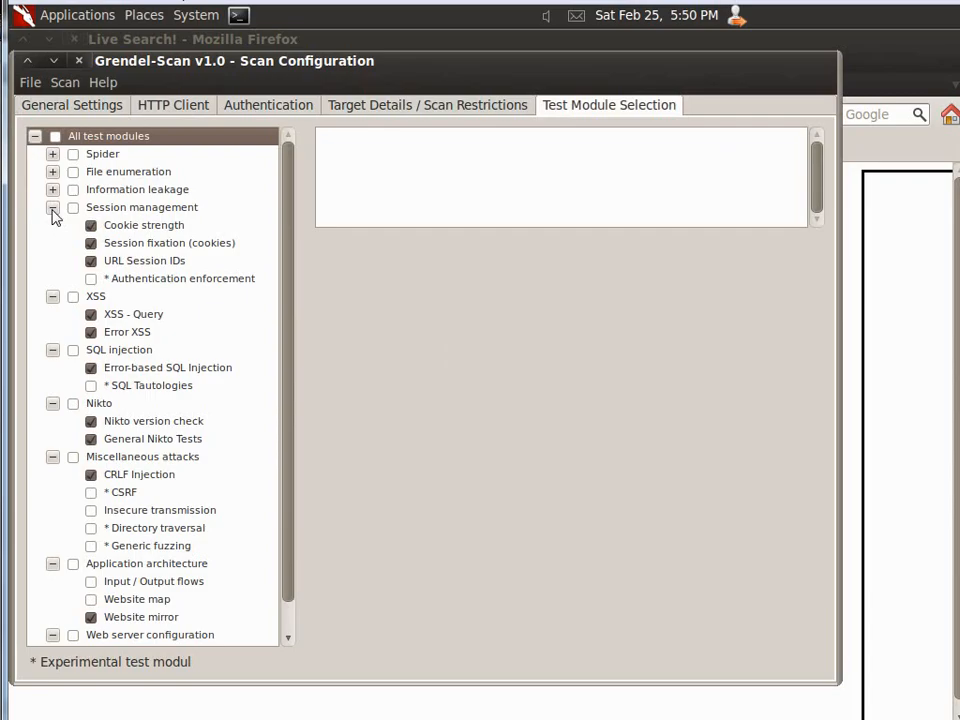
left_click(52, 190)
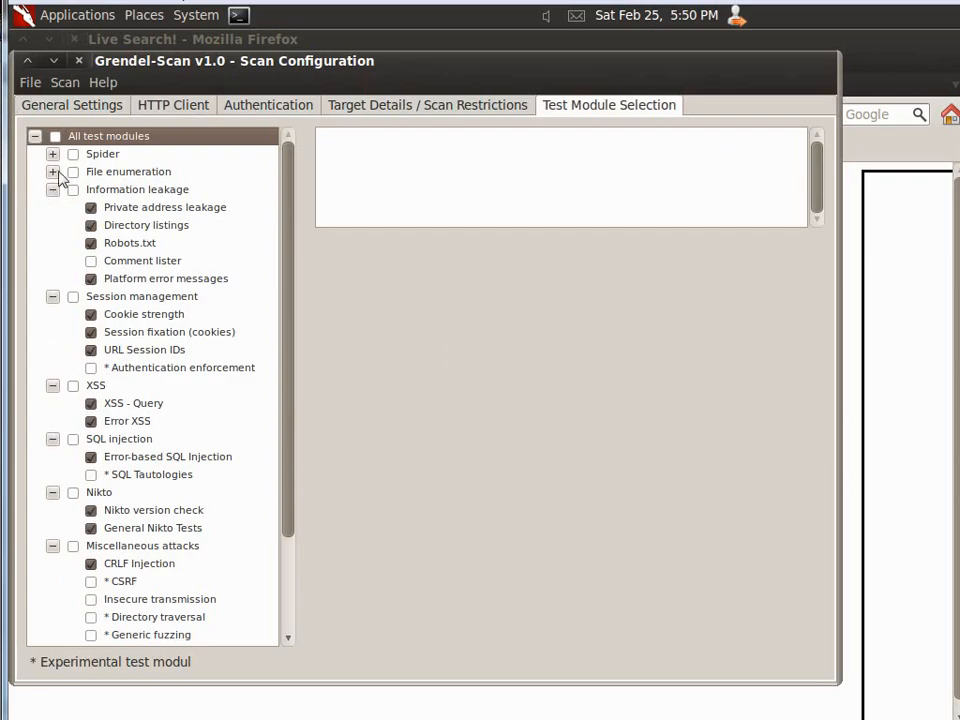
left_click(52, 172)
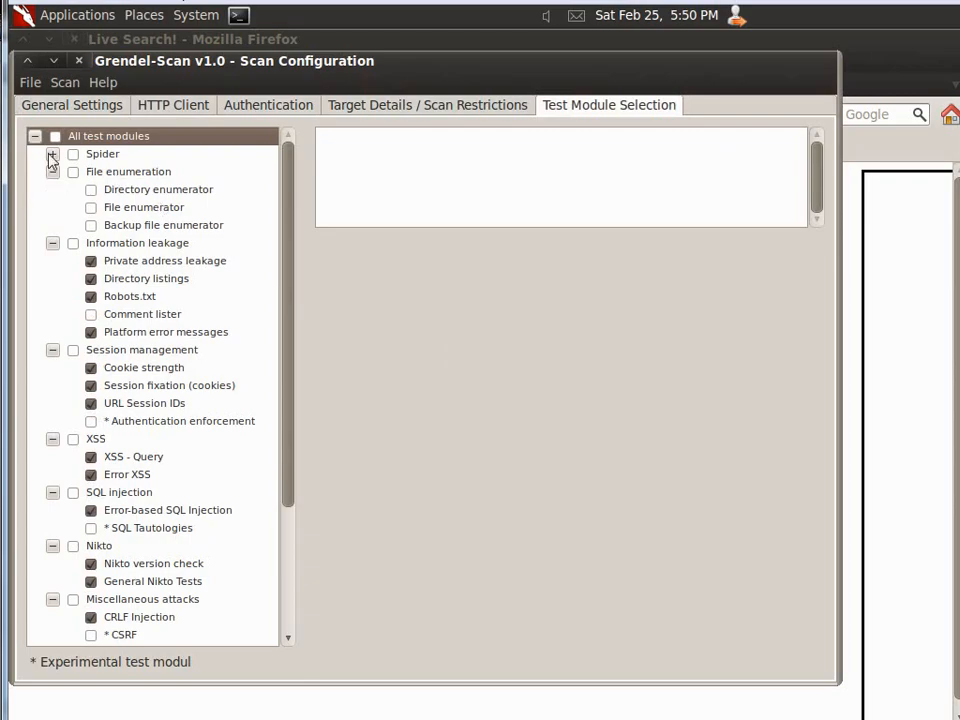
left_click(52, 154)
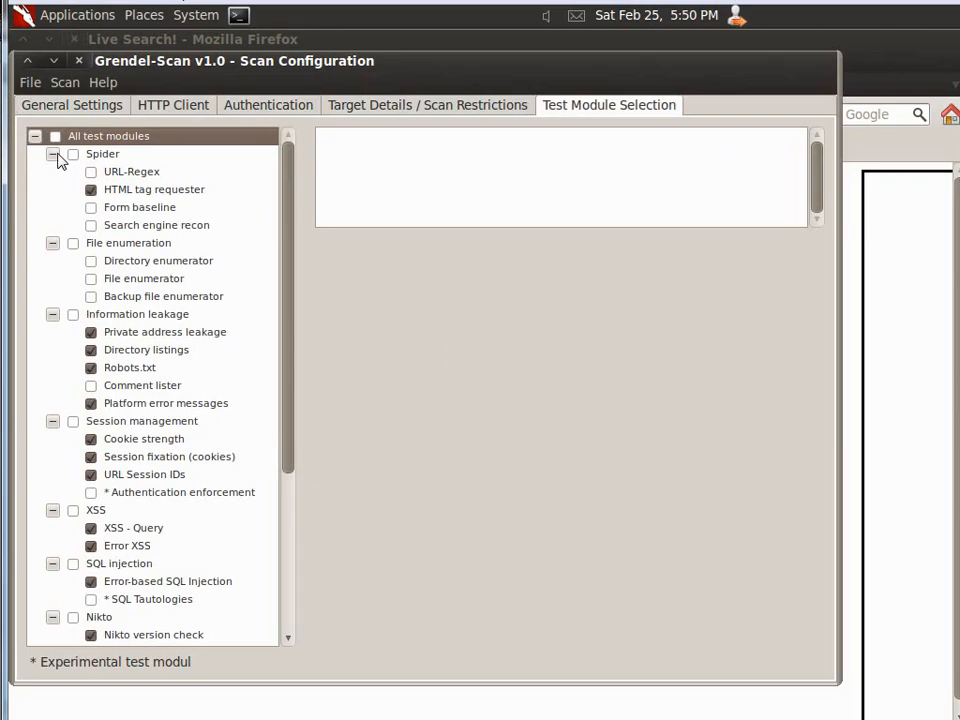
Step: Collapse all the test module categories again
left_click(52, 154)
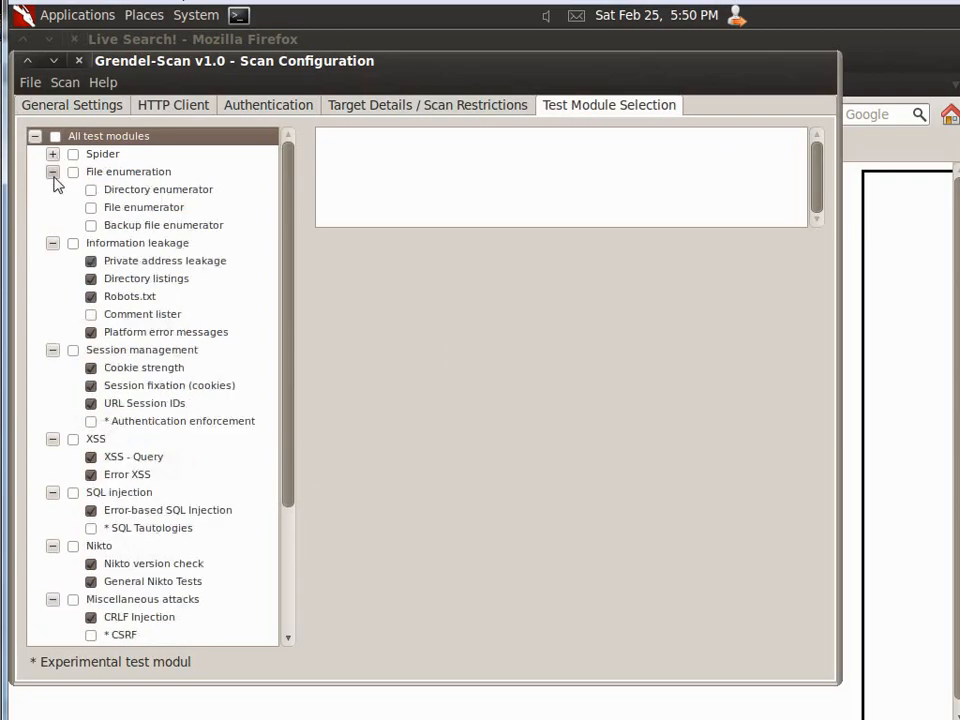
left_click(52, 172)
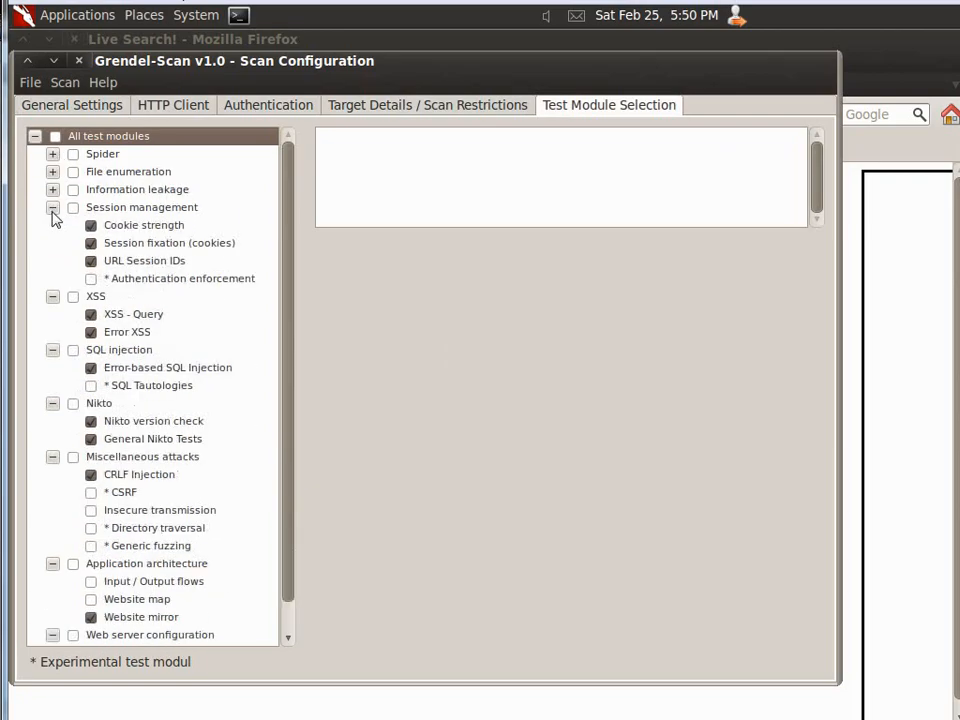
left_click(52, 206)
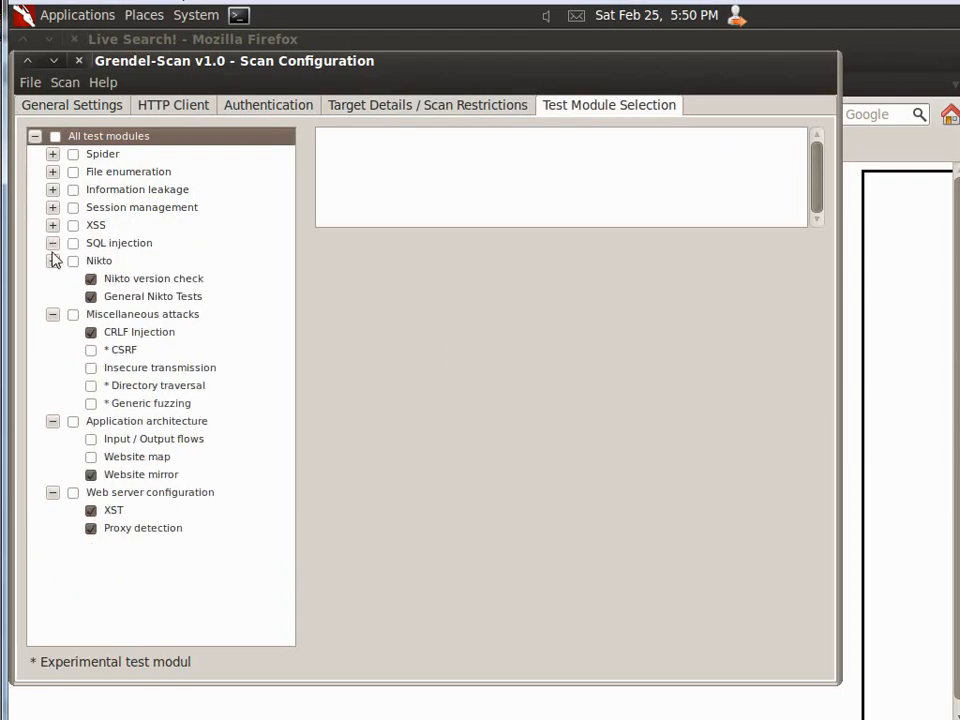
left_click(52, 278)
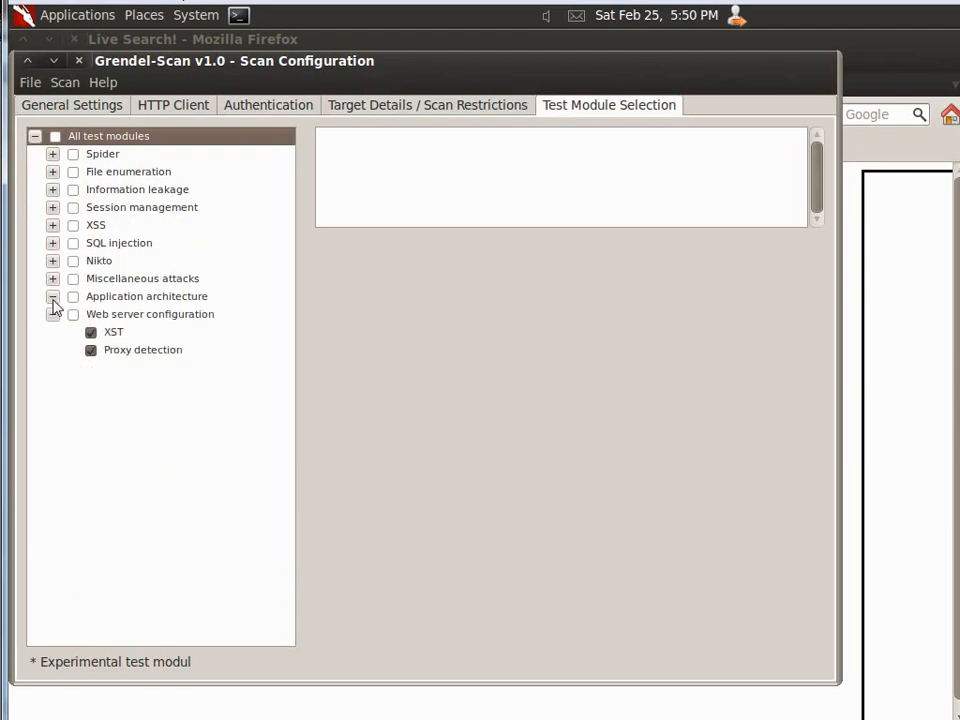
left_click(52, 314)
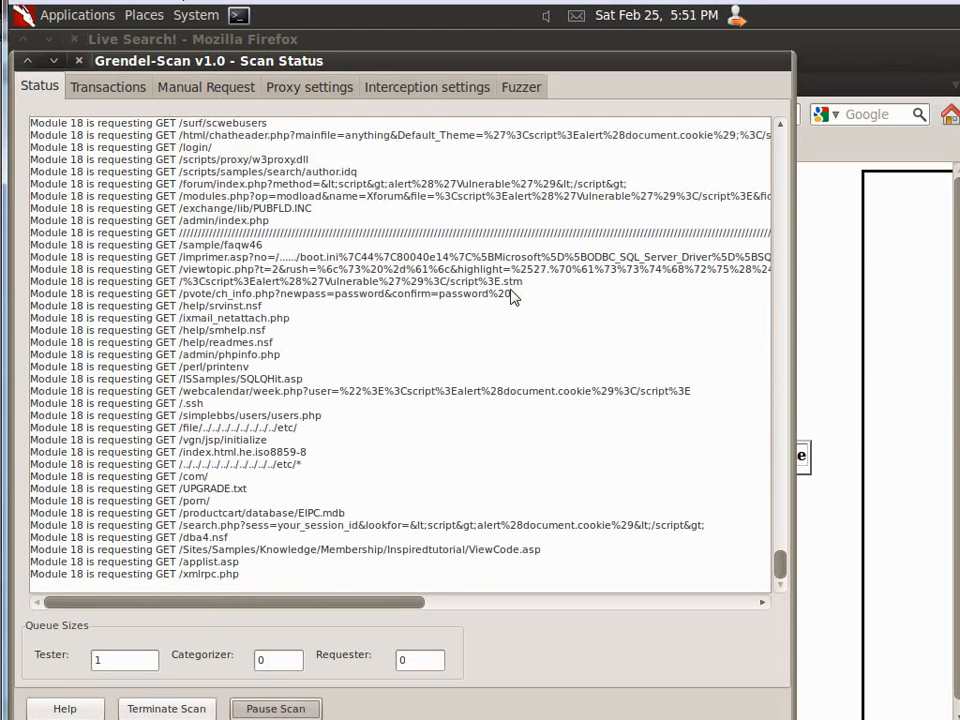
Step: Scroll through the Status log of Module 18's GET requests as the scan runs
scroll("down", 3)
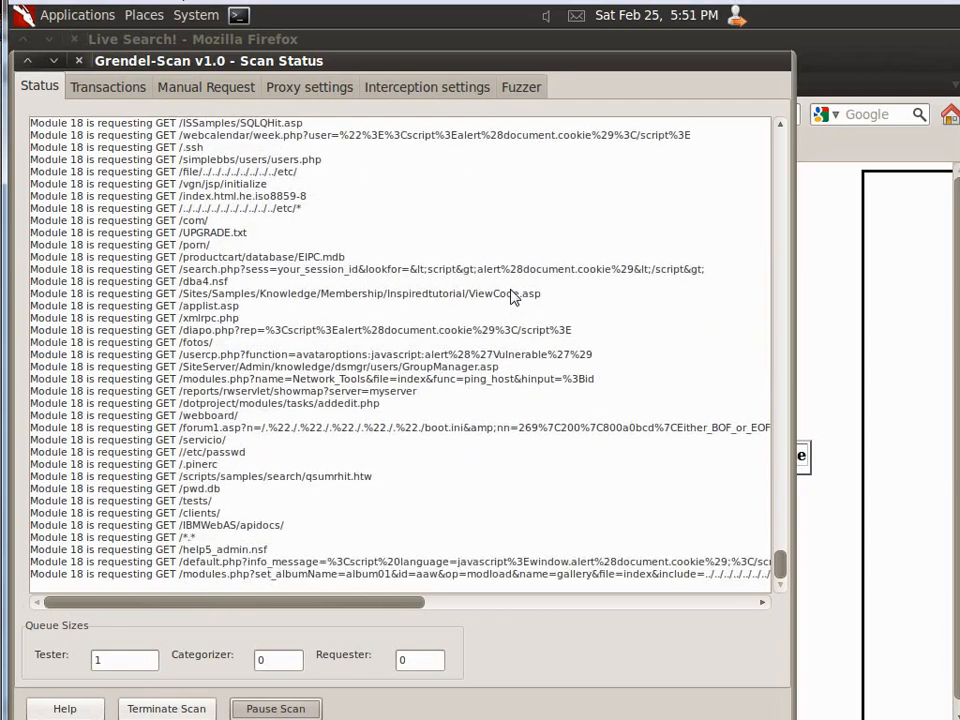
scroll("down", 3)
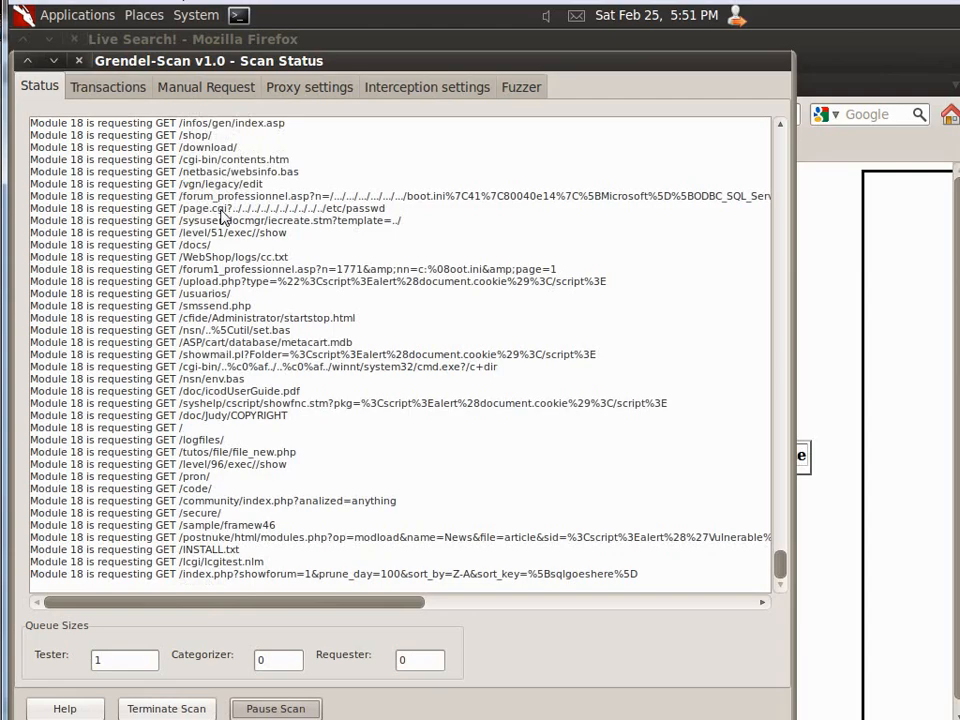
Step: Look through the Manual Request, Status, Interception and Proxy settings pages of the scan window
left_click(204, 86)
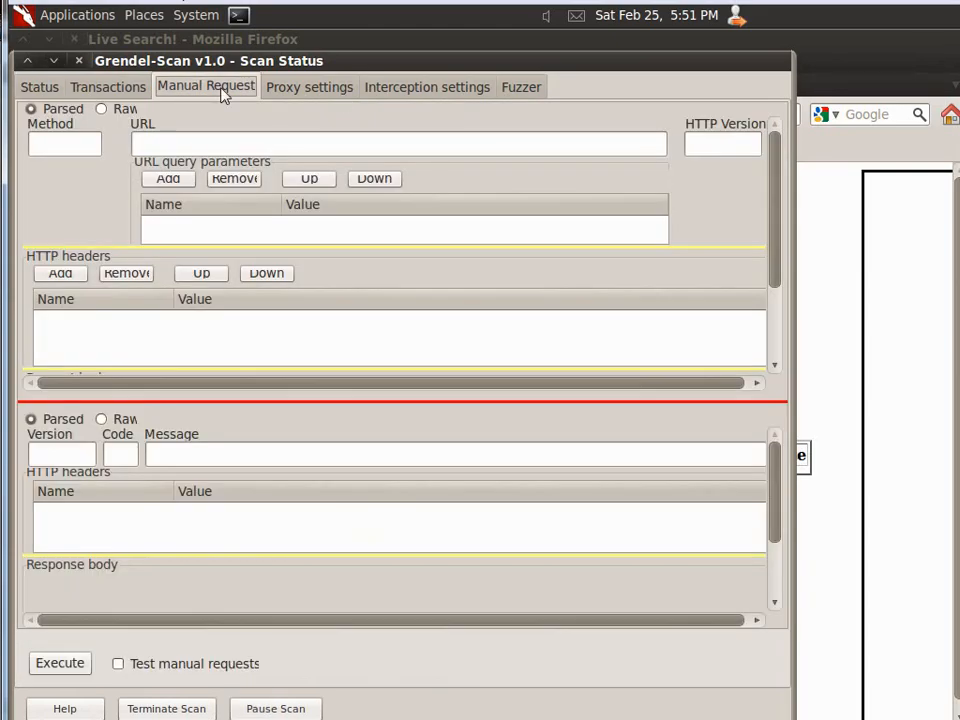
mouse_move(32, 96)
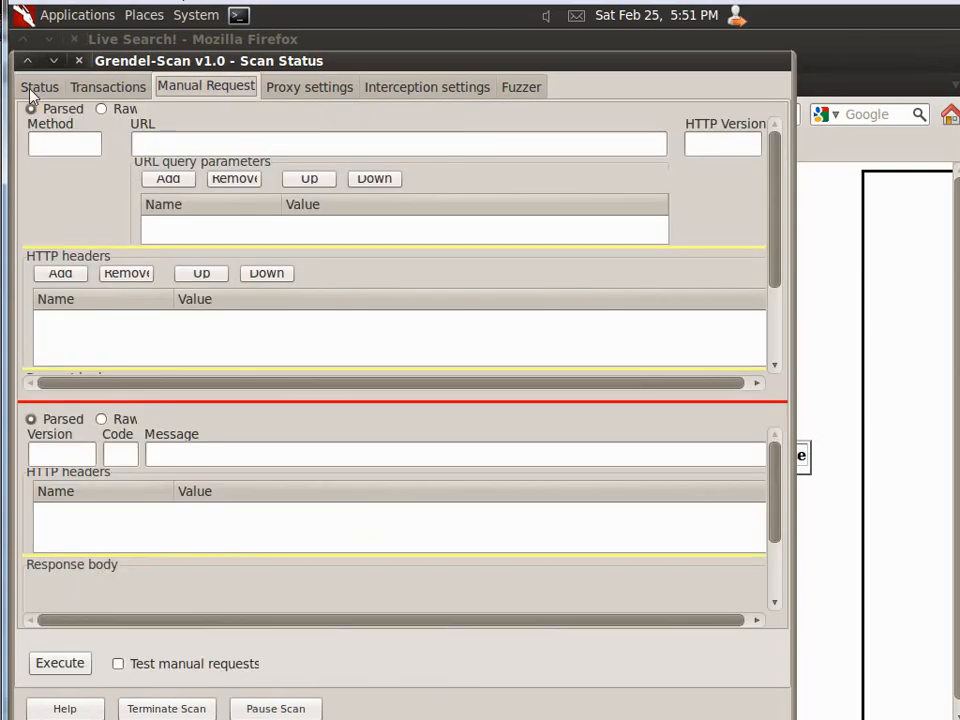
left_click(40, 88)
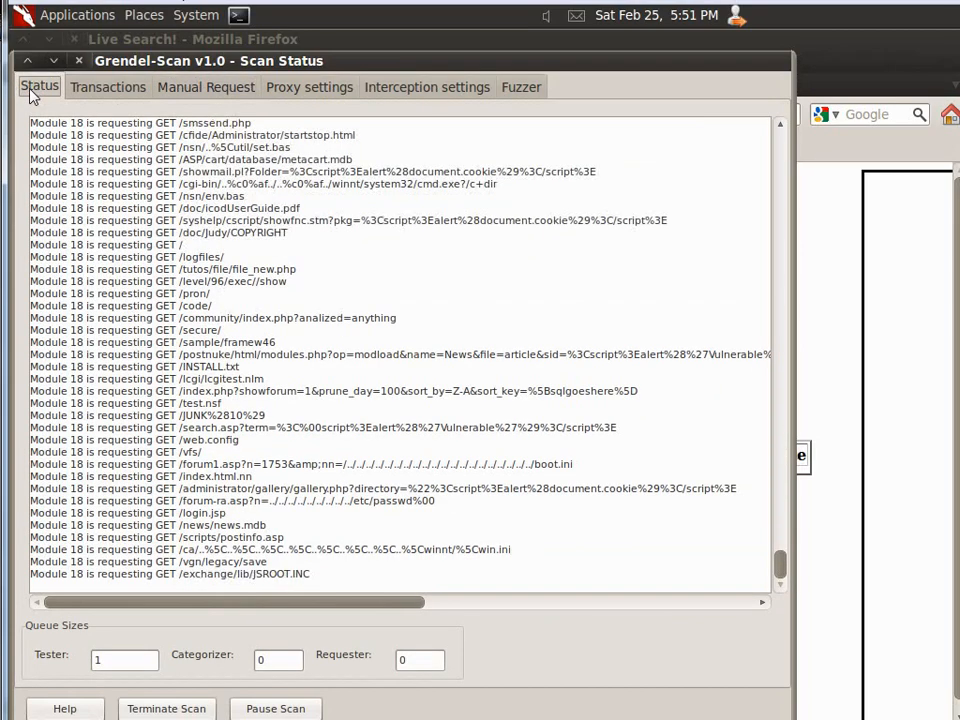
left_click(426, 86)
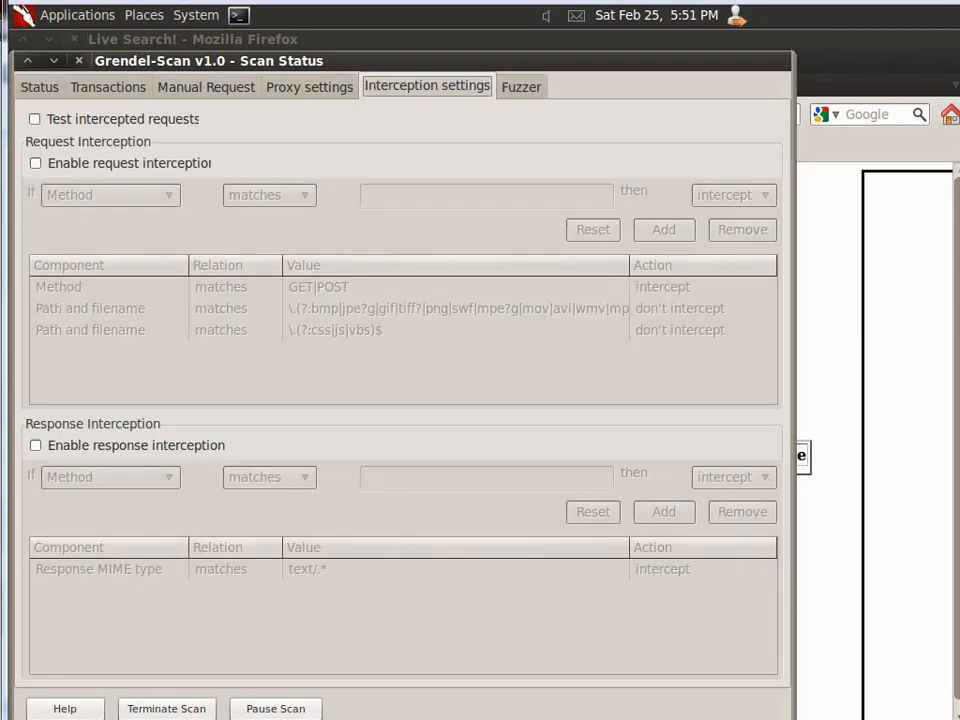
left_click(308, 86)
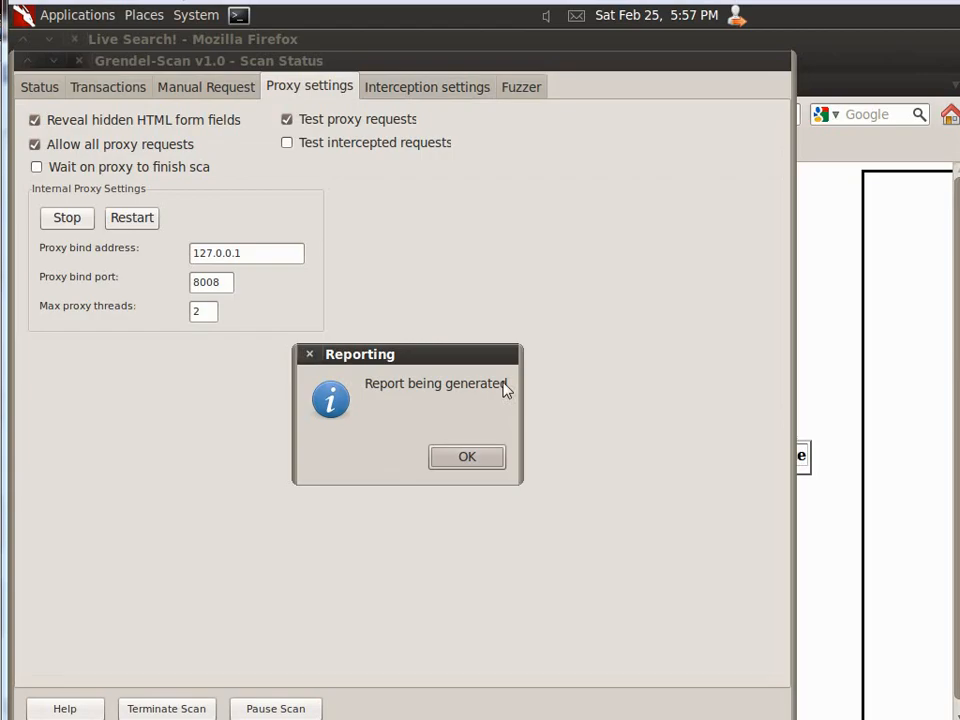
mouse_move(156, 94)
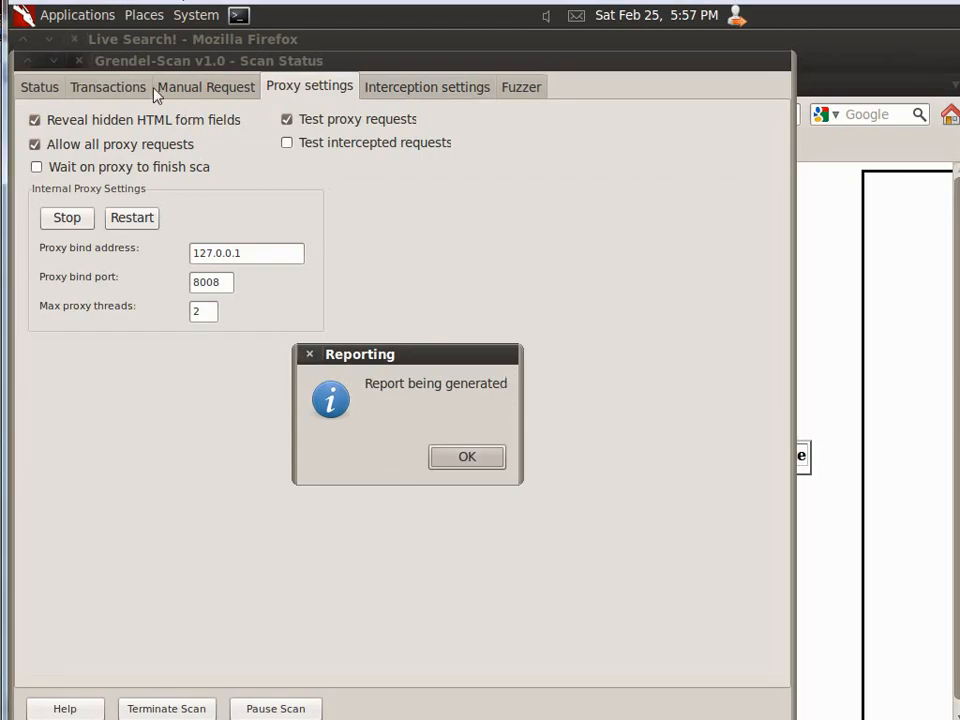
mouse_move(68, 176)
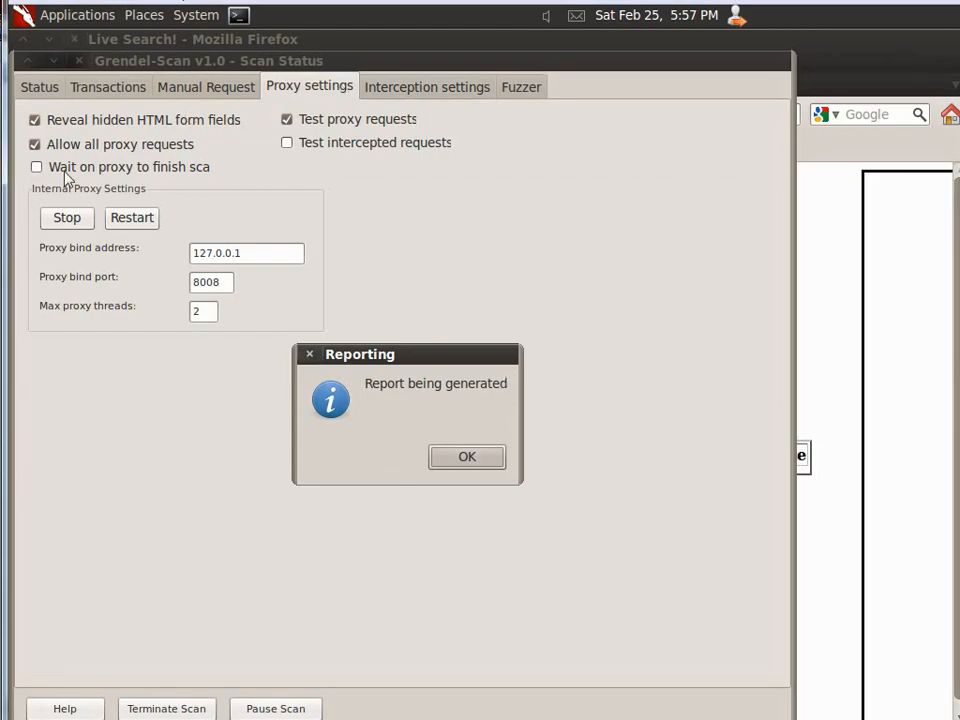
mouse_move(230, 186)
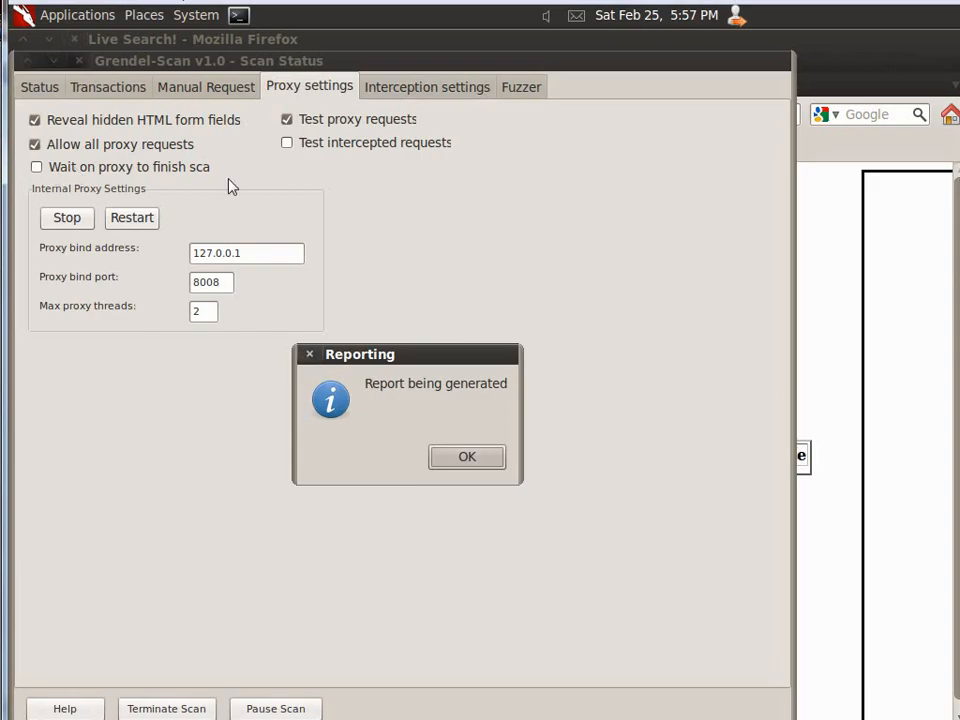
left_click(466, 456)
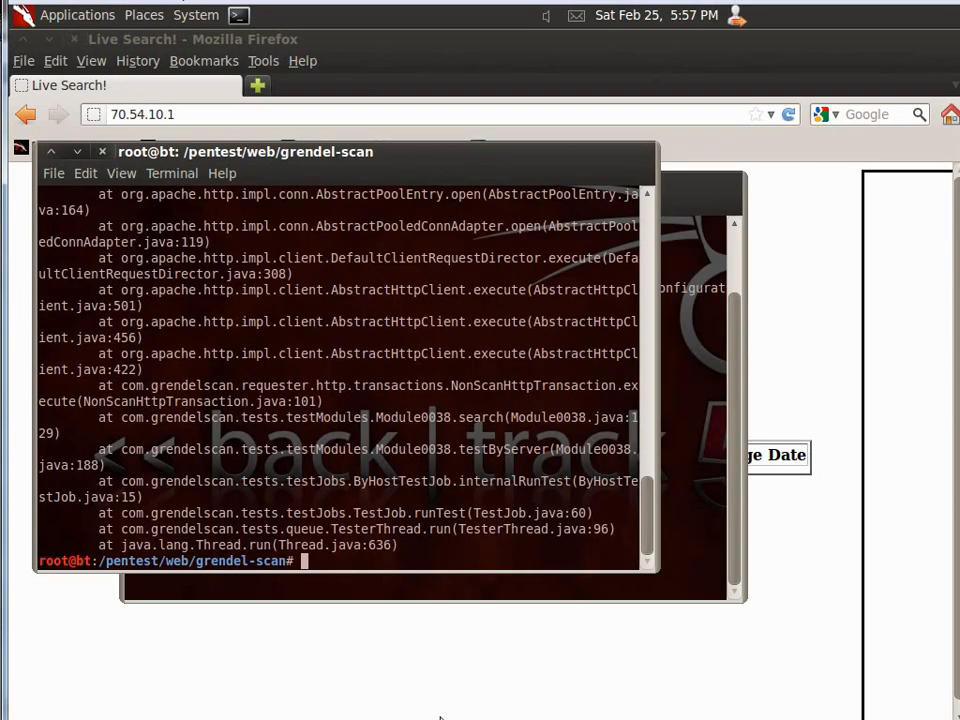
type("ls")
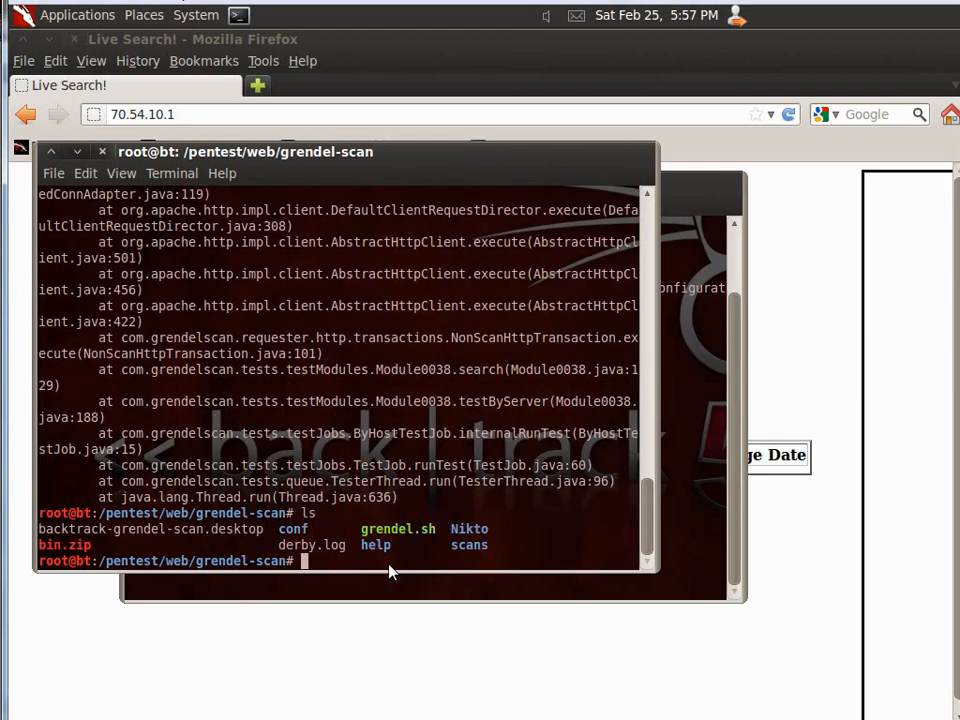
type("cd scans/")
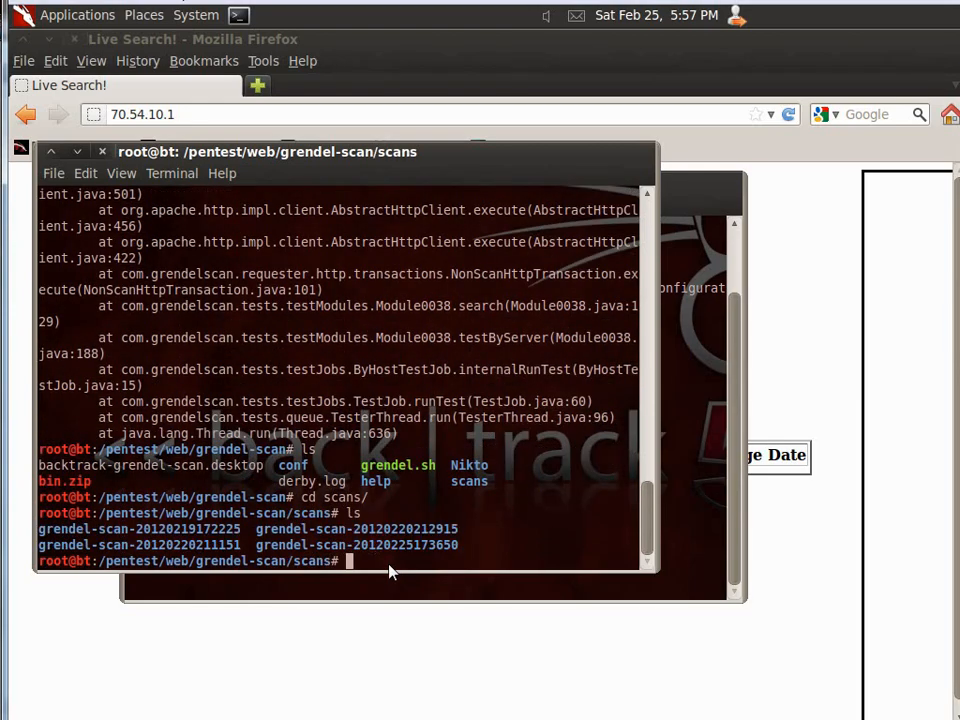
type("cd gr")
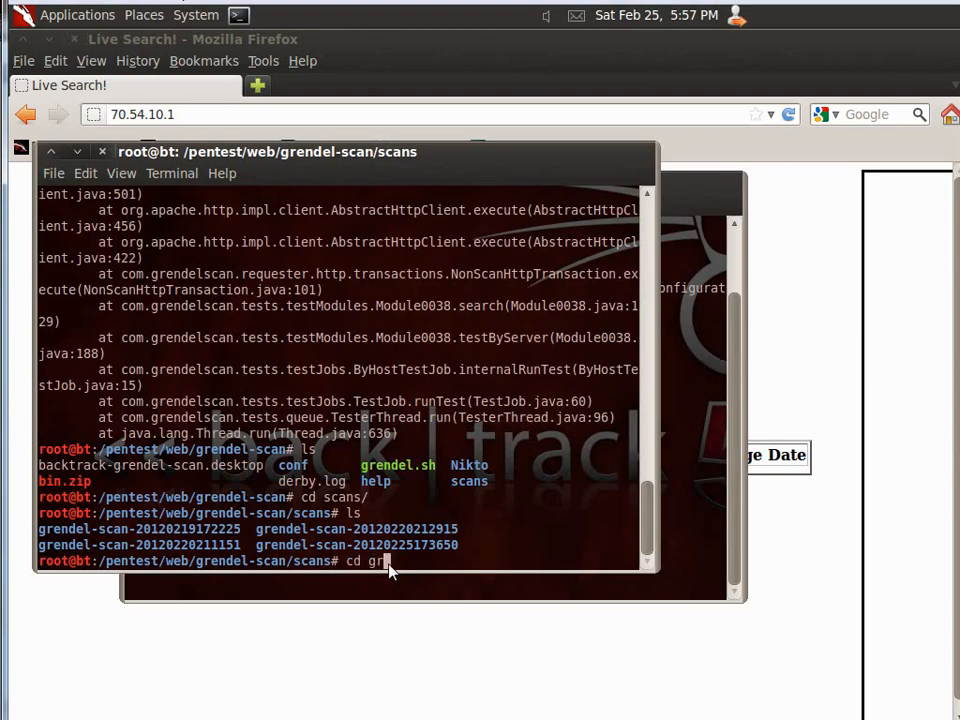
type("rendel-scan-201202")
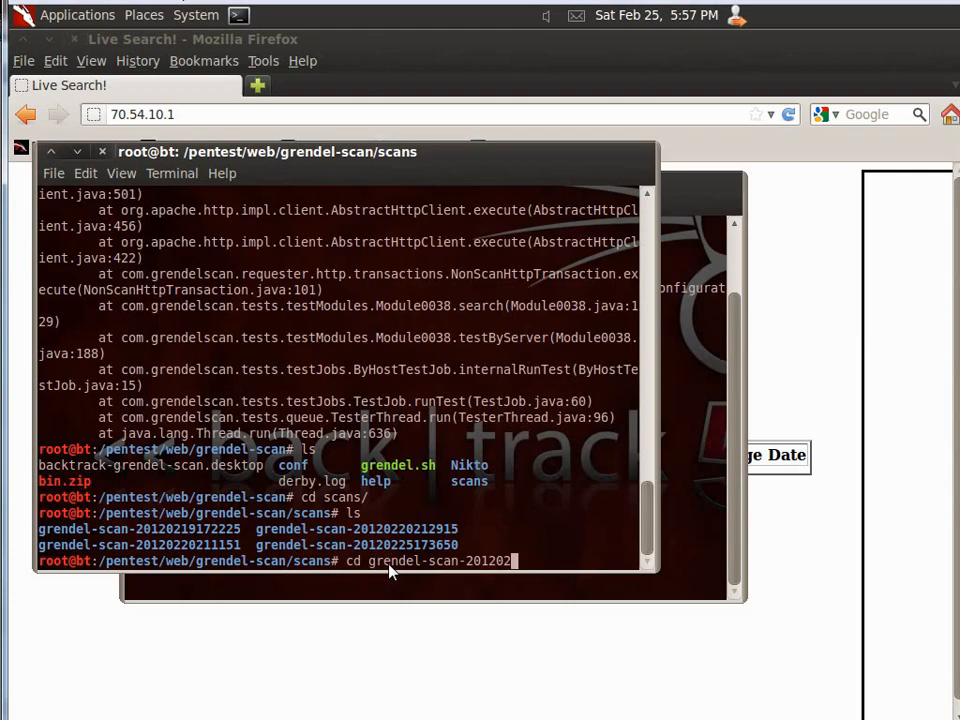
type("25")
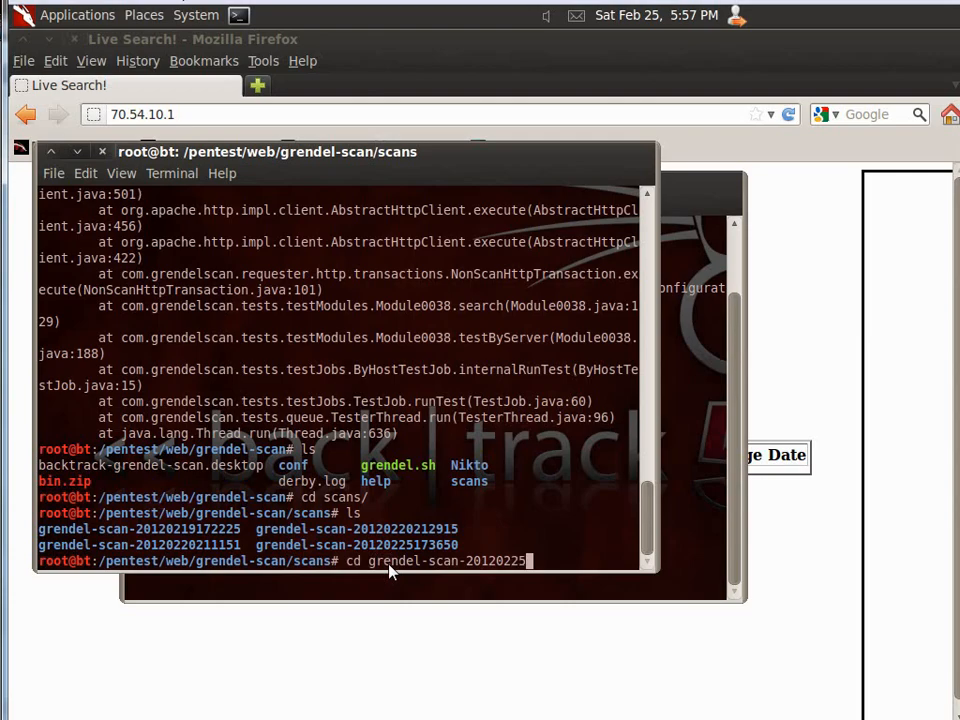
key("Return")
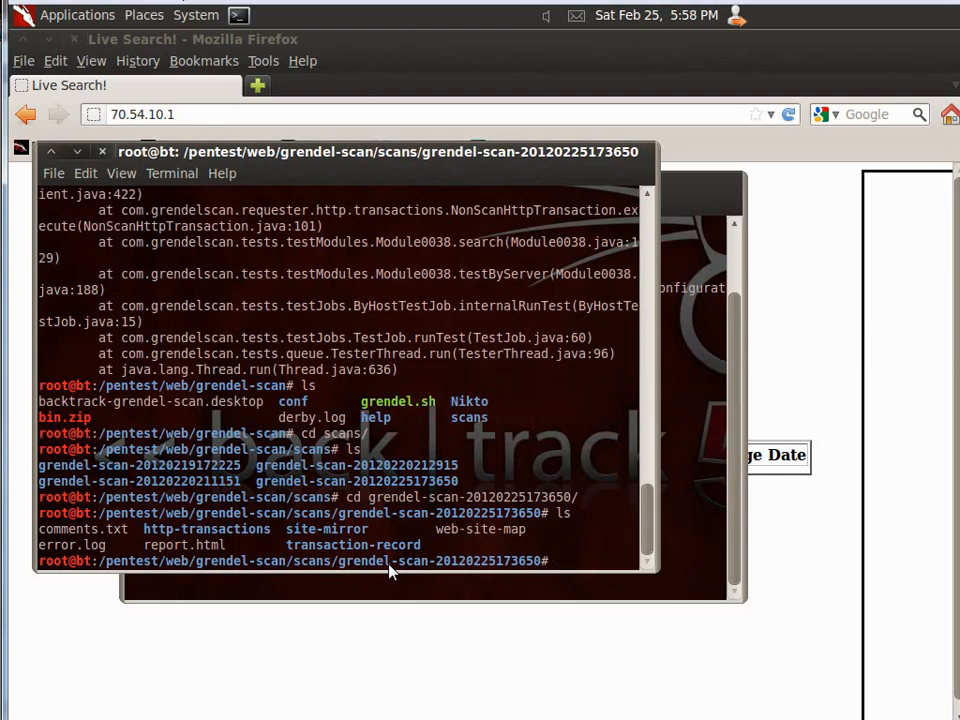
Step: List the results files and begin launching report.html in Firefox
type("rep")
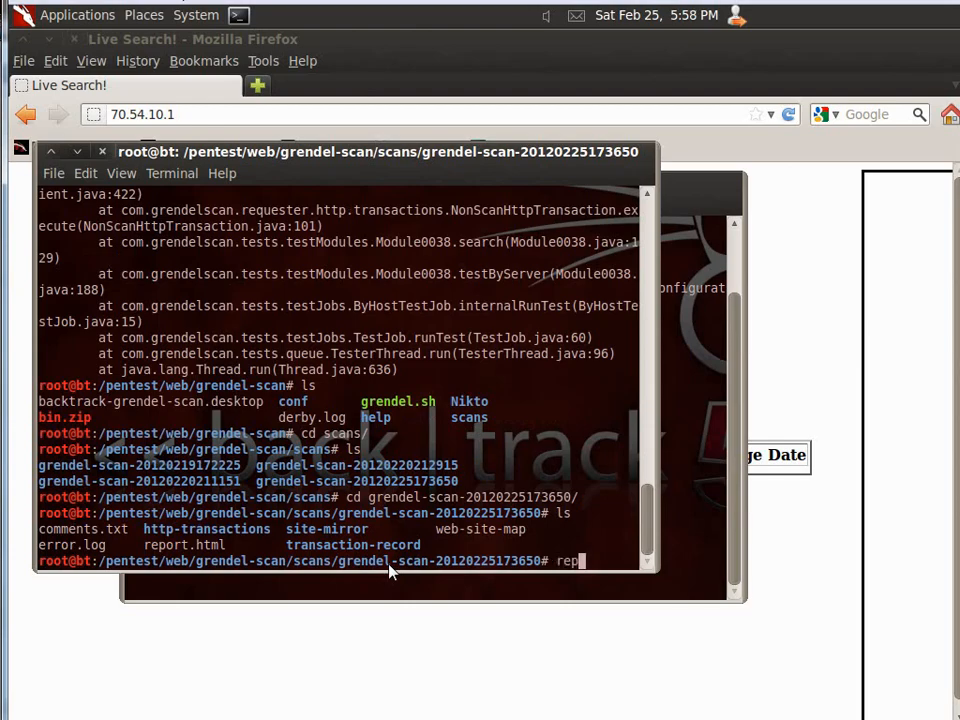
type("firefox r")
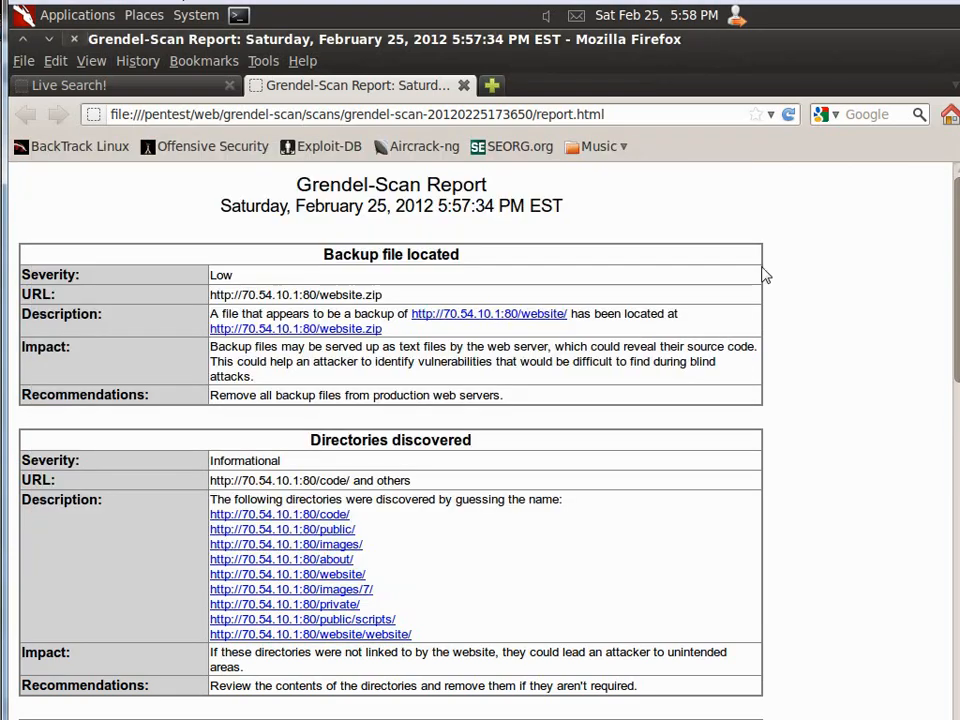
mouse_move(156, 280)
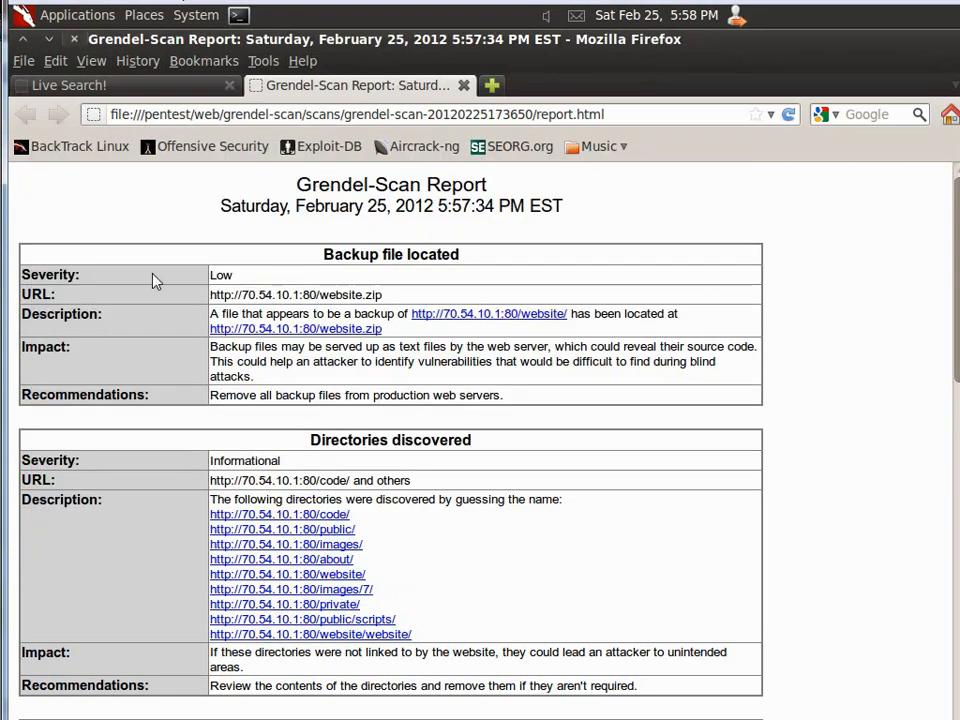
mouse_move(290, 272)
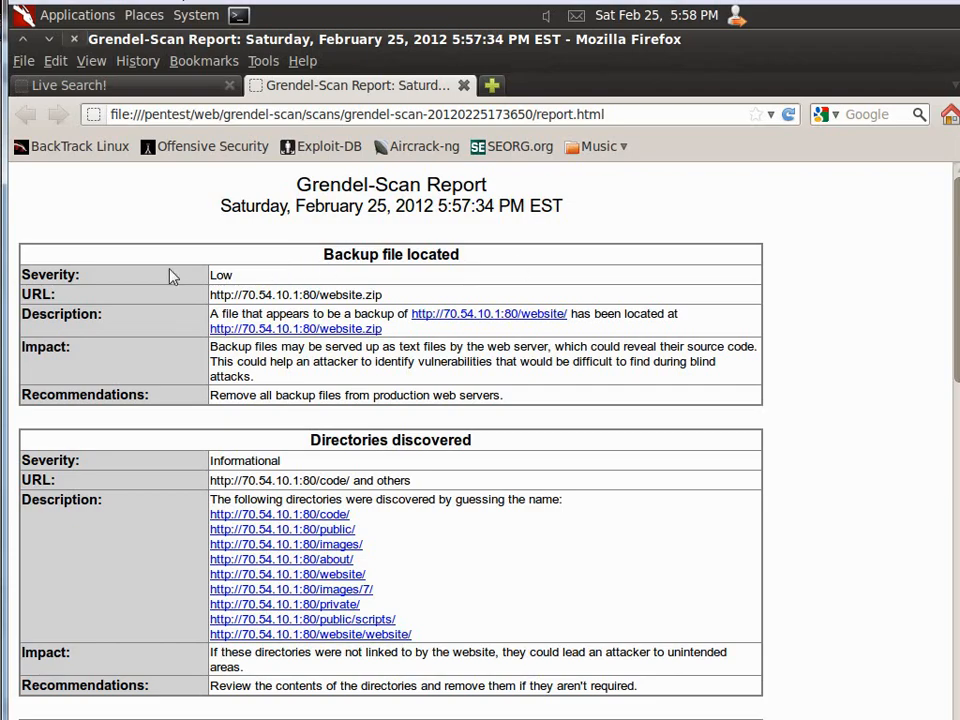
mouse_move(218, 306)
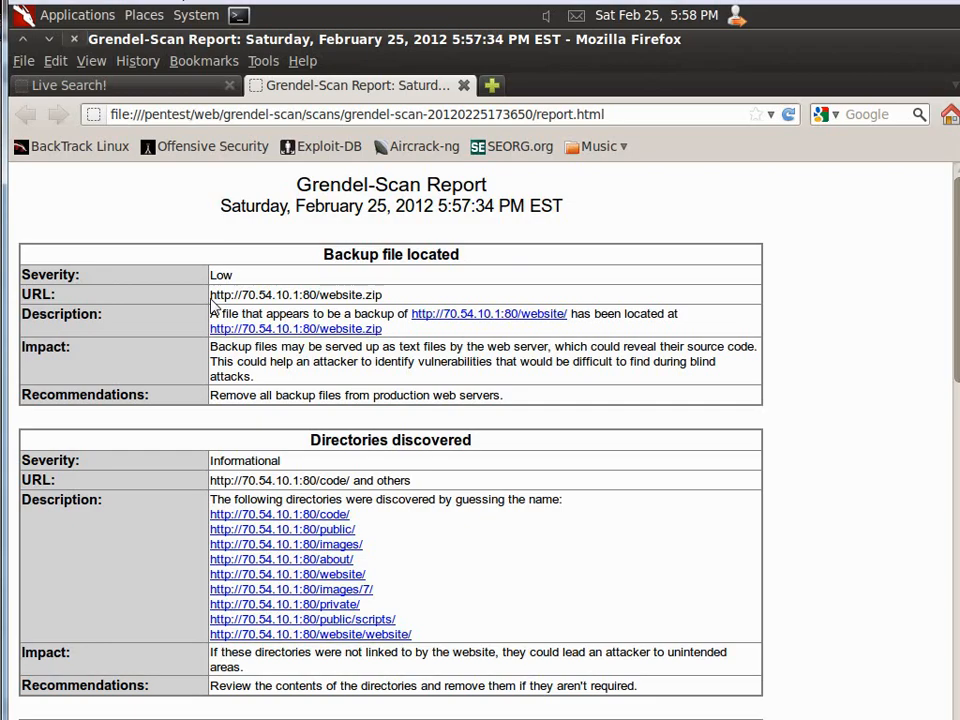
mouse_move(396, 304)
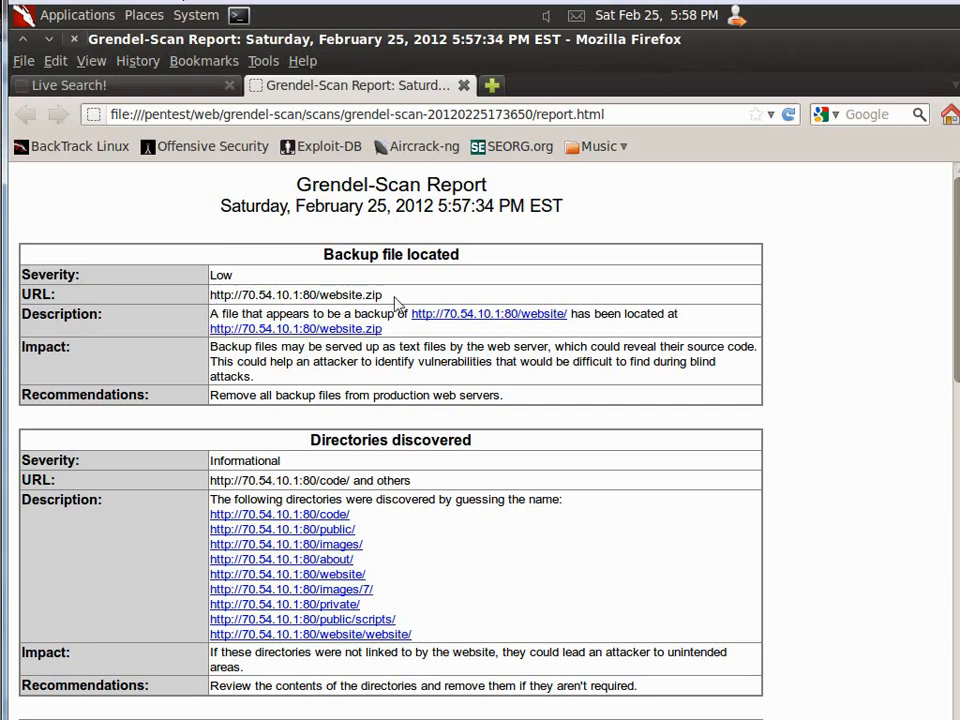
Step: Open report.html and read down through Backup file, Directories, Files, Website mirror and Comment list
double_click(348, 294)
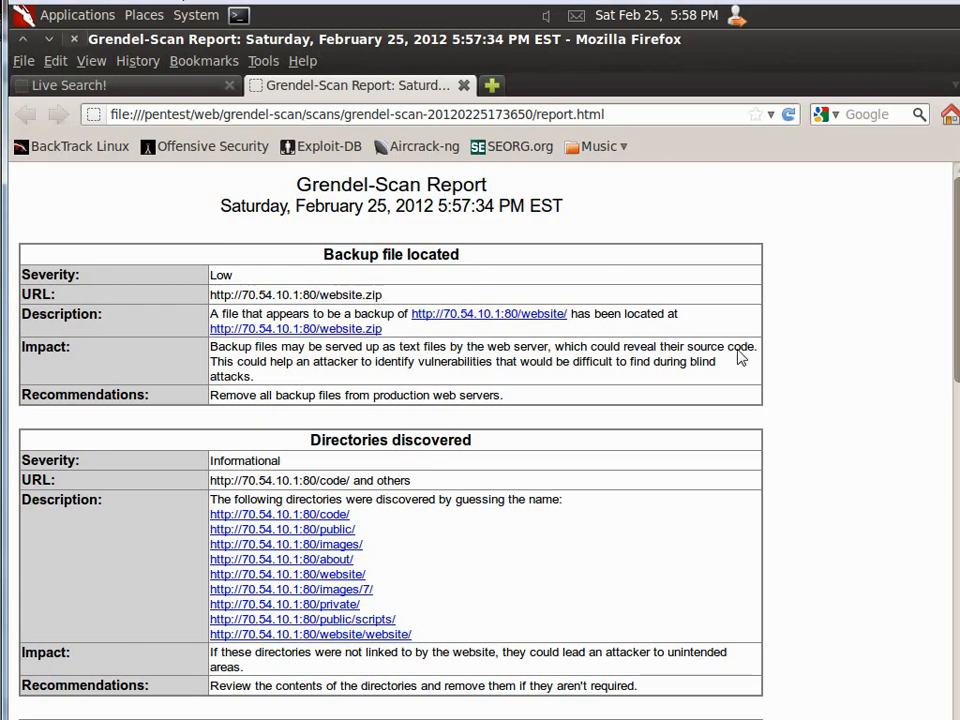
mouse_move(236, 384)
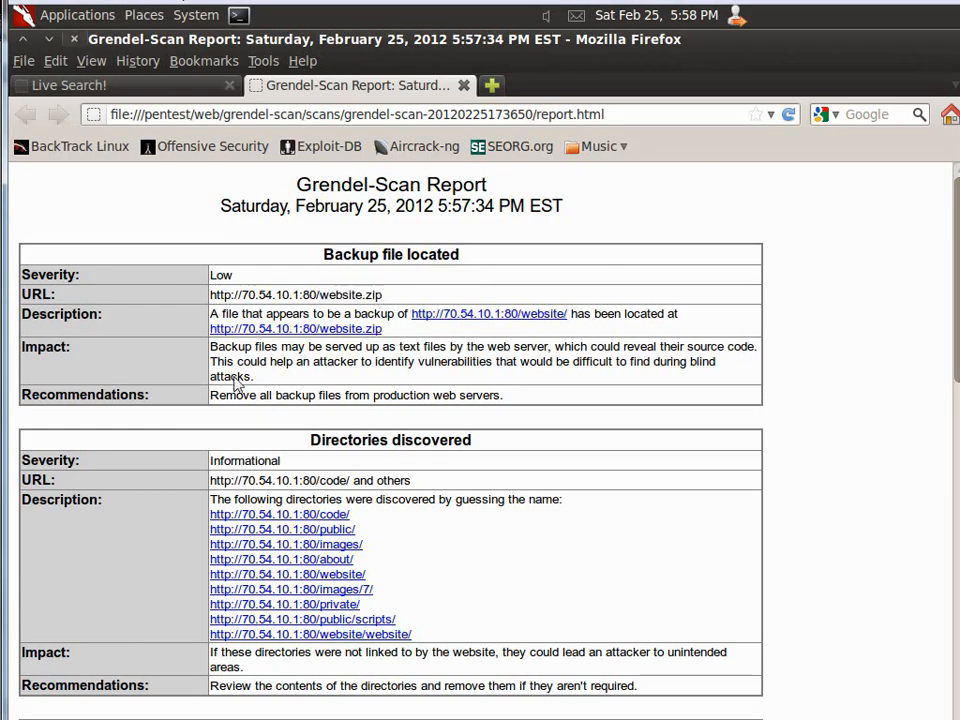
scroll("down", 3)
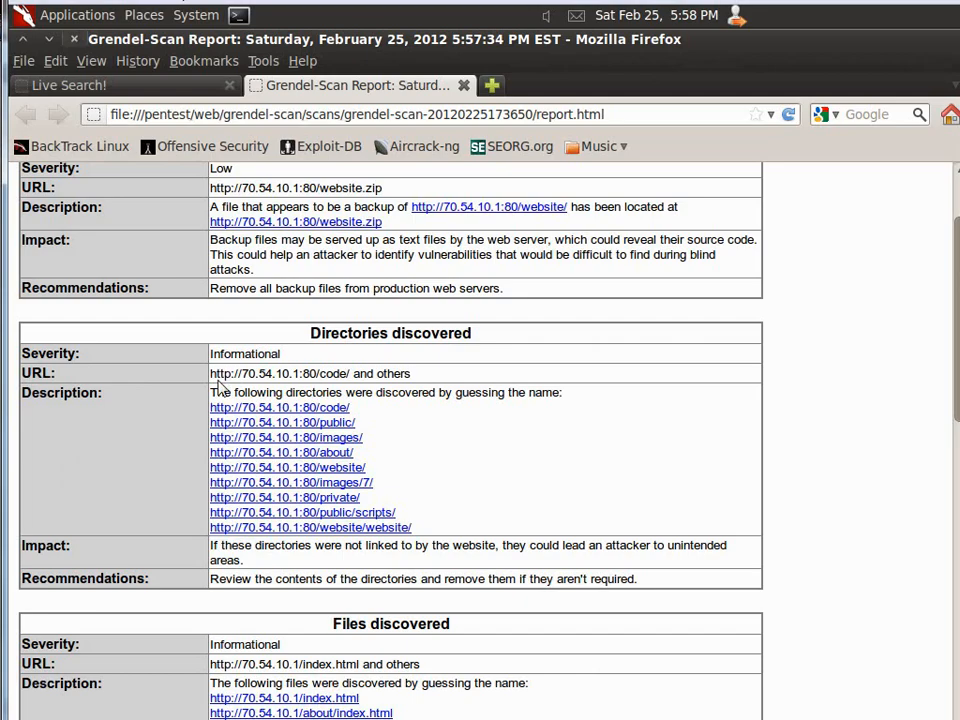
mouse_move(572, 384)
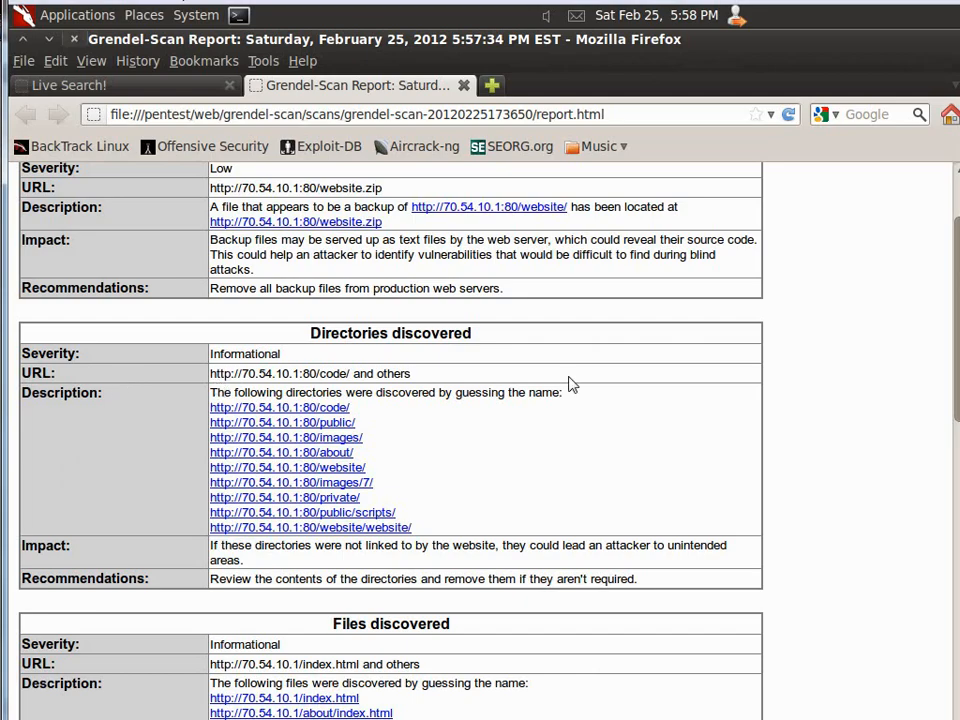
scroll("down", 3)
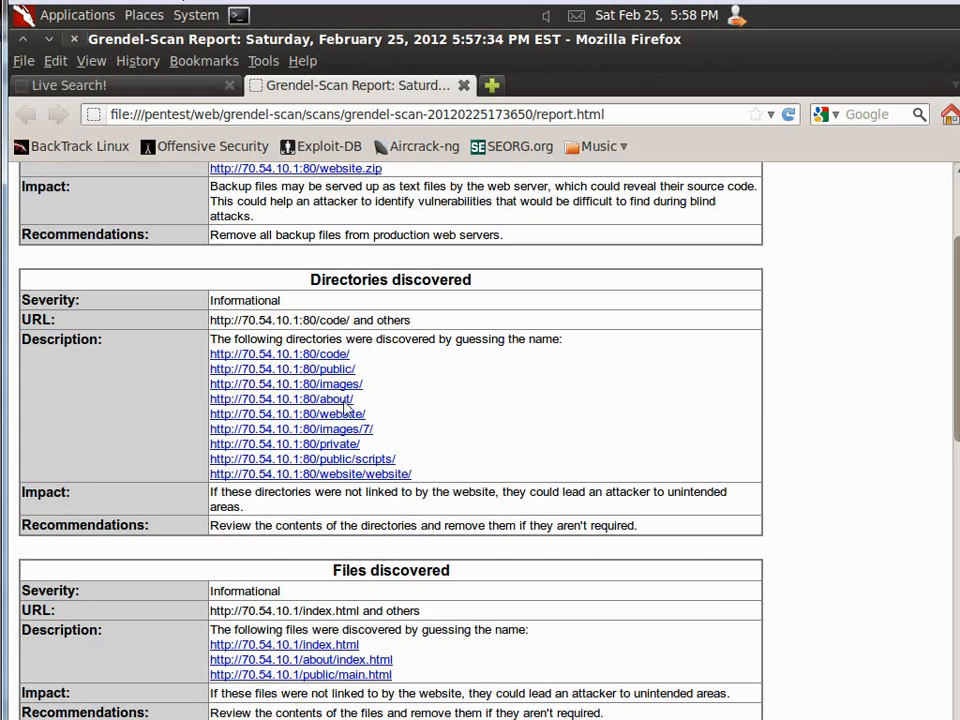
mouse_move(420, 438)
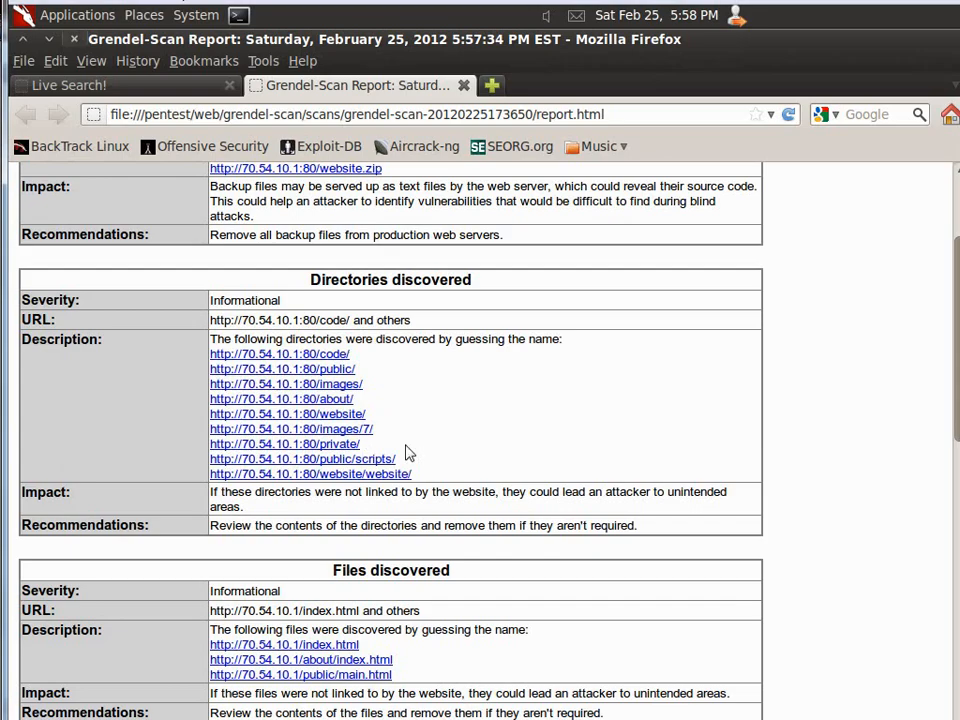
mouse_move(684, 480)
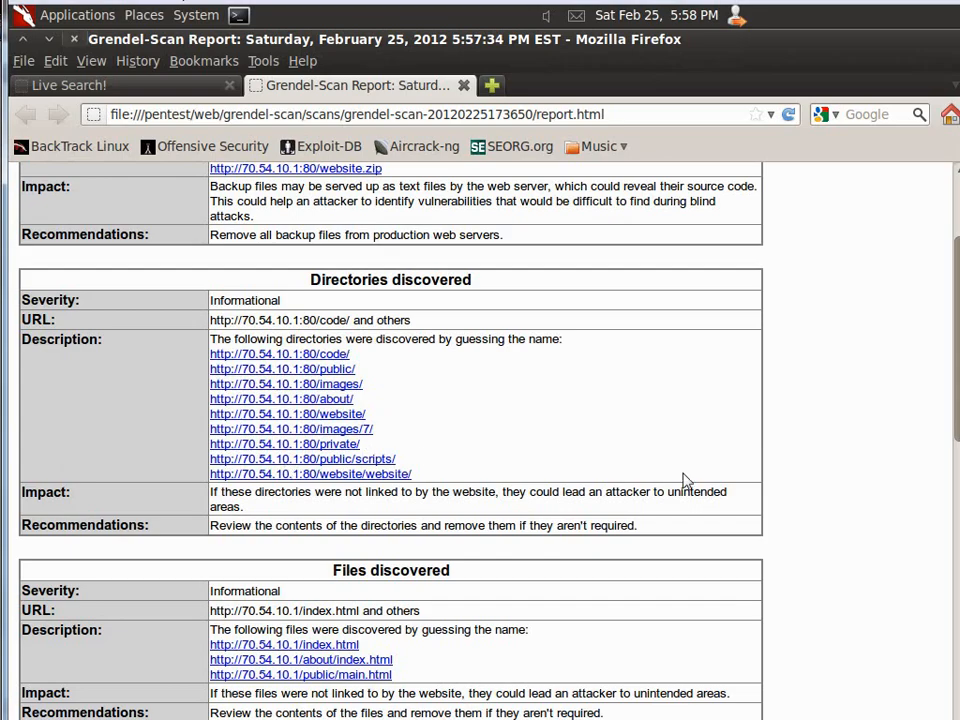
scroll("down", 3)
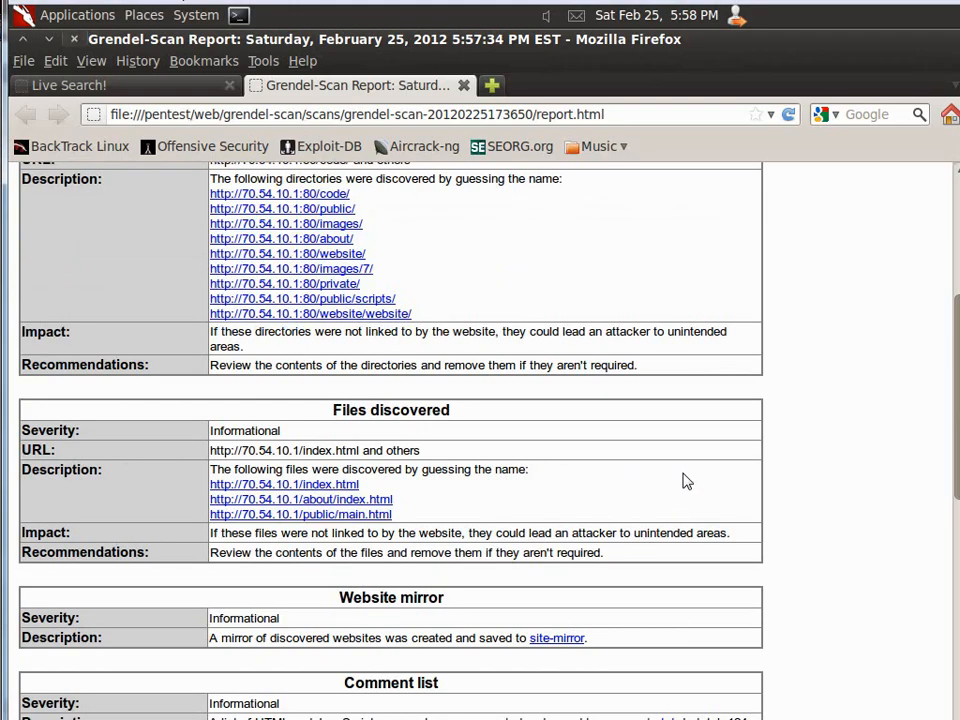
mouse_move(578, 458)
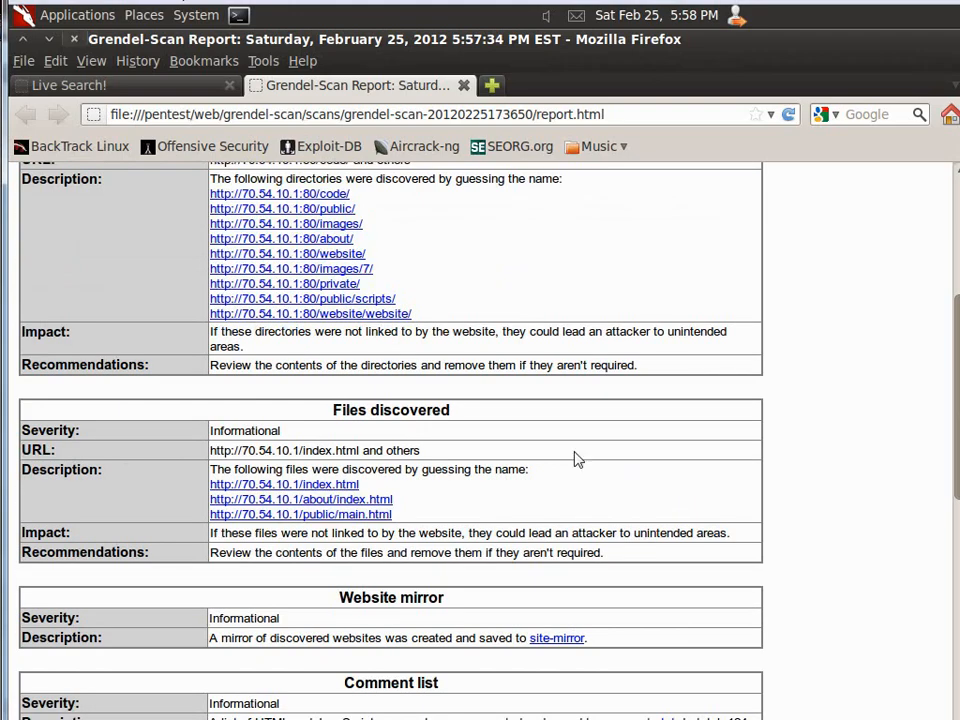
mouse_move(330, 520)
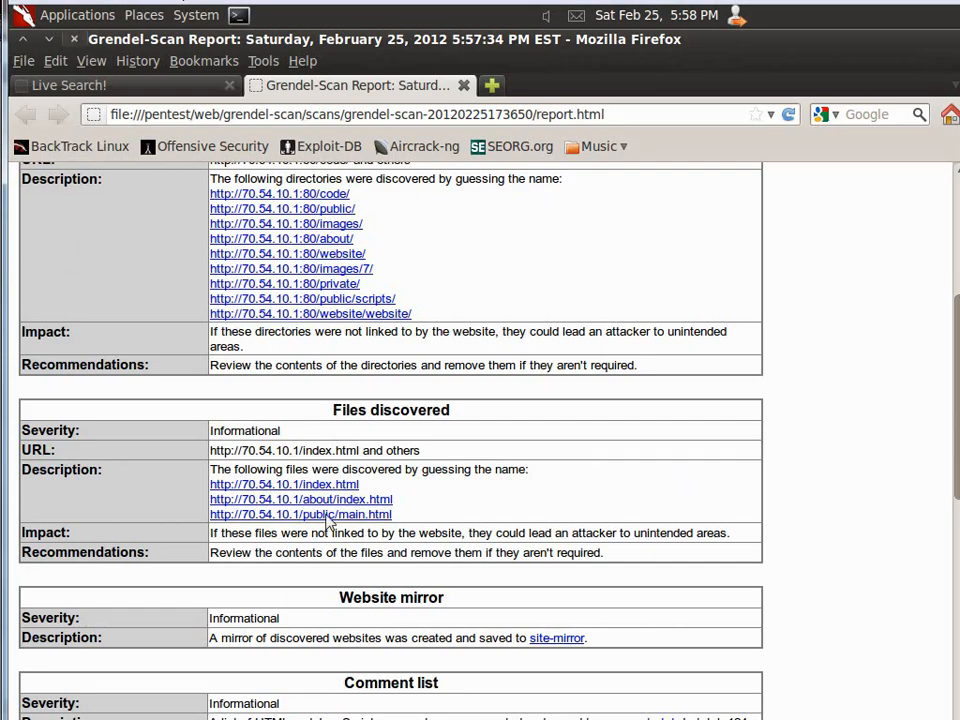
mouse_move(616, 450)
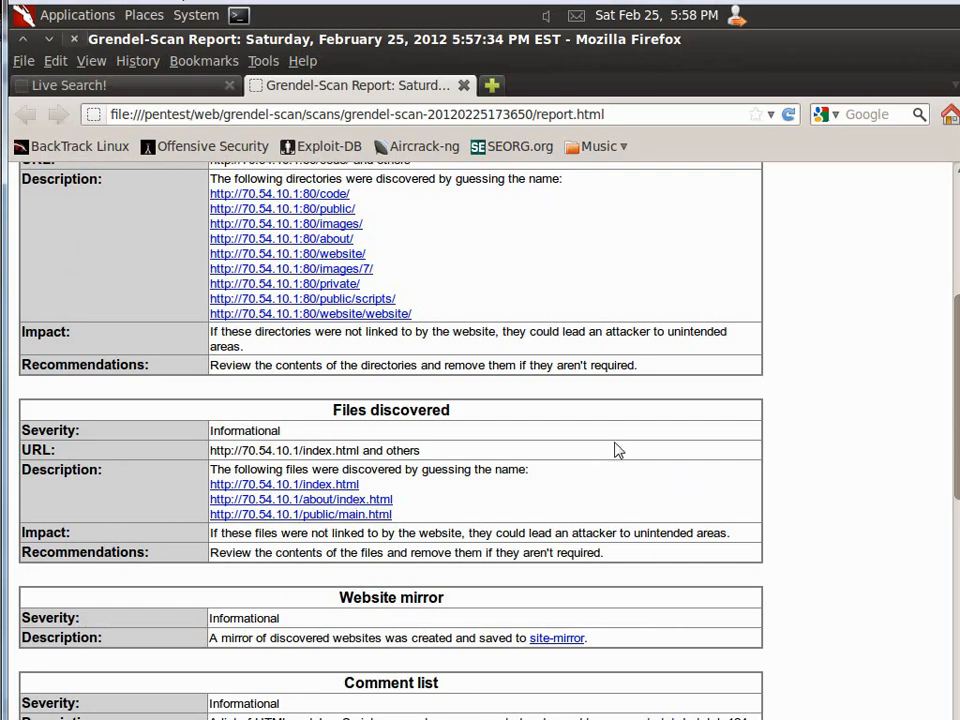
scroll("down", 3)
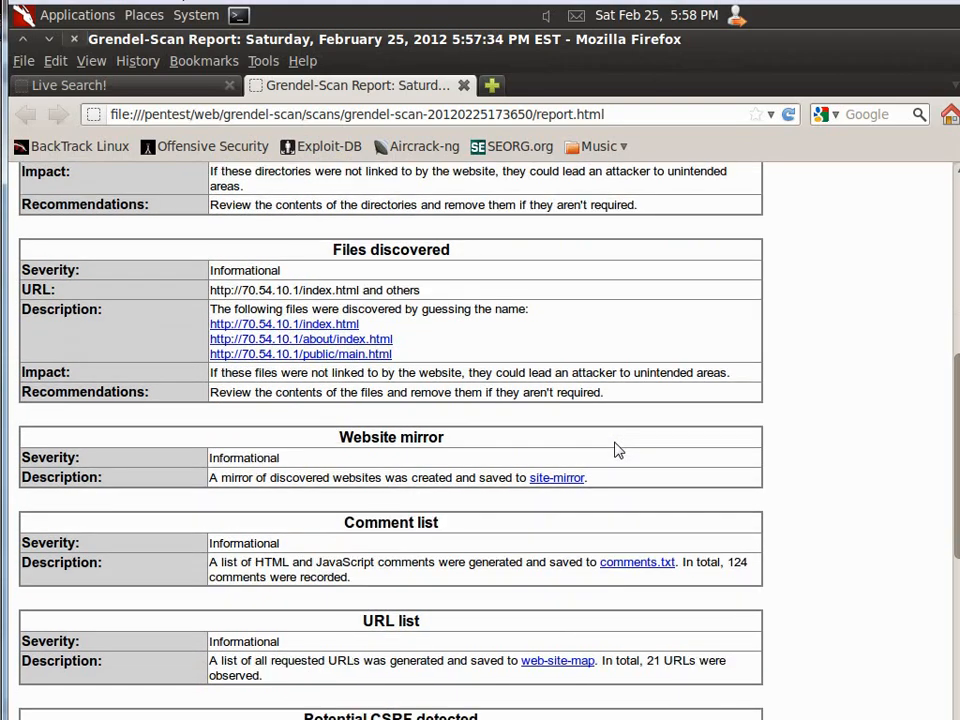
mouse_move(524, 522)
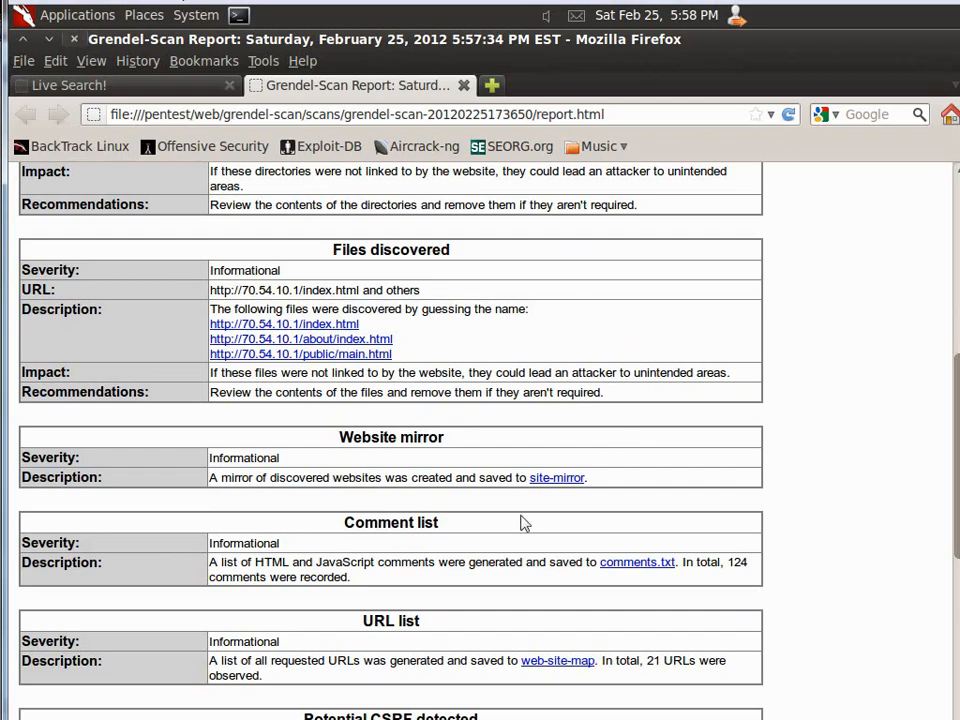
mouse_move(452, 578)
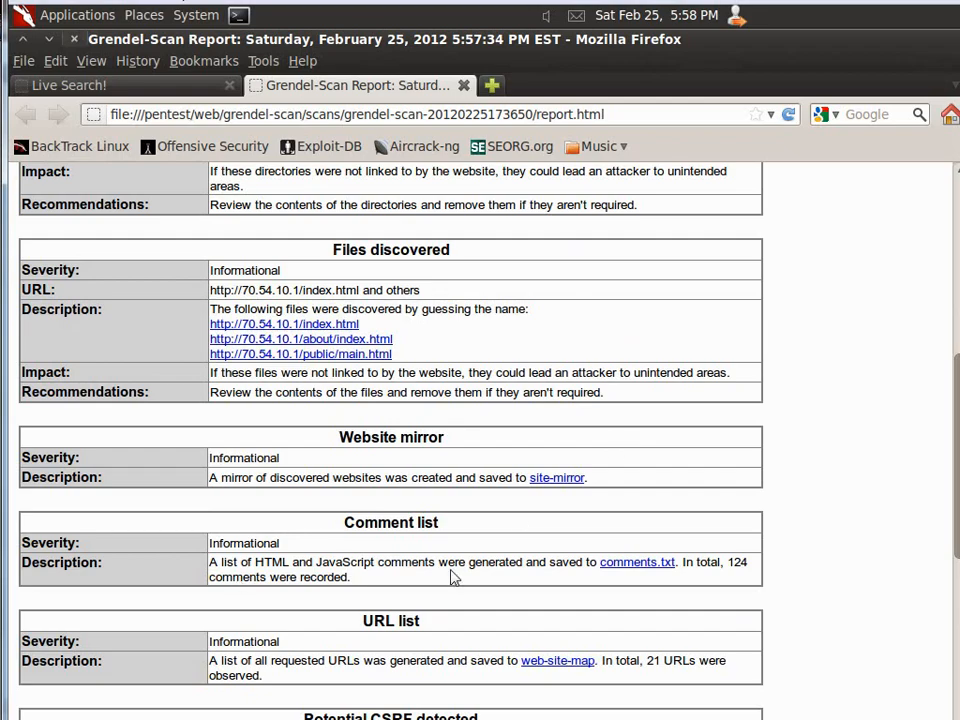
mouse_move(568, 572)
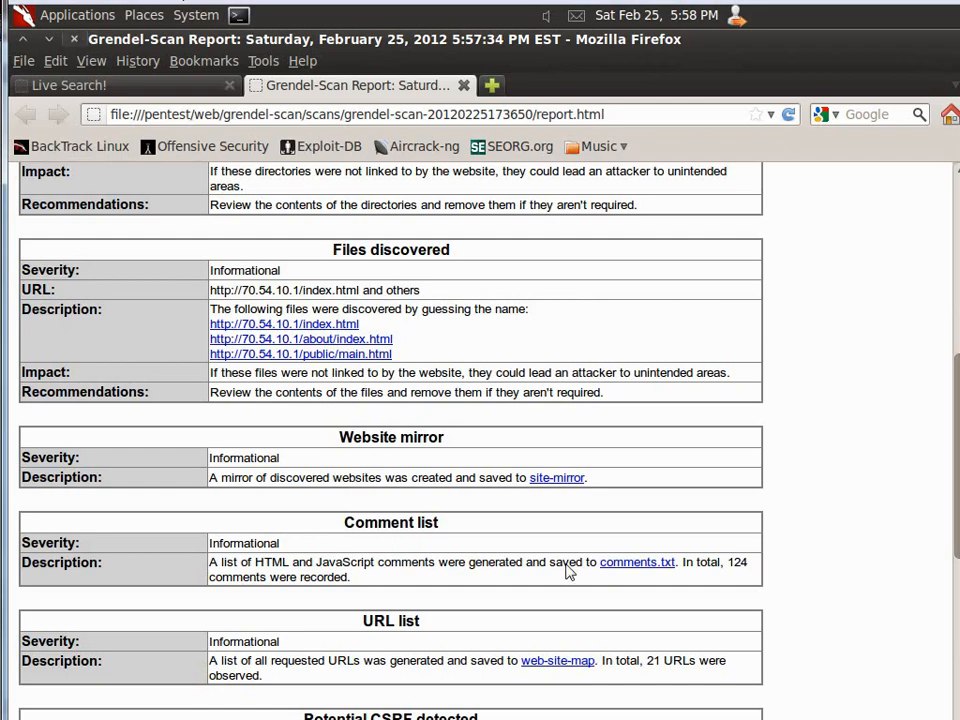
Step: Open comments.txt from the Comment list section to read the collected HTML comments
left_click(636, 560)
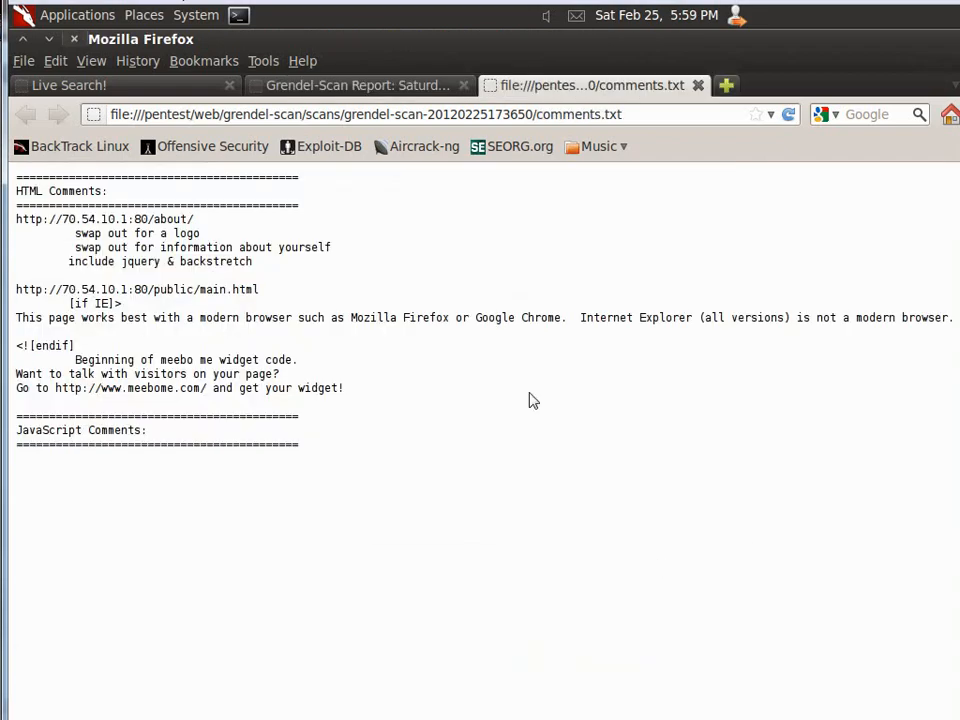
mouse_move(18, 276)
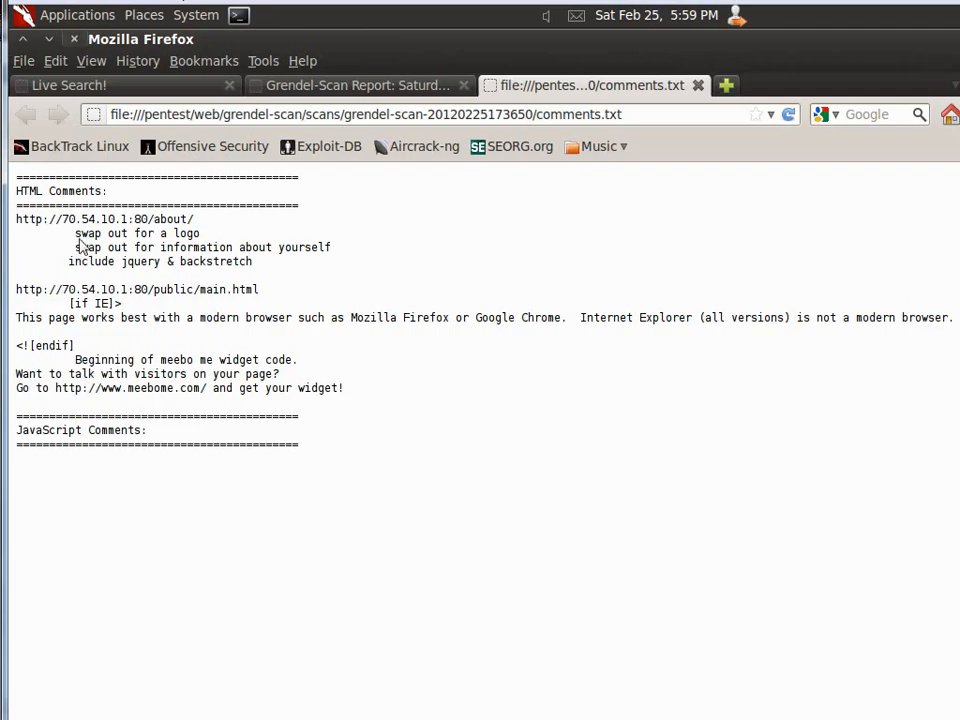
mouse_move(724, 128)
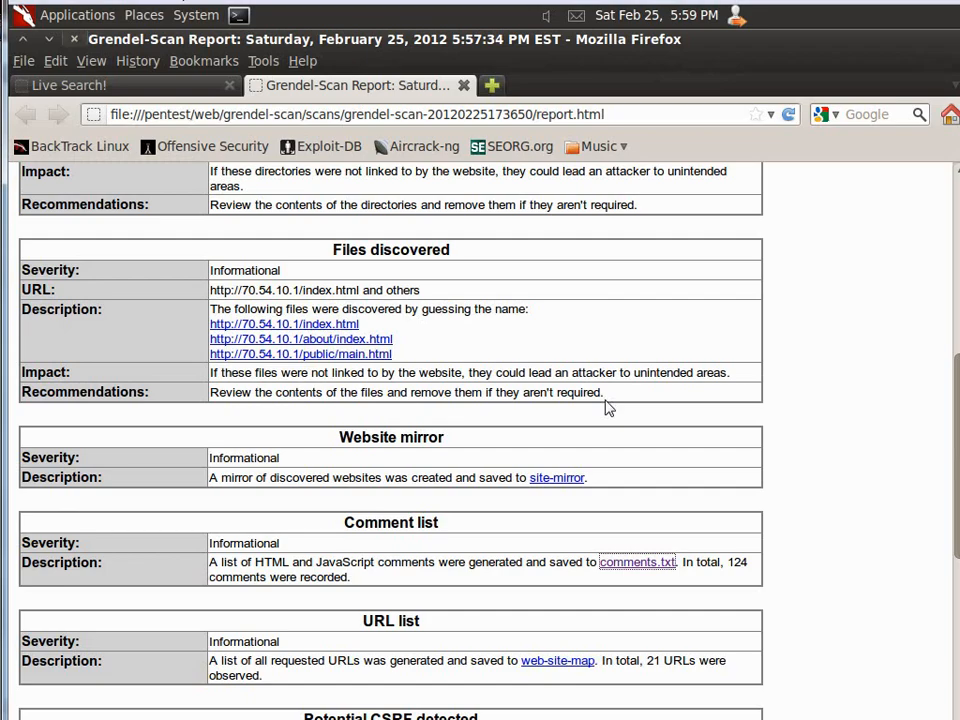
Step: Reach the Potential CSRF detected table and highlight its vulnerable query lines to read them
scroll("down", 3)
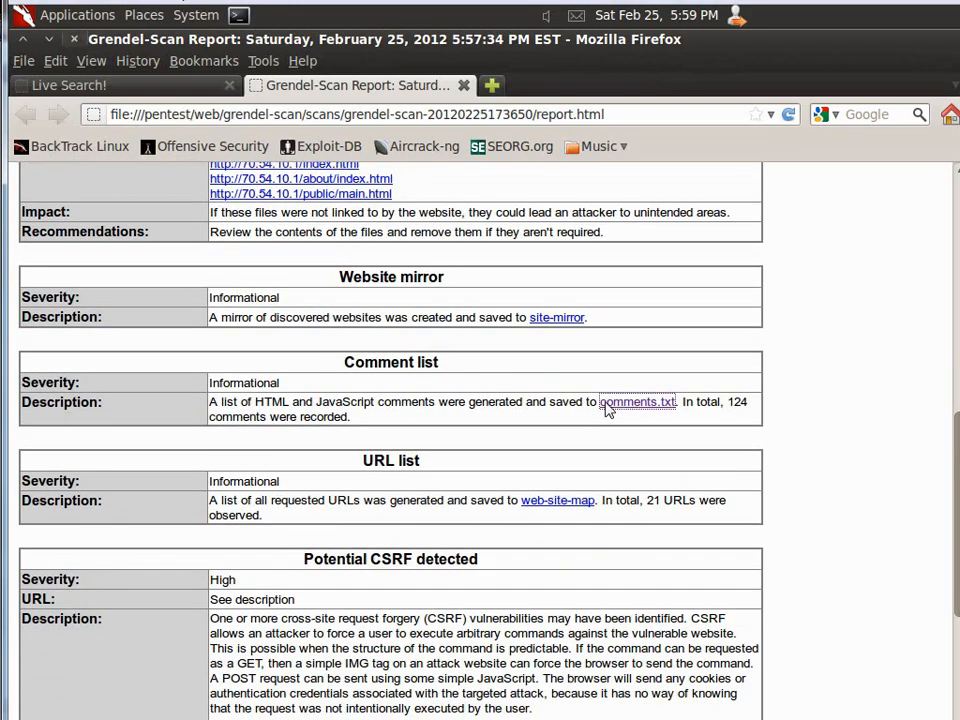
scroll("down", 3)
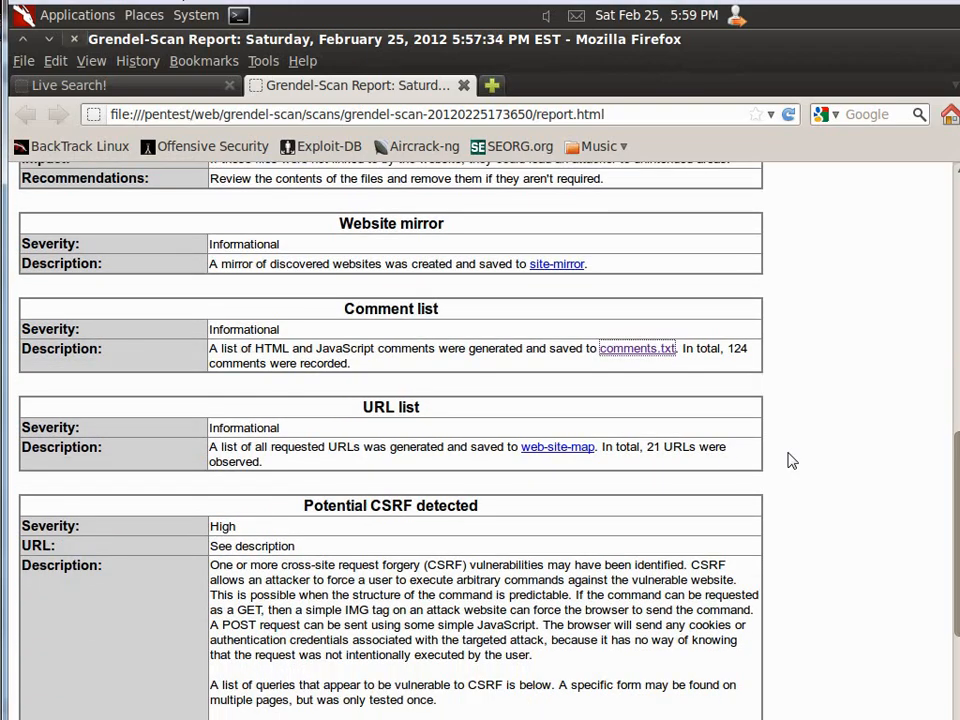
scroll("down", 3)
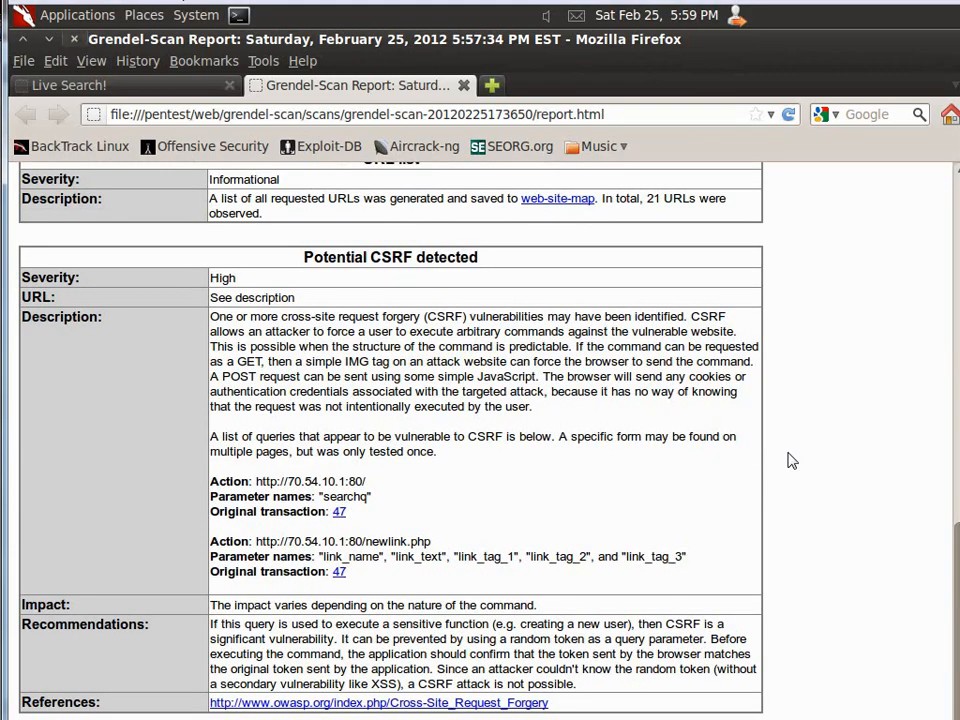
mouse_move(588, 484)
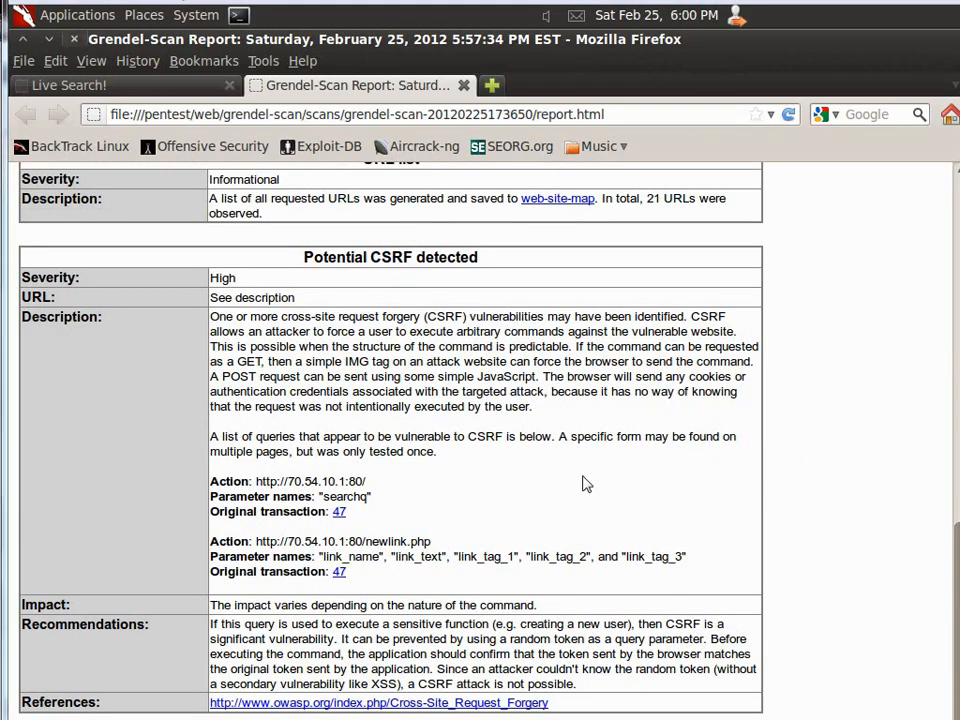
mouse_move(356, 244)
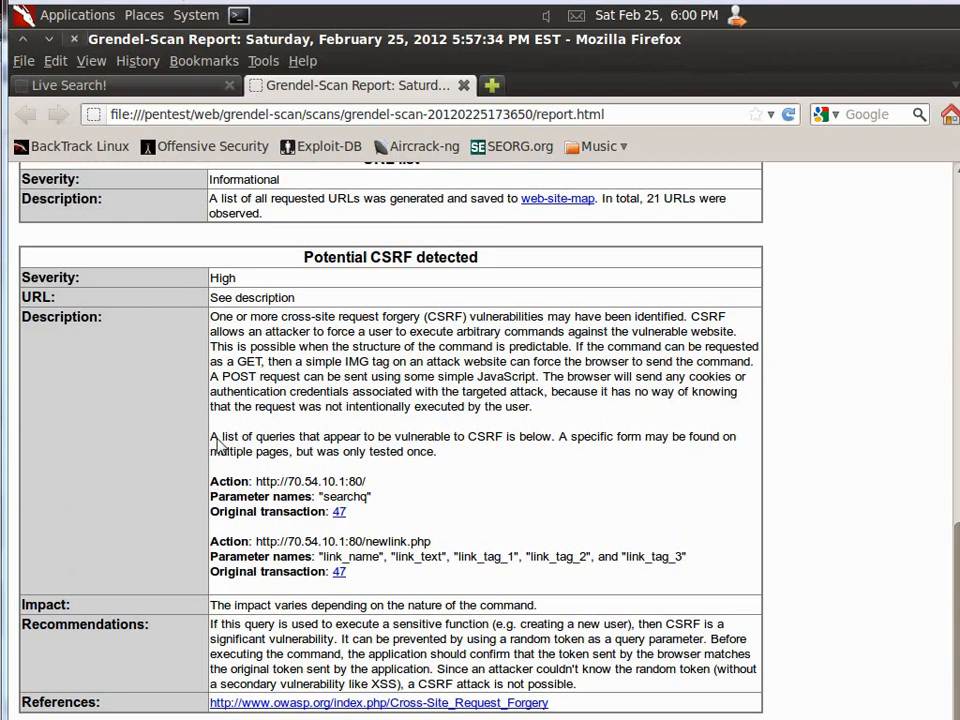
left_click_drag(210, 436, 378, 576)
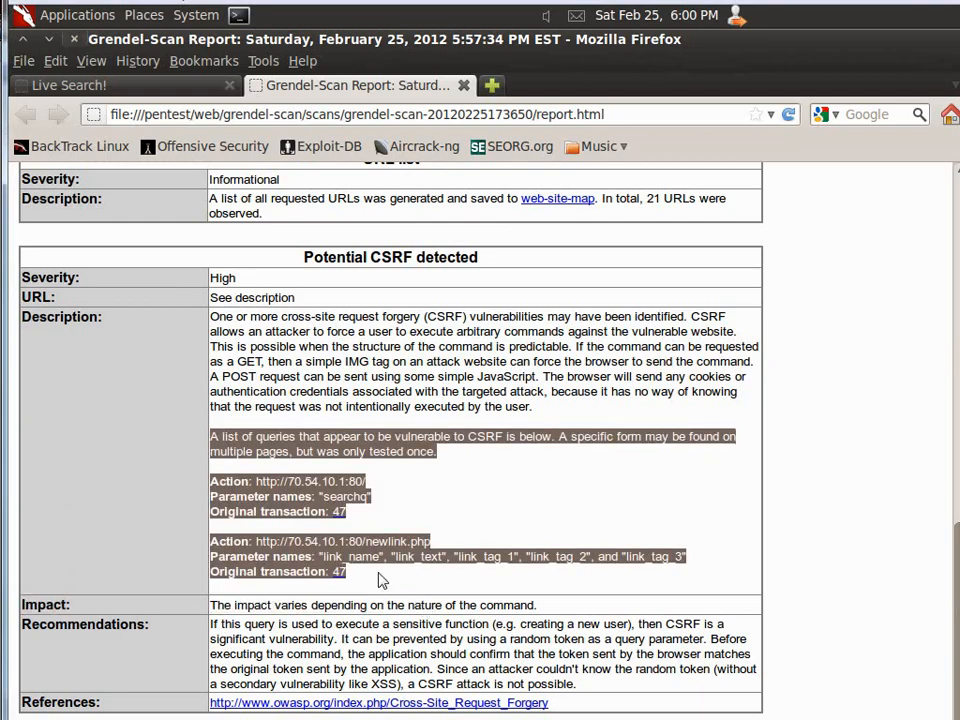
left_click(512, 504)
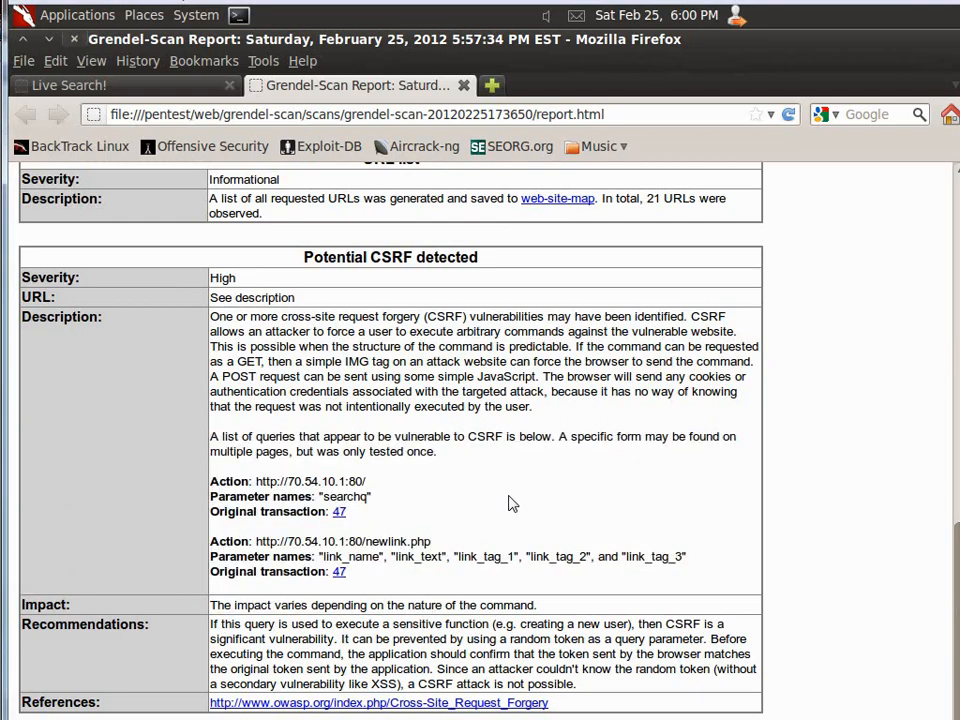
mouse_move(548, 480)
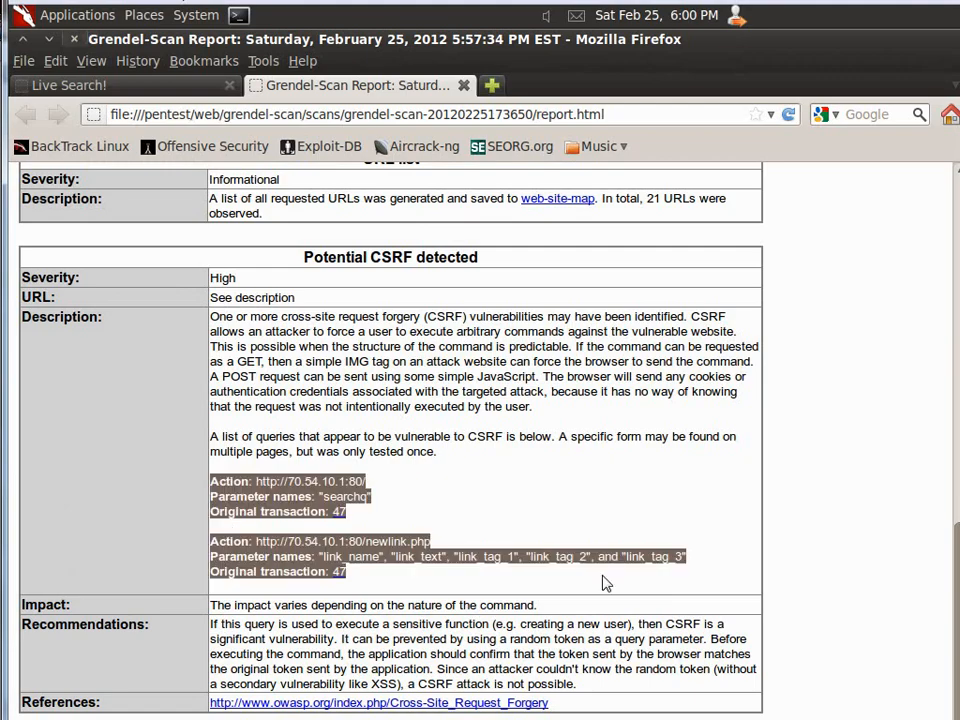
mouse_move(550, 590)
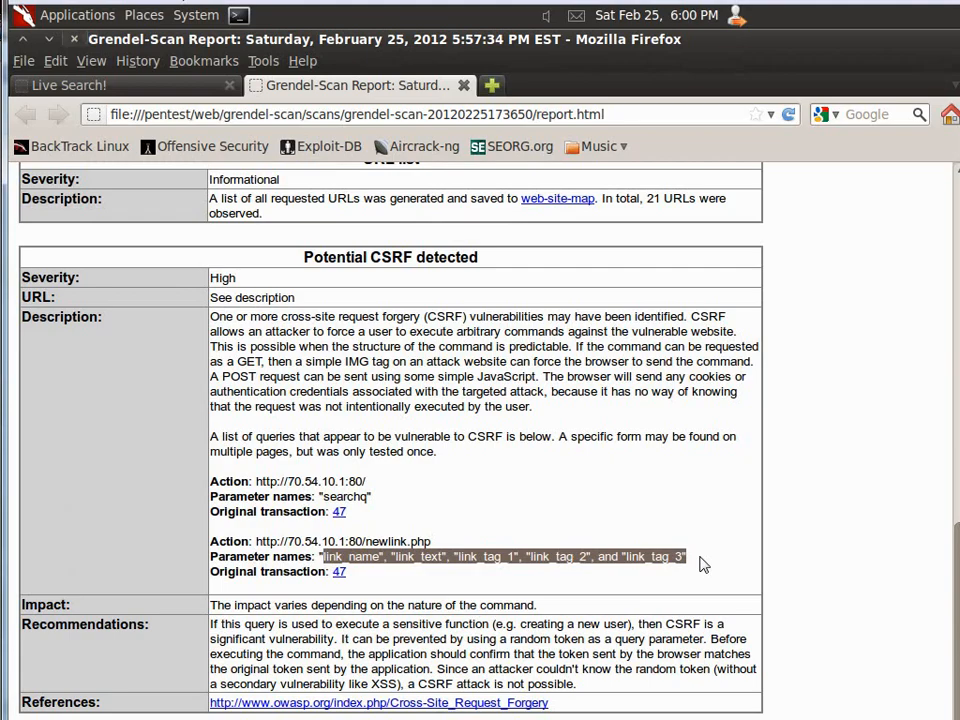
mouse_move(348, 530)
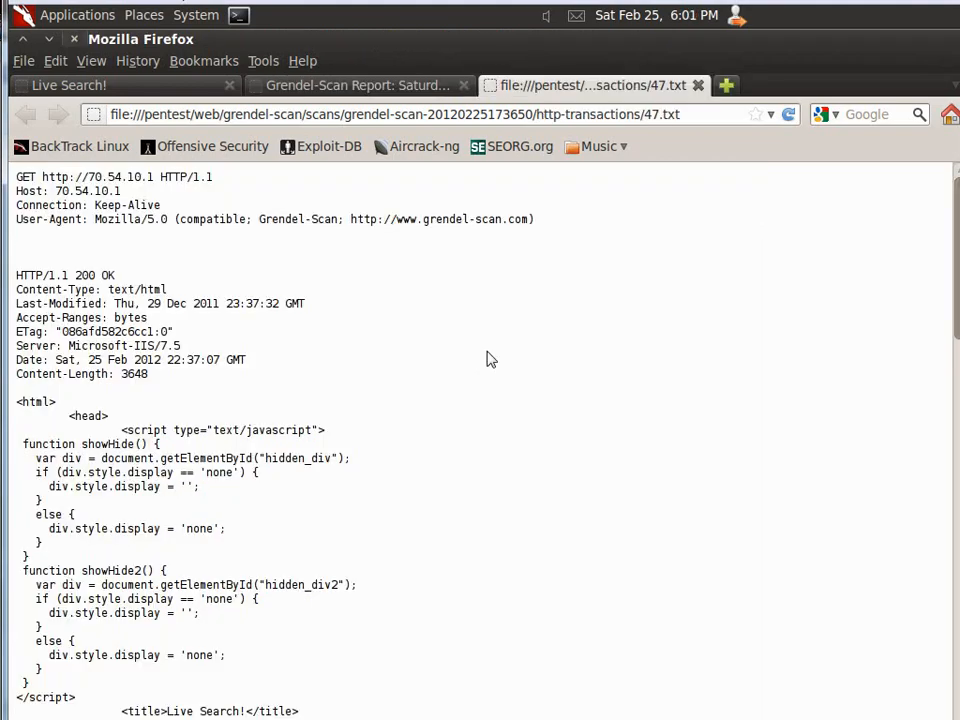
Step: Read through transaction 47's saved response and HTML form in 47.txt
scroll("down", 3)
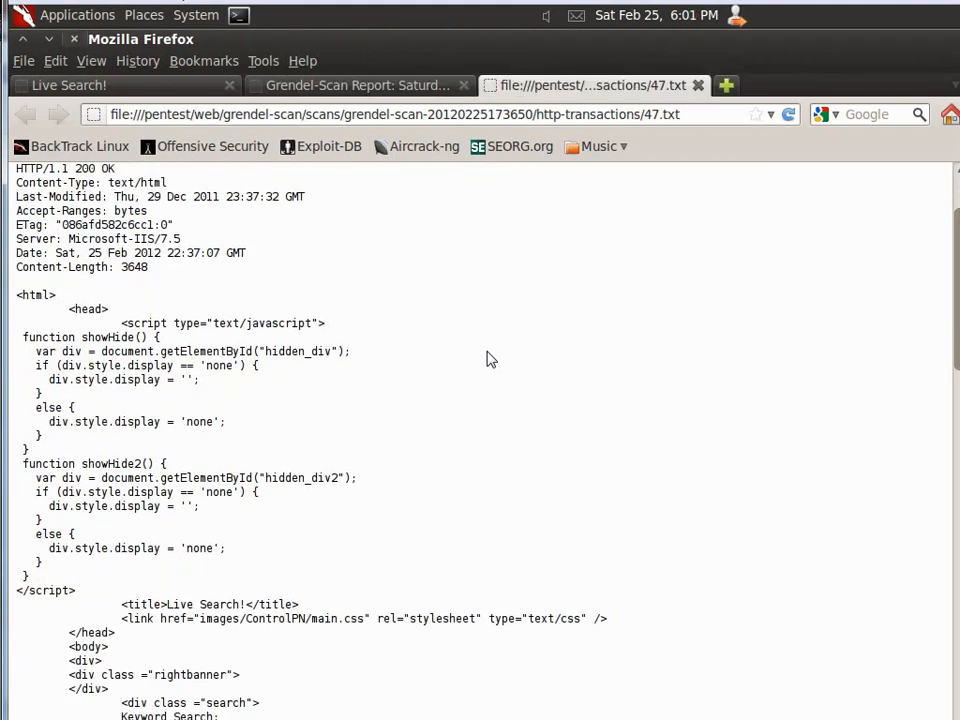
scroll("down", 3)
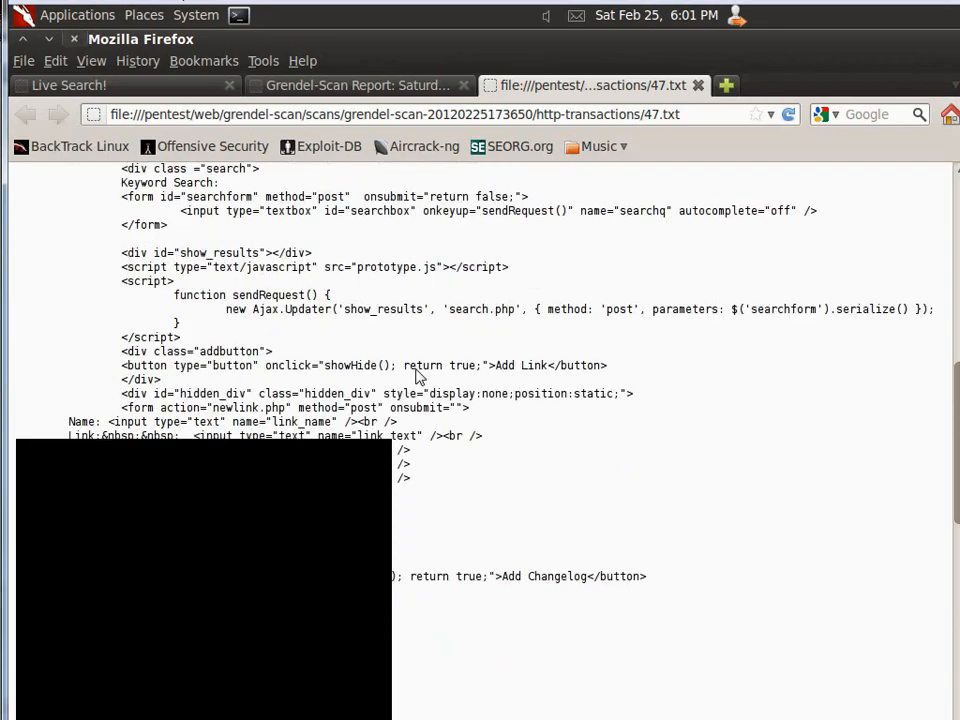
scroll("down", 3)
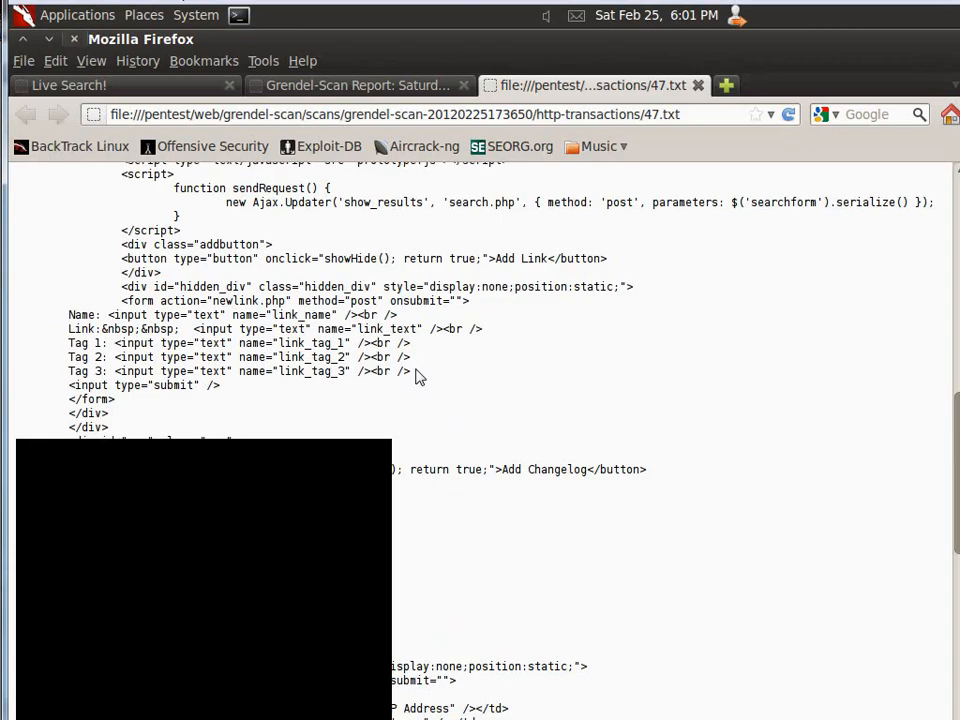
Step: Return to the report and open the web-site-map of requested URLs
left_click(356, 84)
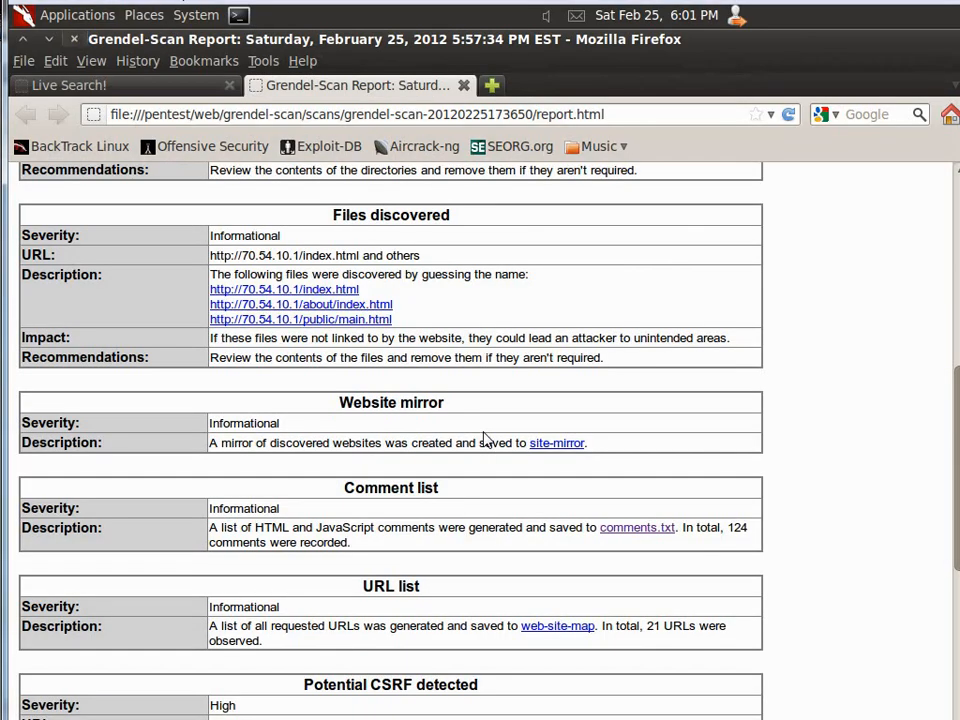
scroll("down", 3)
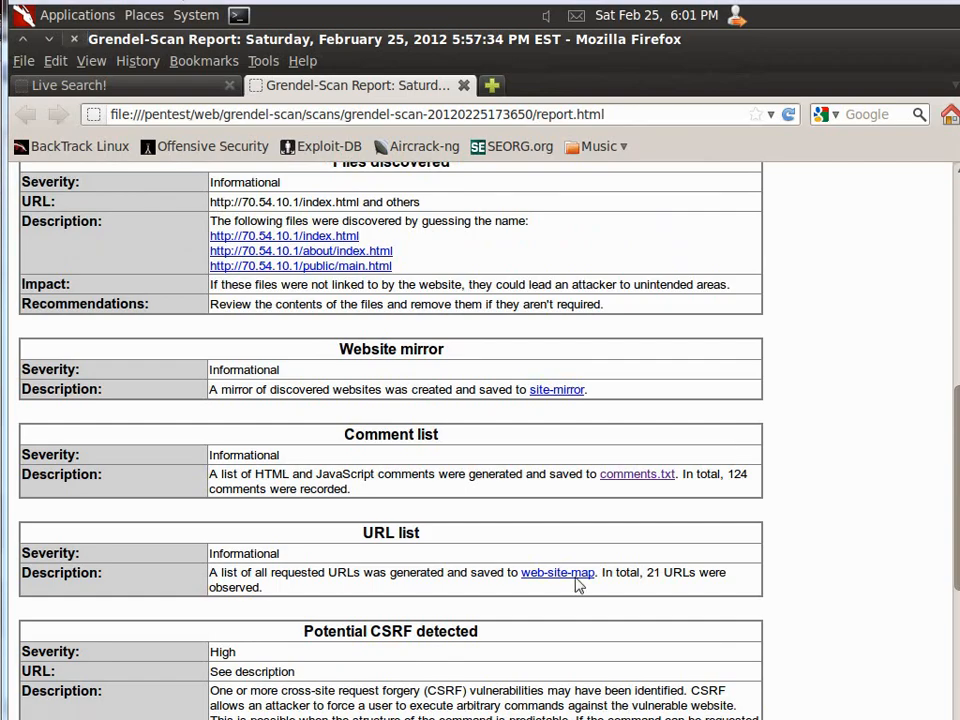
left_click(556, 572)
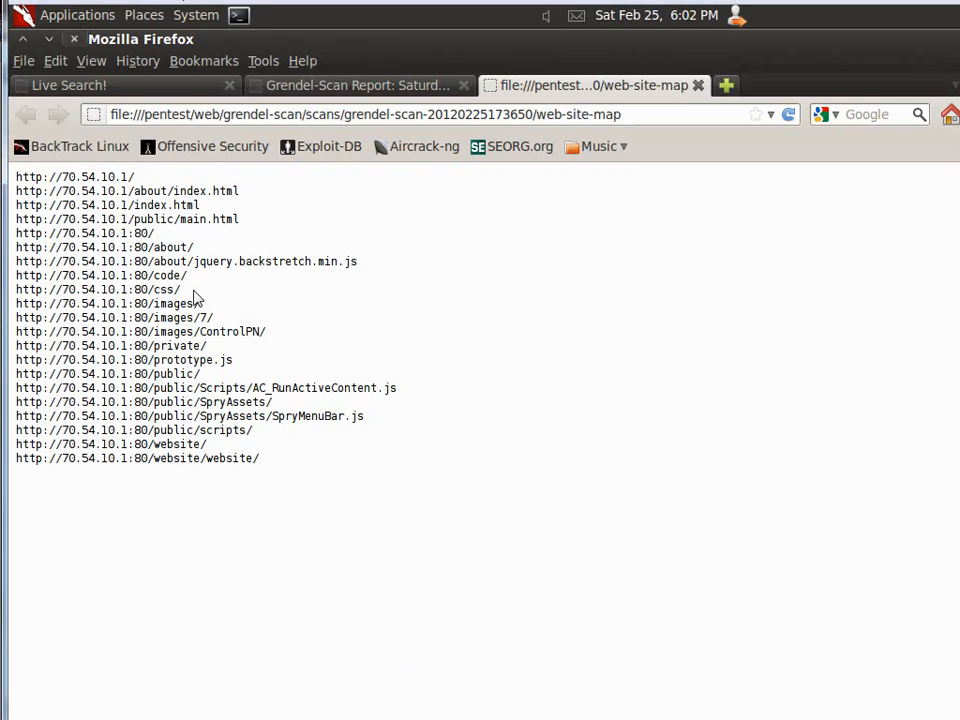
mouse_move(564, 232)
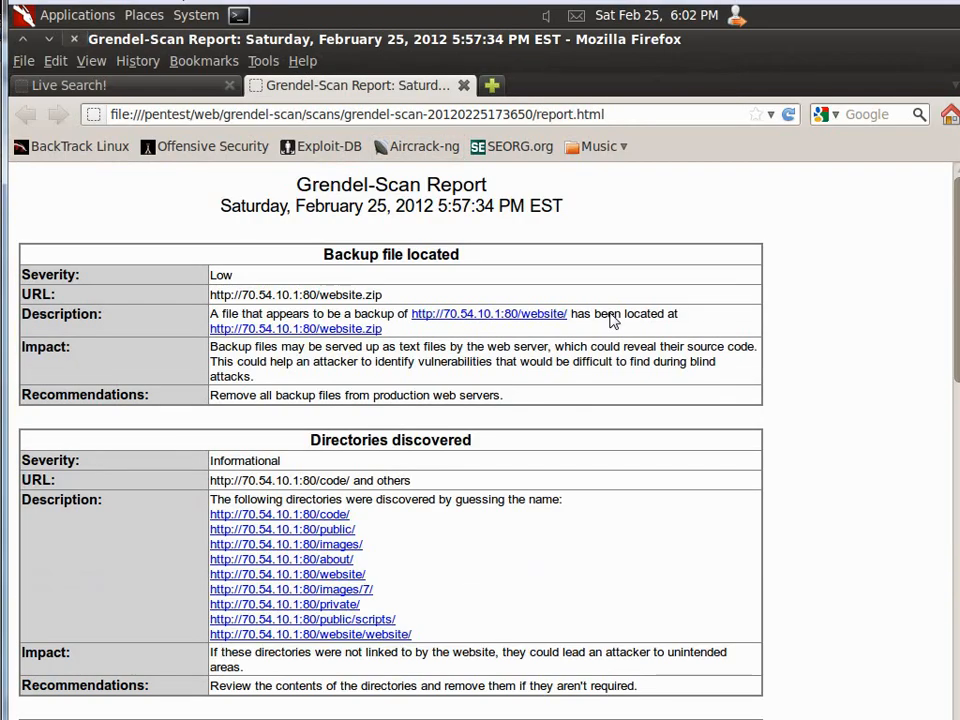
scroll("down", 3)
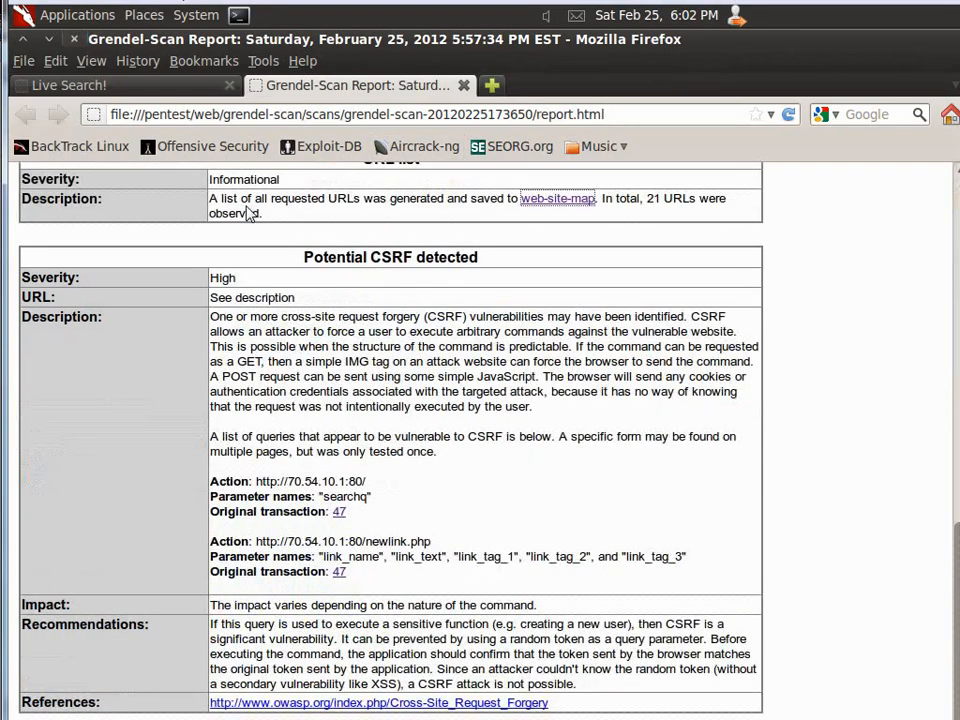
scroll("up", 3)
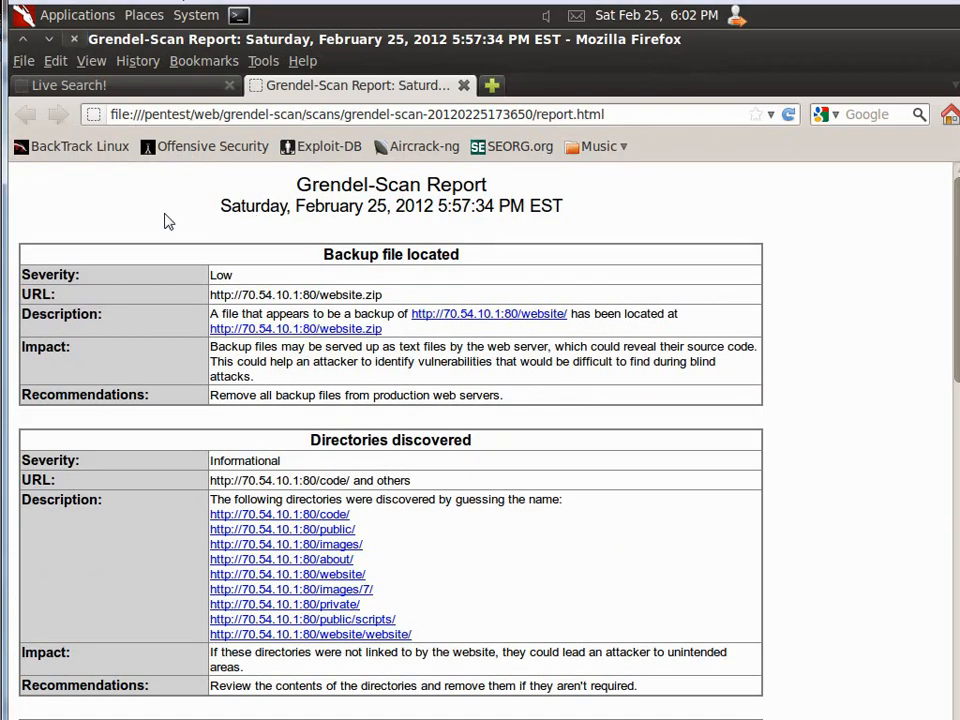
scroll("down", 3)
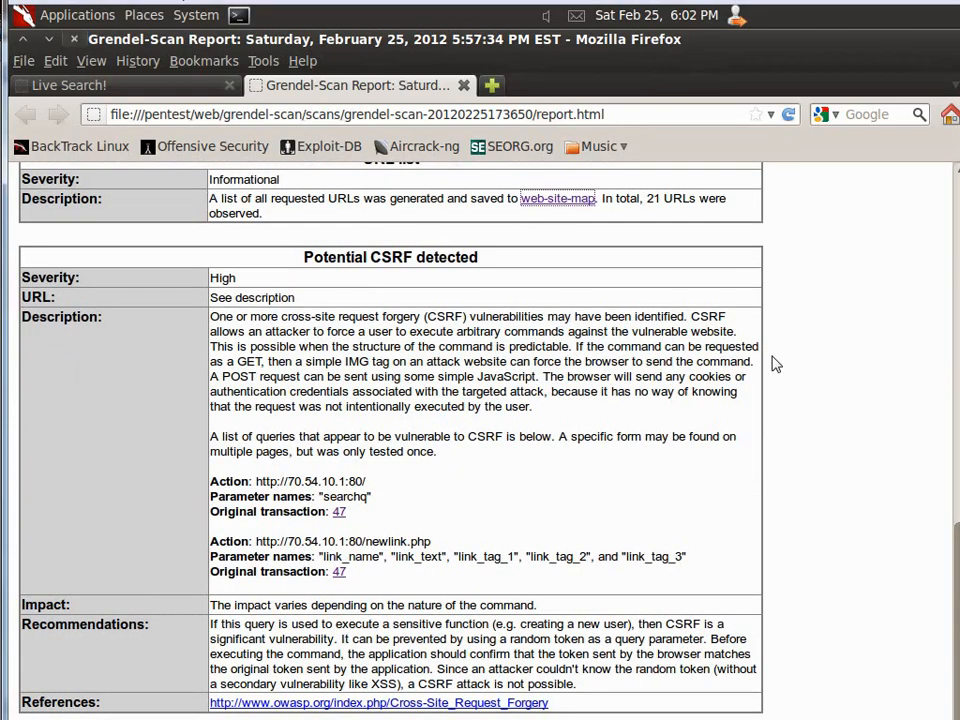
mouse_move(310, 264)
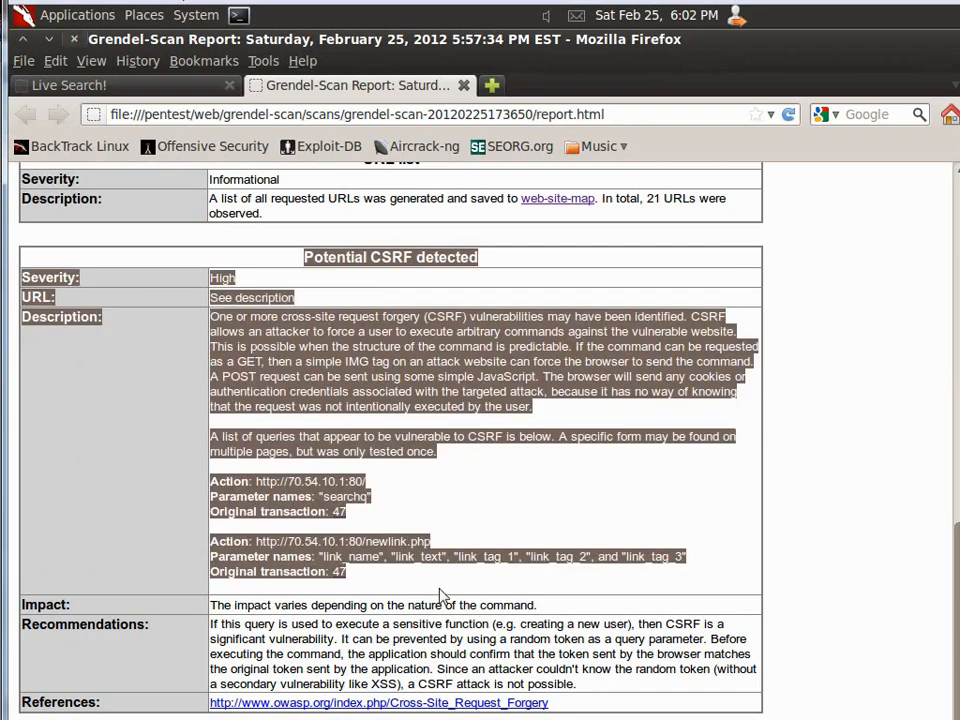
mouse_move(452, 598)
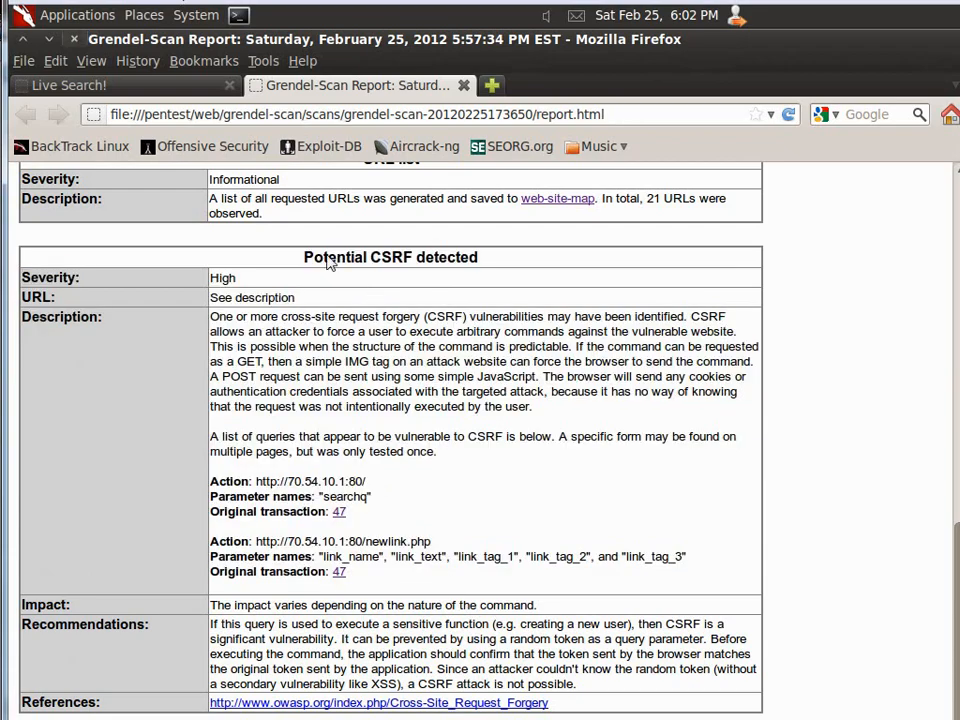
mouse_move(370, 324)
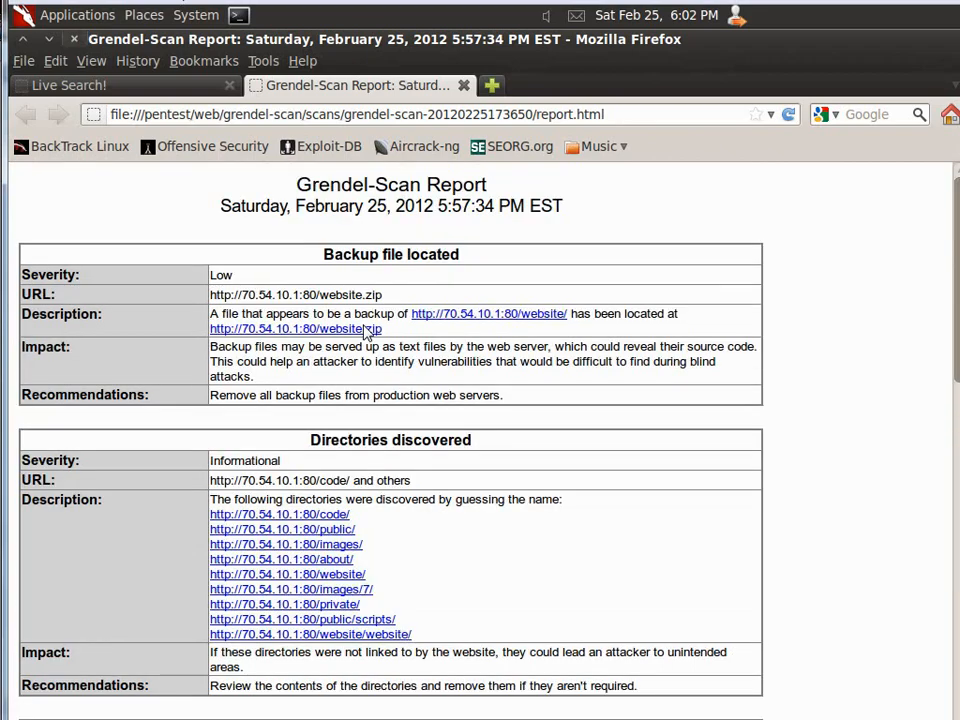
scroll("down", 3)
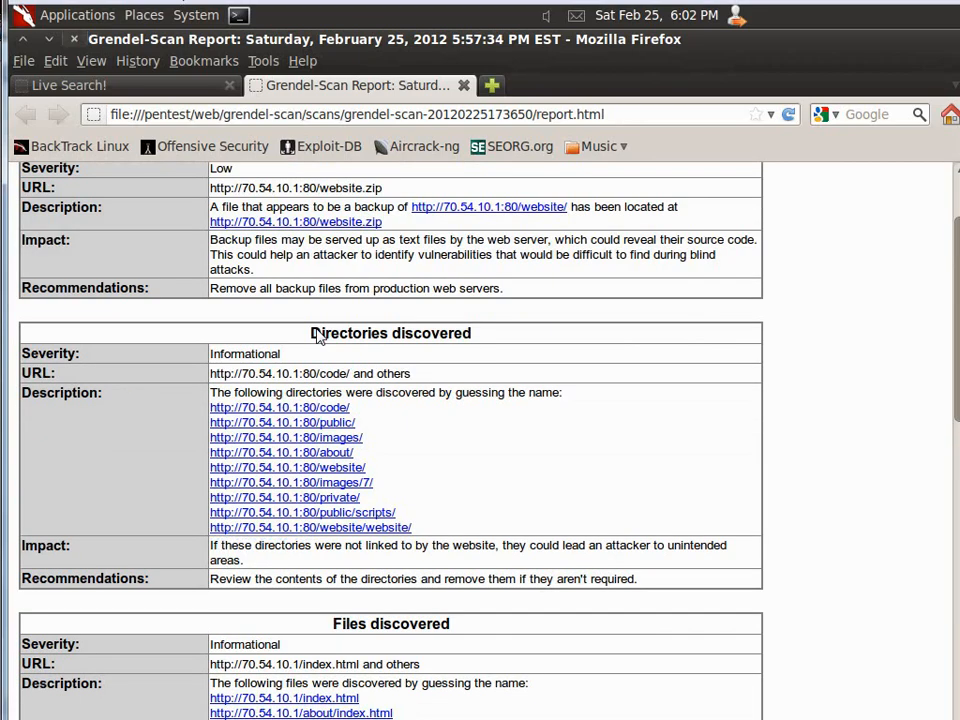
mouse_move(284, 496)
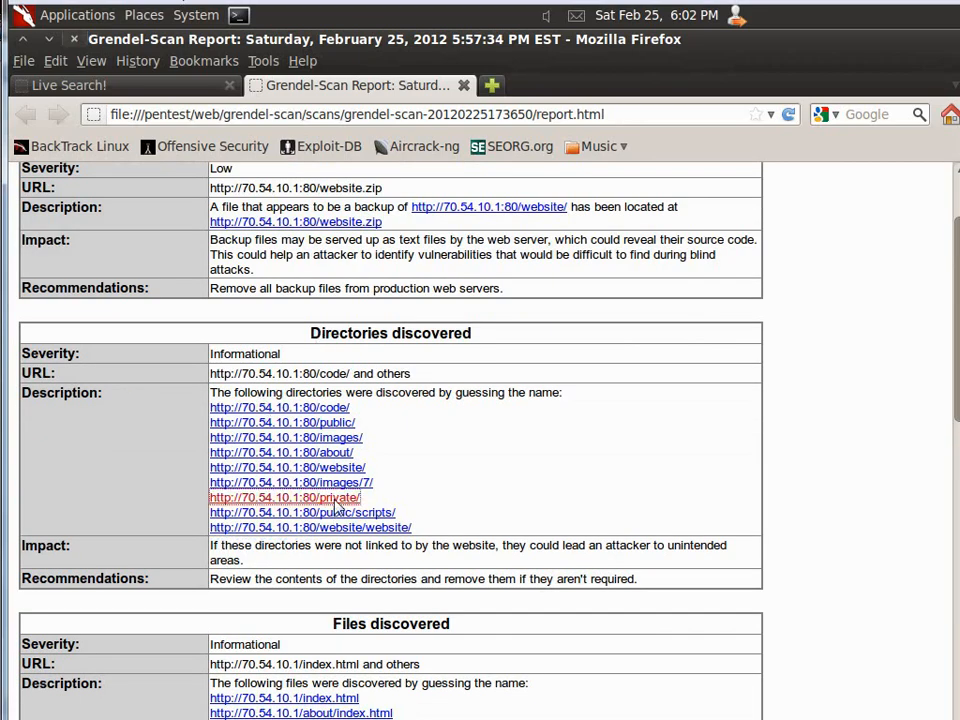
left_click(284, 496)
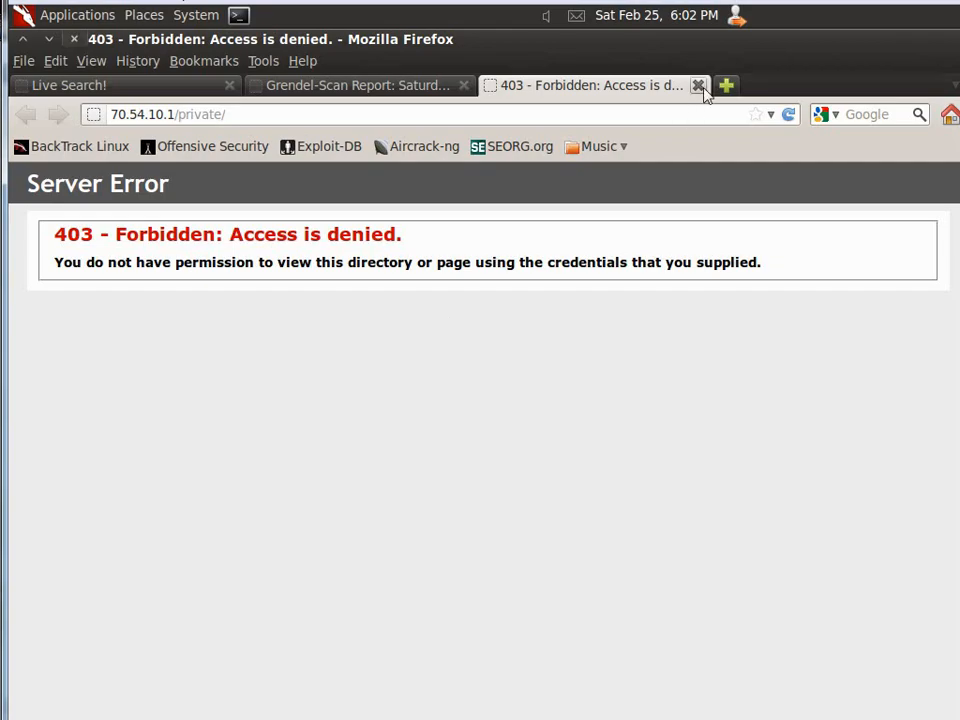
mouse_move(700, 84)
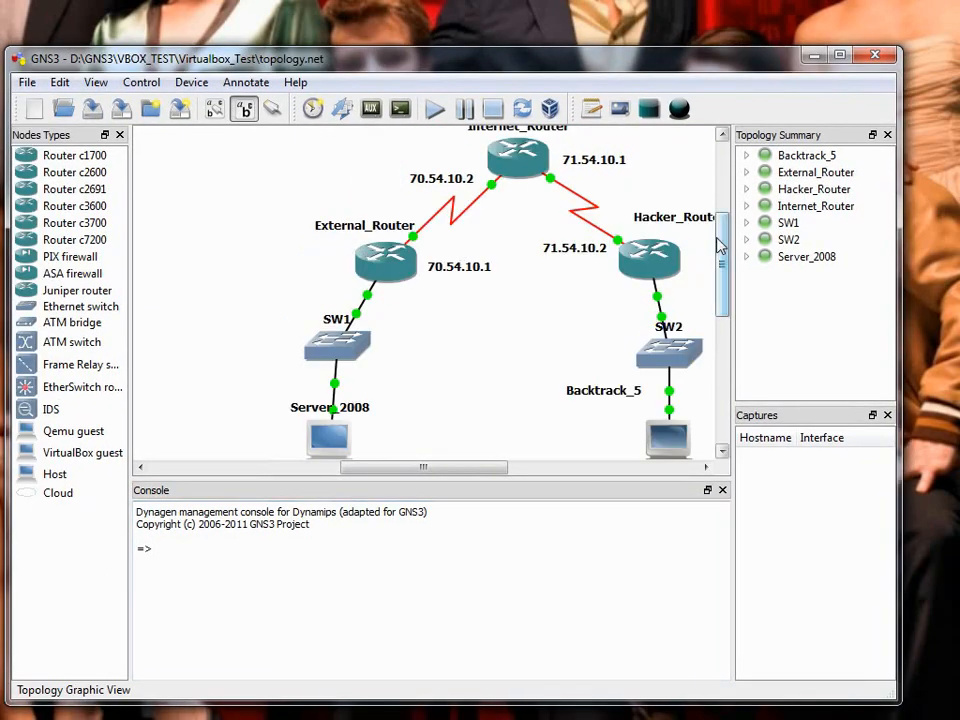
Step: Scroll over the GNS3 lab topology before moving to the cisco-auditing-tool terminal
scroll("down", 3)
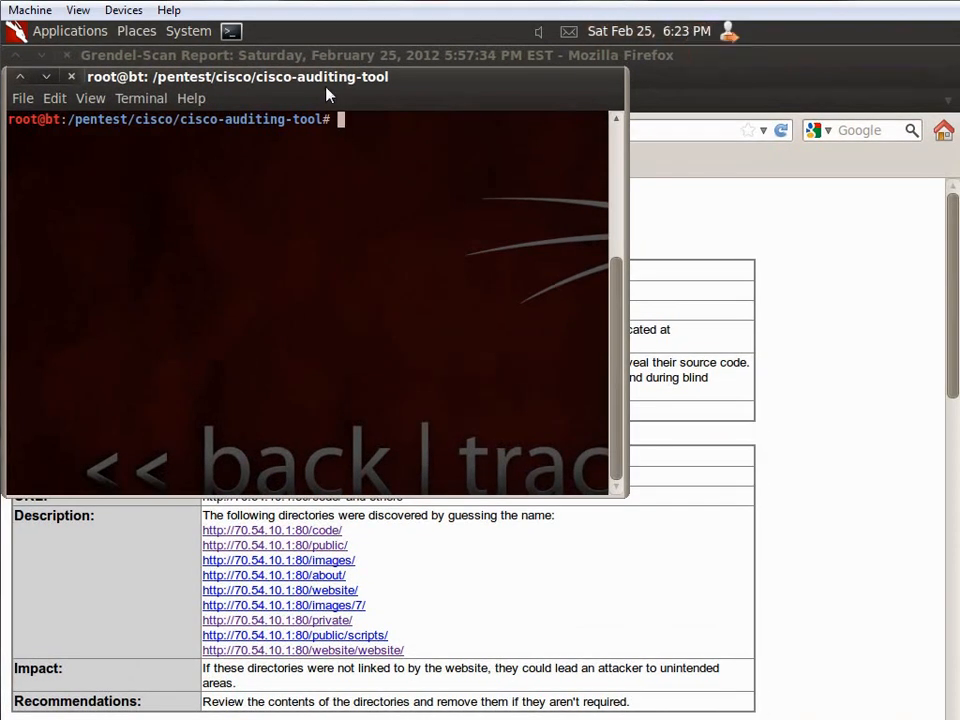
Step: List the cisco-auditing-tool folder (CAT, lists, passwords) and enter ./CAT
type("ls")
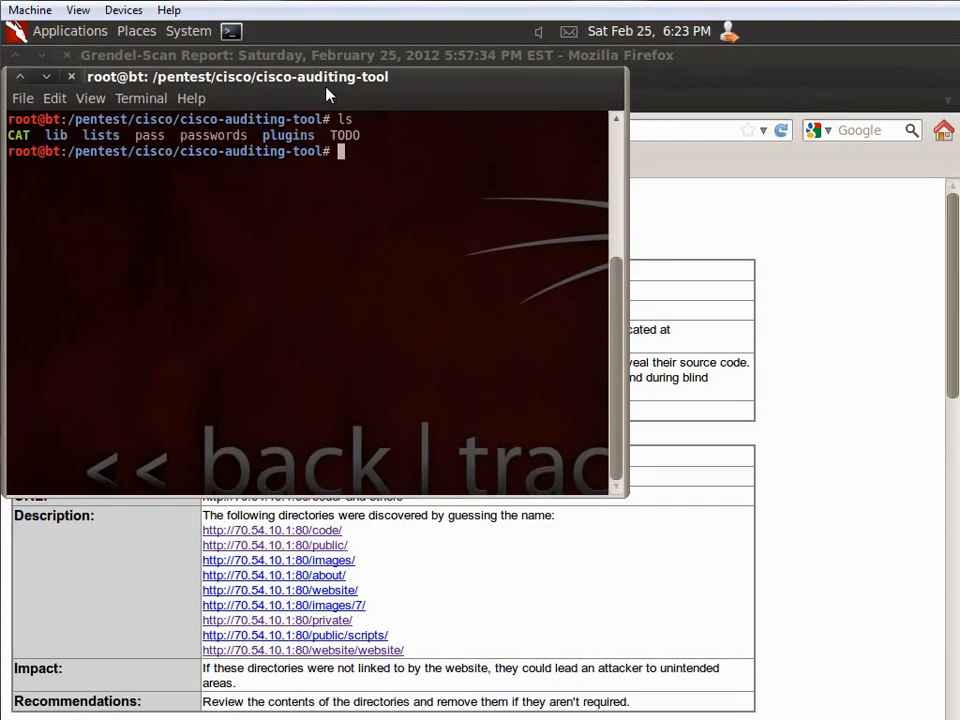
type("./CAT")
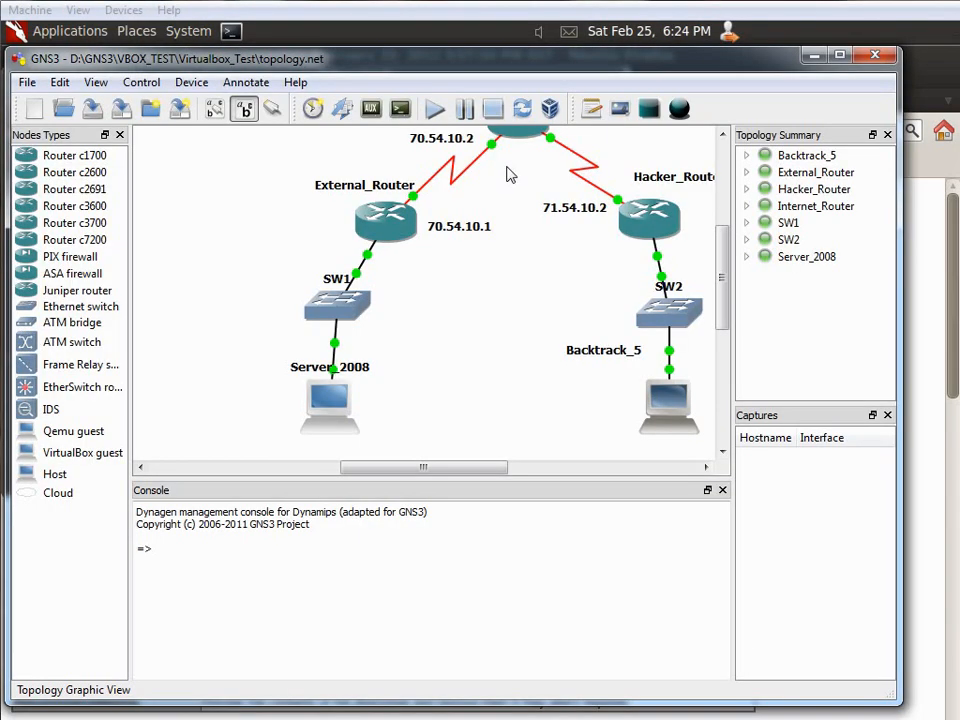
right_click(384, 216)
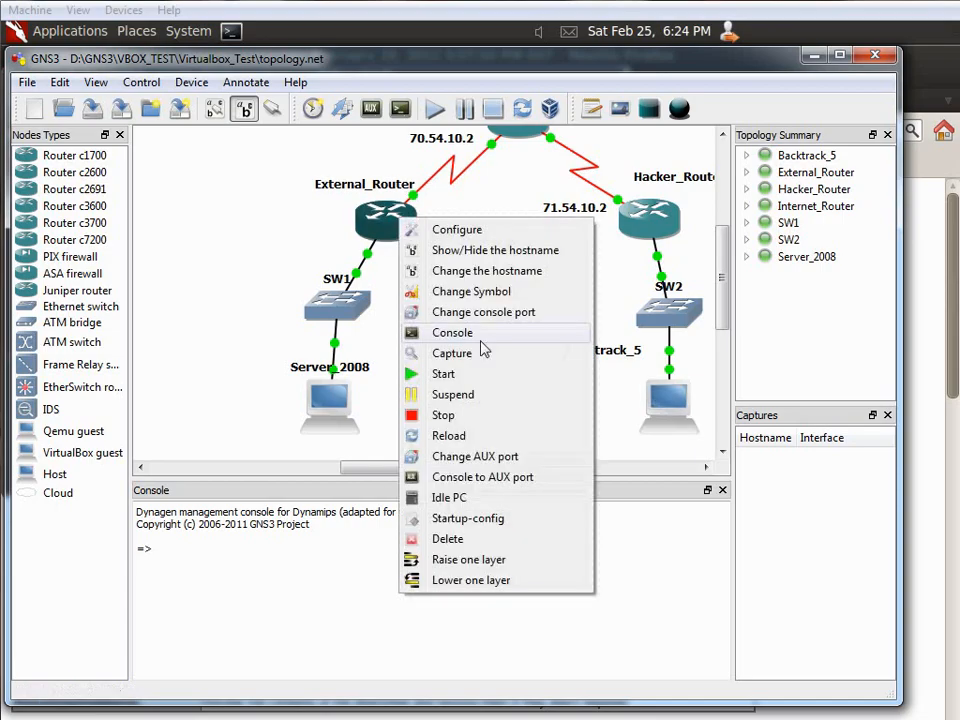
left_click(452, 332)
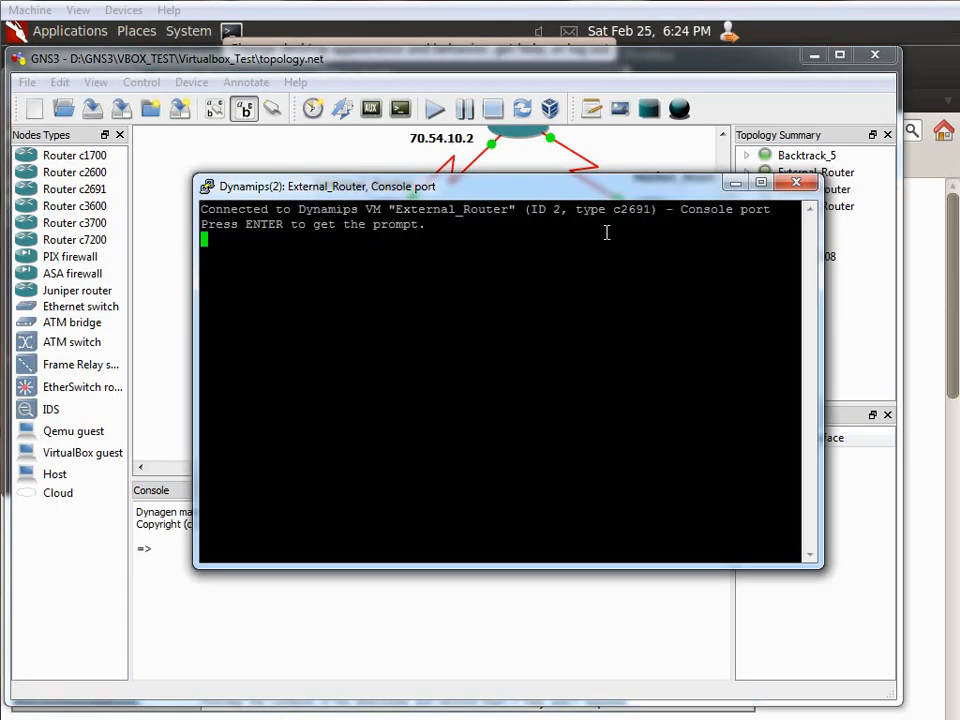
type("en")
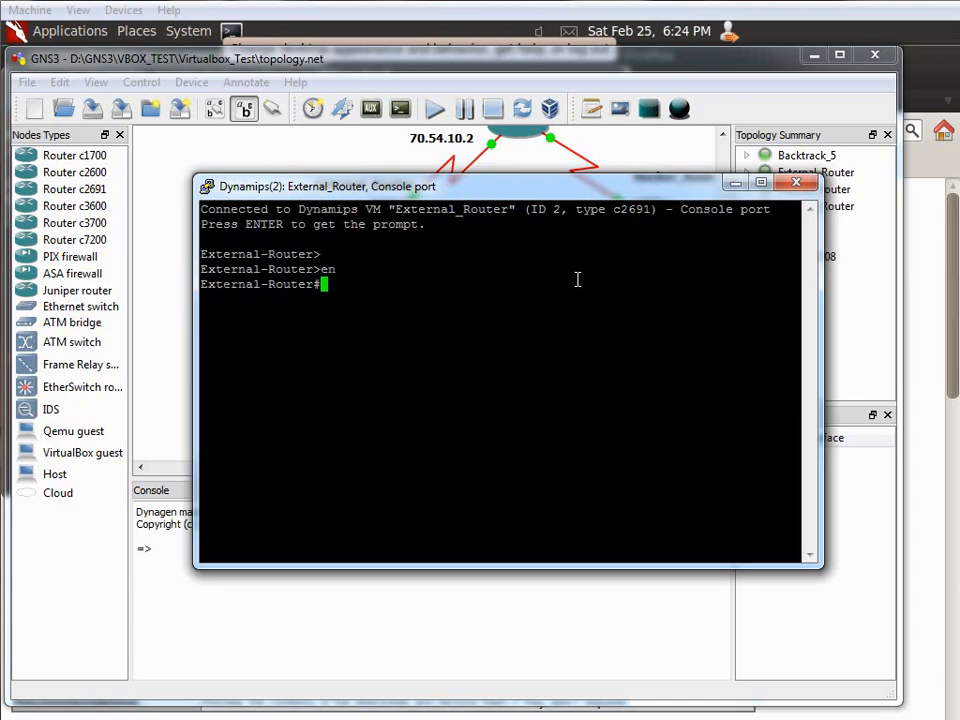
type("conf t")
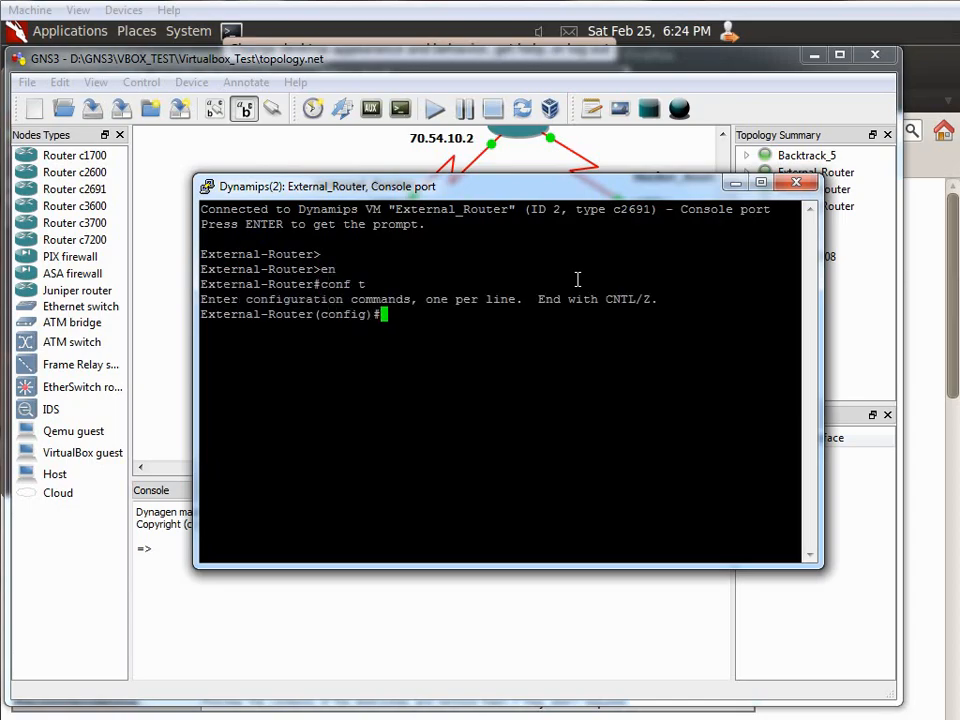
type("int")
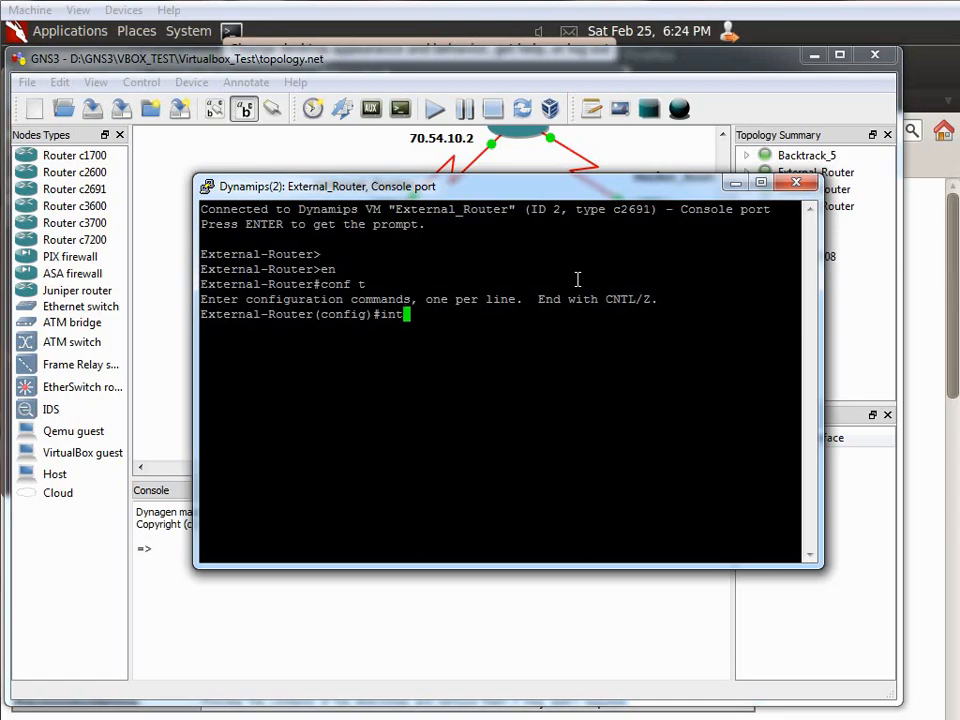
type("line vty 0 4")
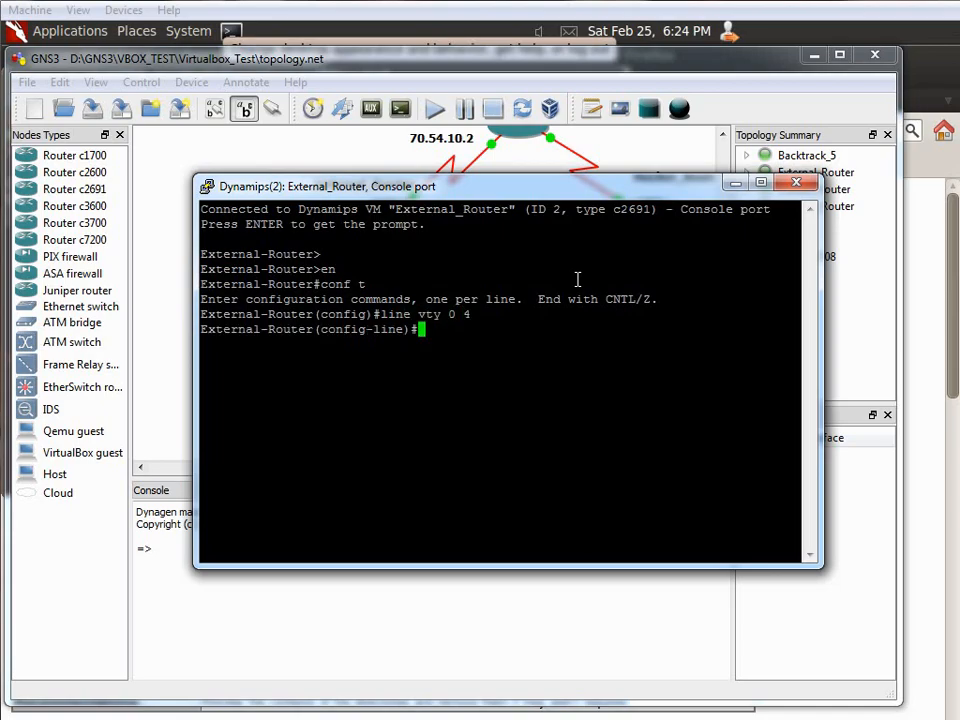
type("password password")
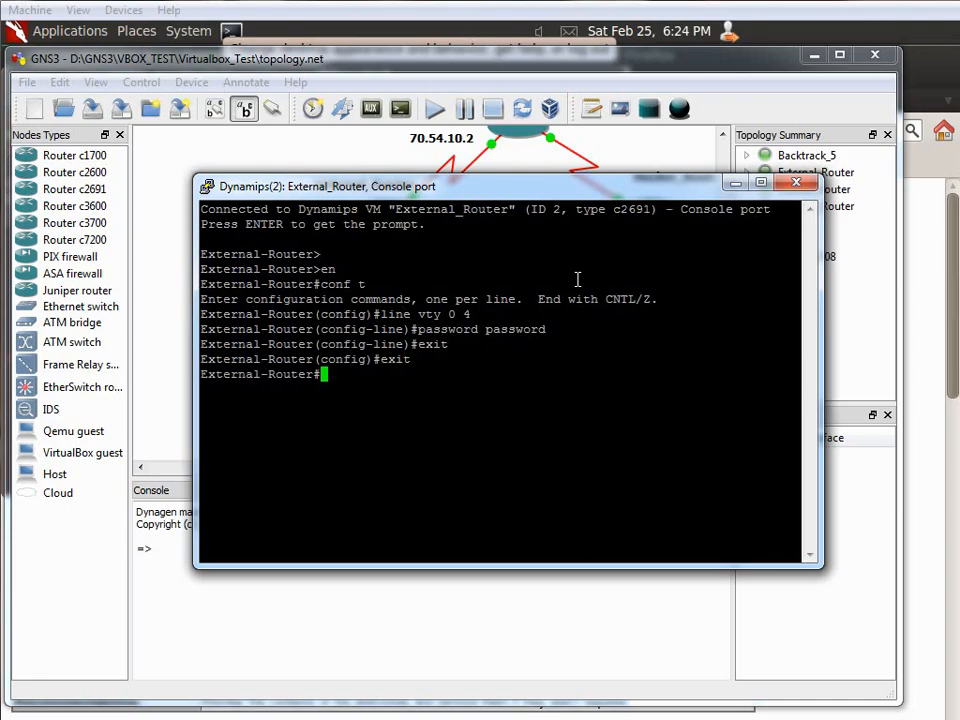
Step: Save the running config to startup-config with copy run start and close the console
type("copy run start")
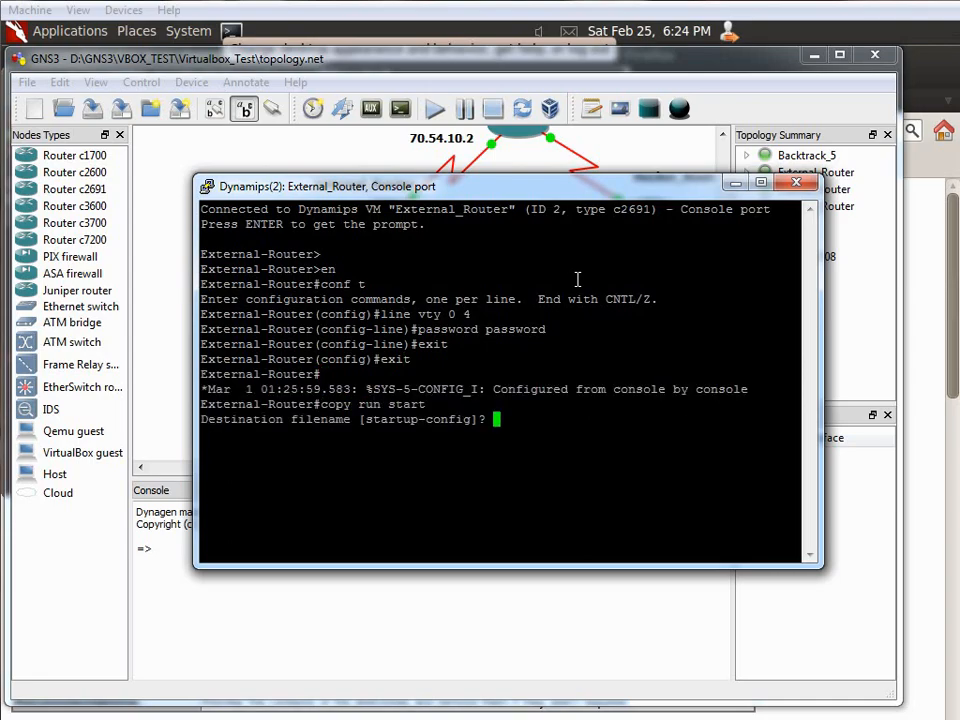
key("enter")
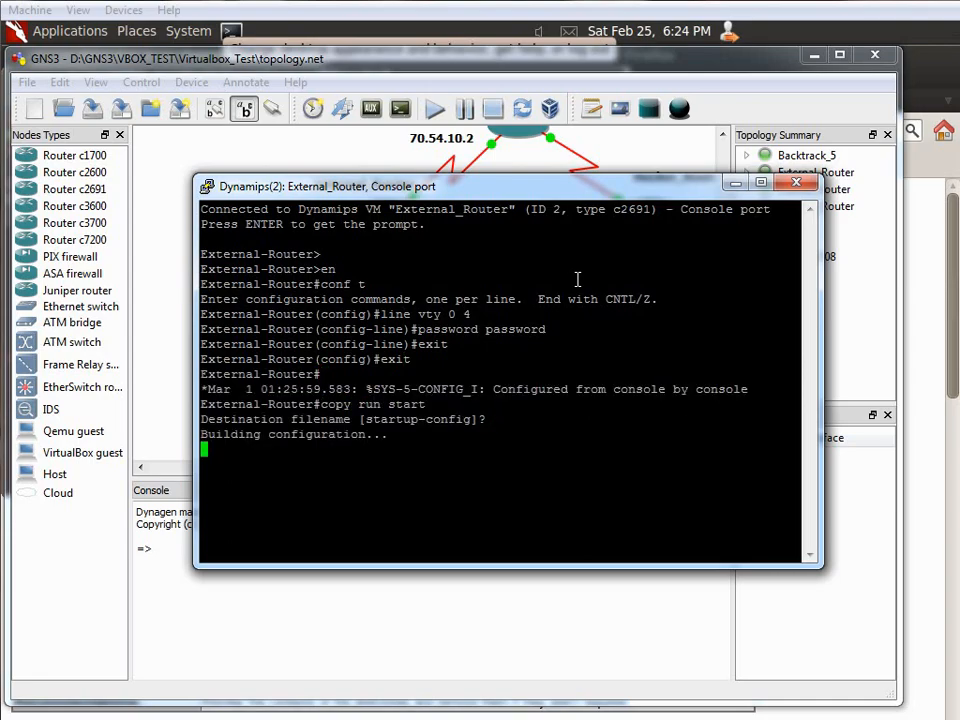
left_click(796, 182)
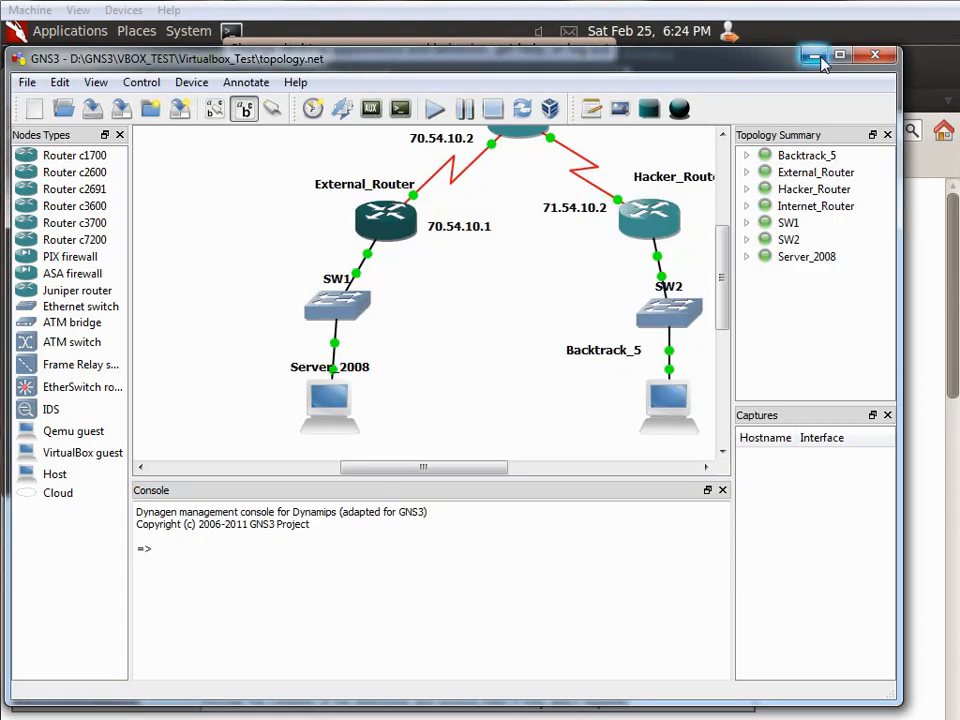
Step: Back in the terminal, list the folder and view the passwords wordlist in nano
left_click(812, 56)
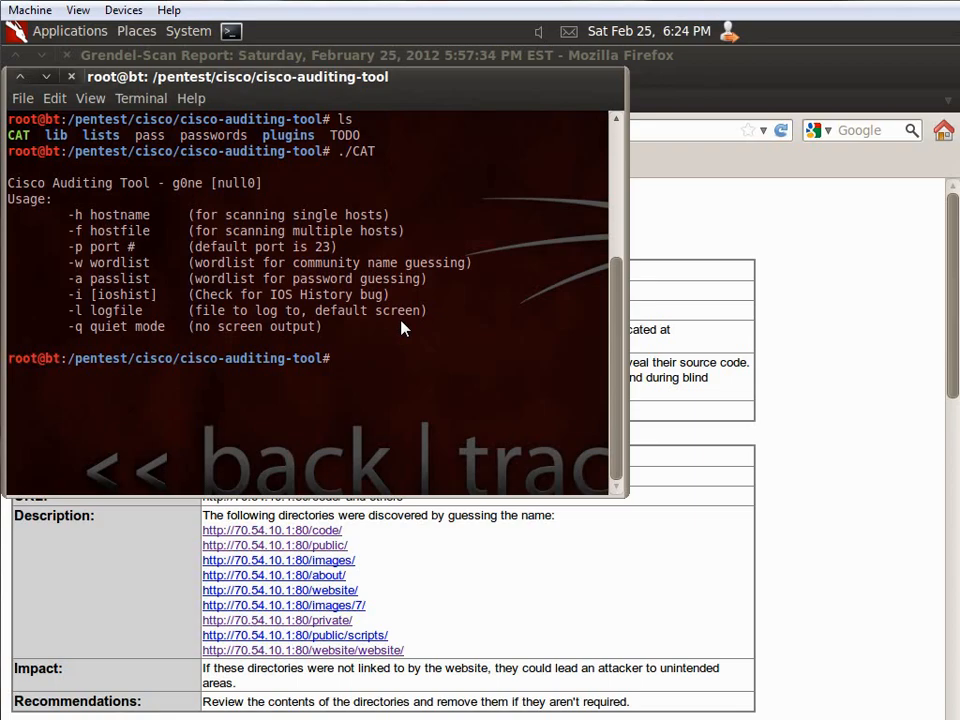
type("ls")
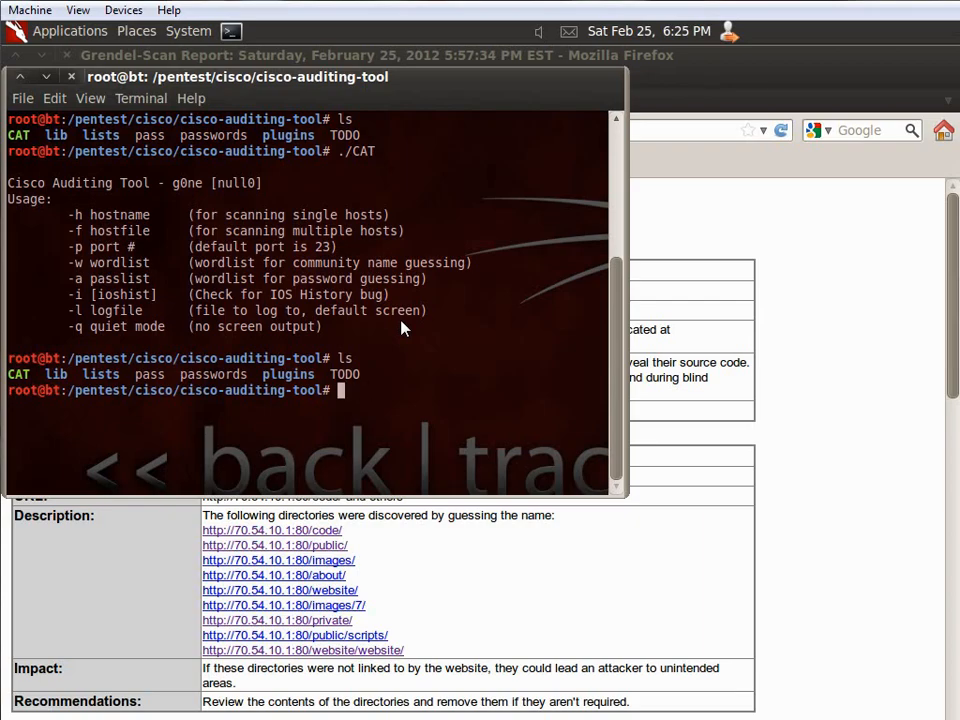
type("nano")
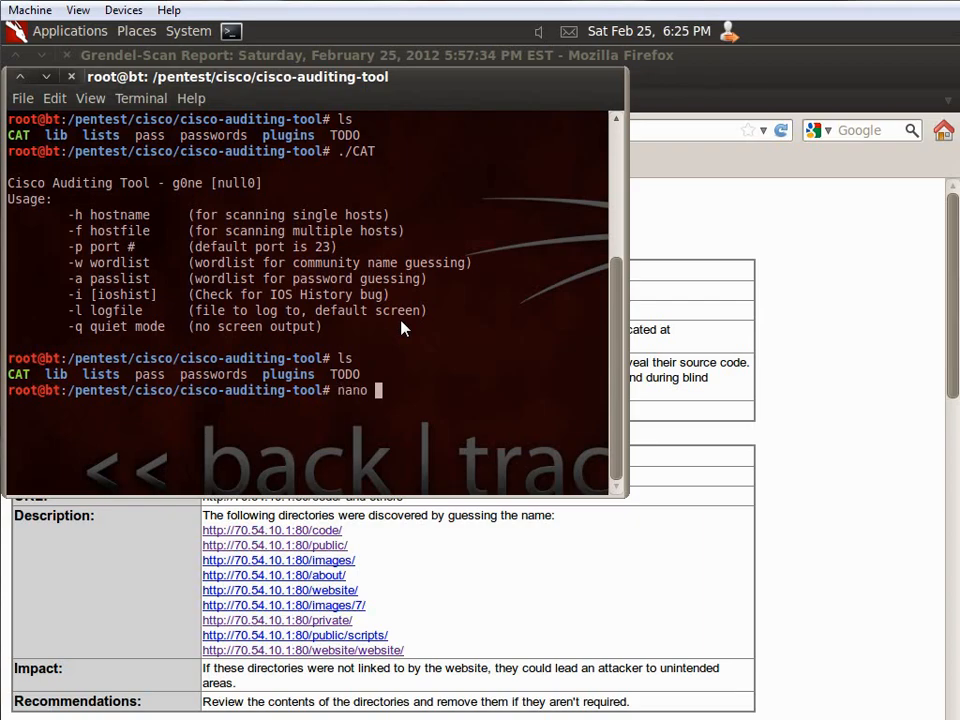
type("passwords")
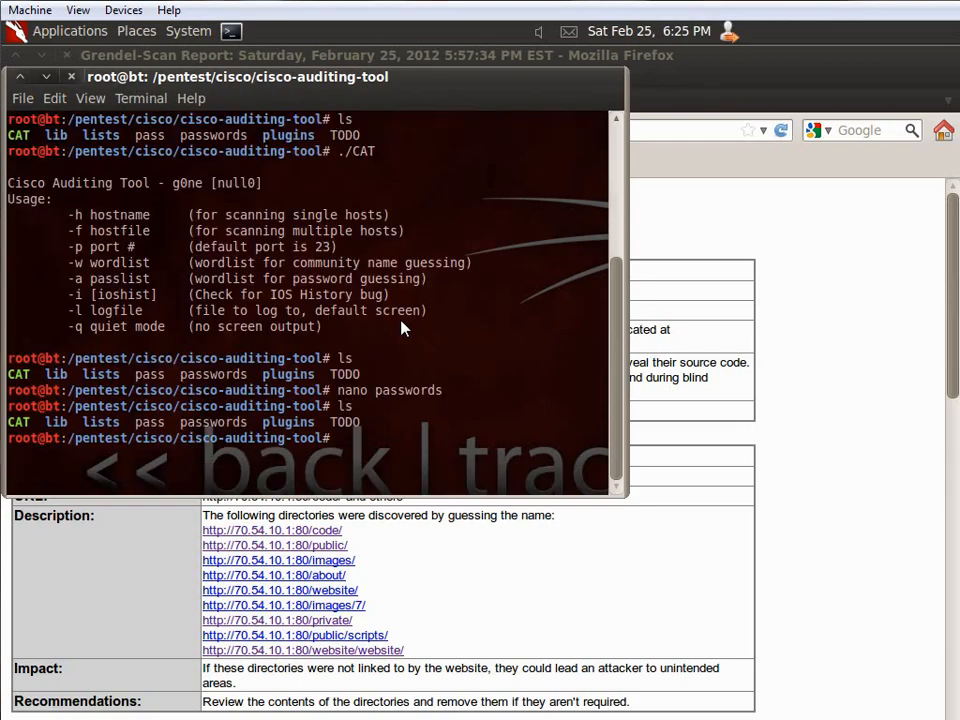
Step: Compose the audit command ./CAT -h 70.54.10.1 -a passwords
type("./CAT")
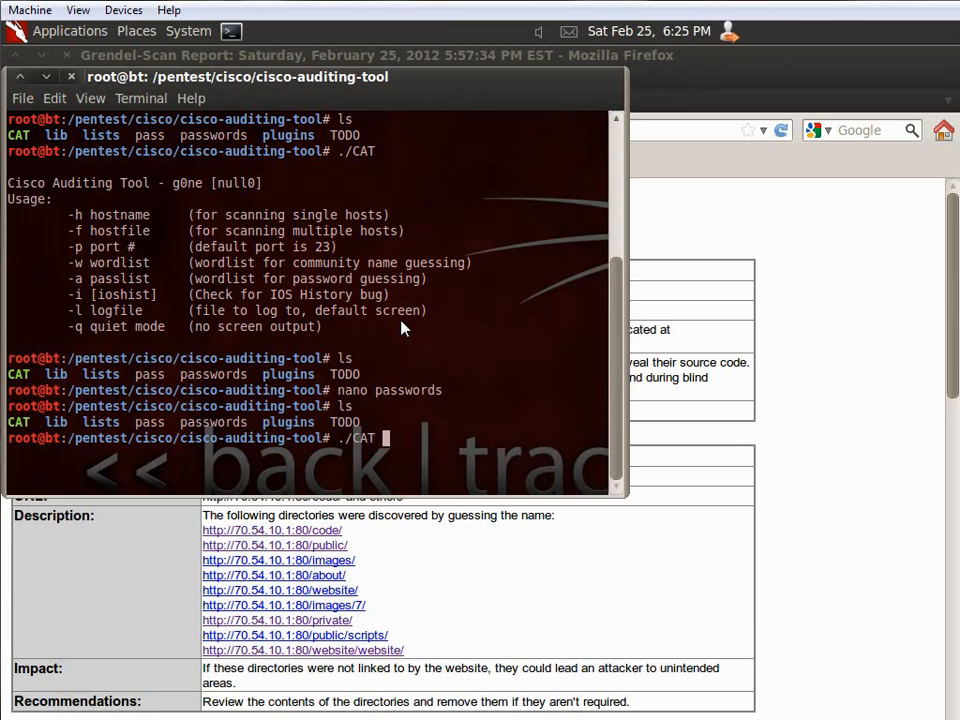
type("-h")
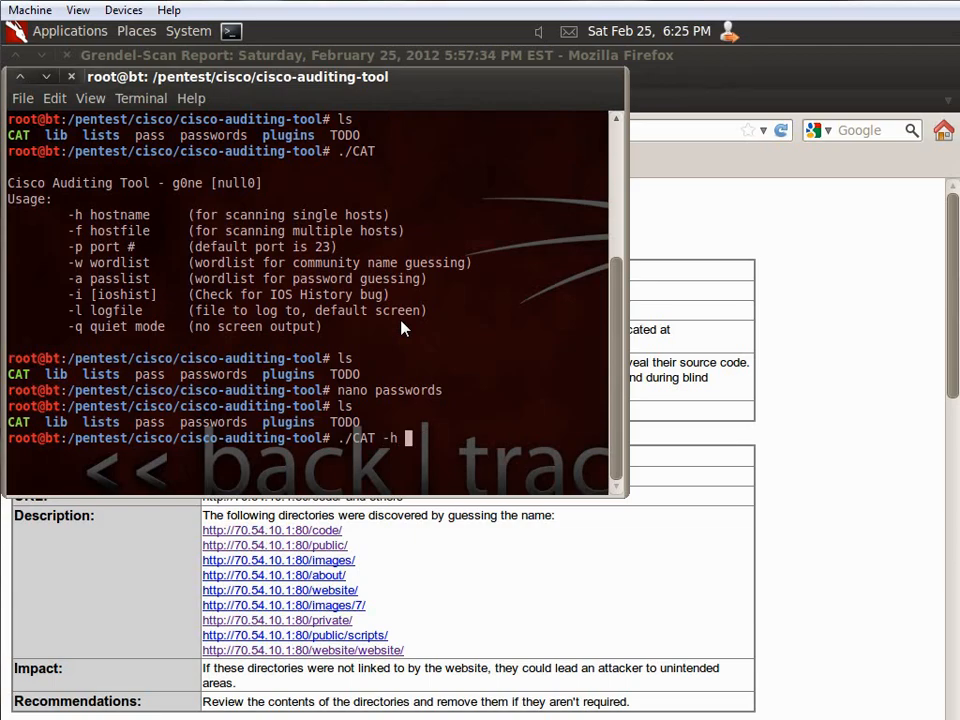
type("70.54.10.1")
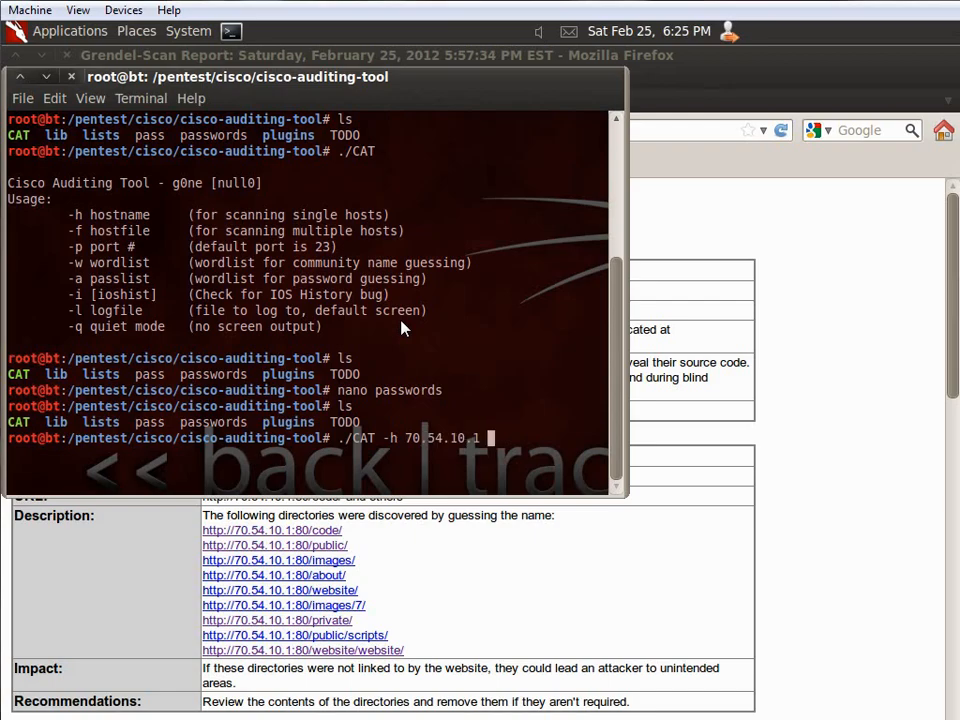
type("-a")
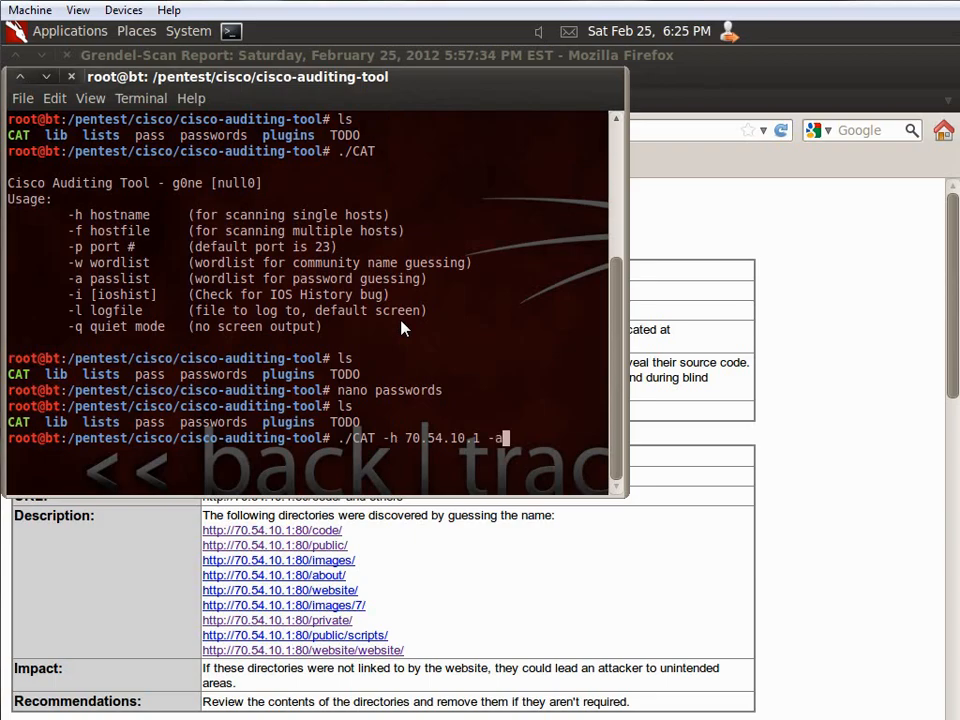
type("passwords")
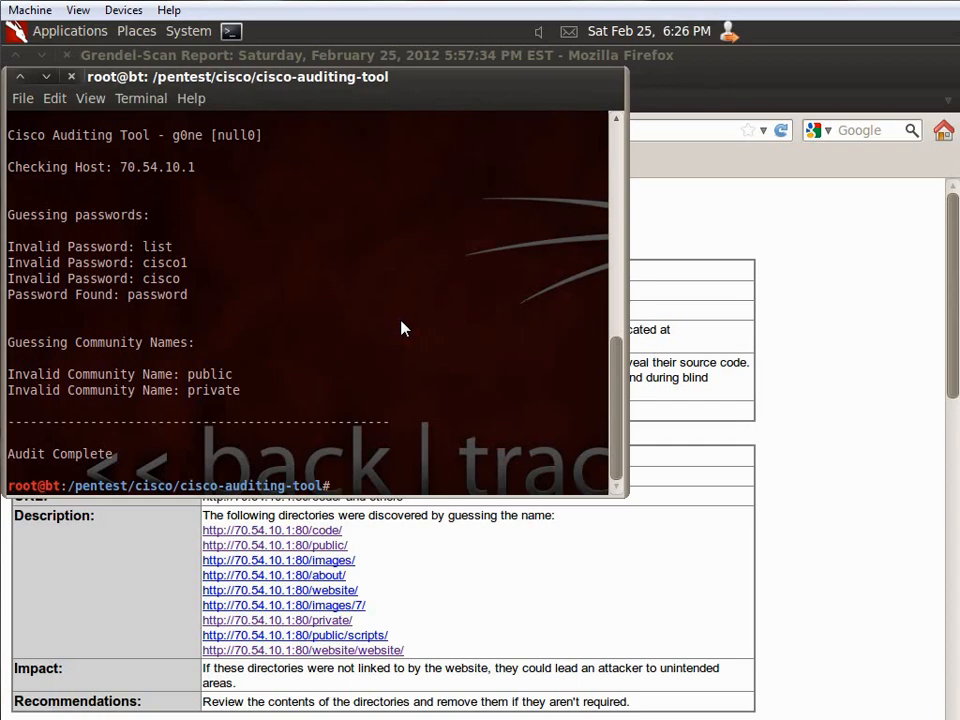
type("ls")
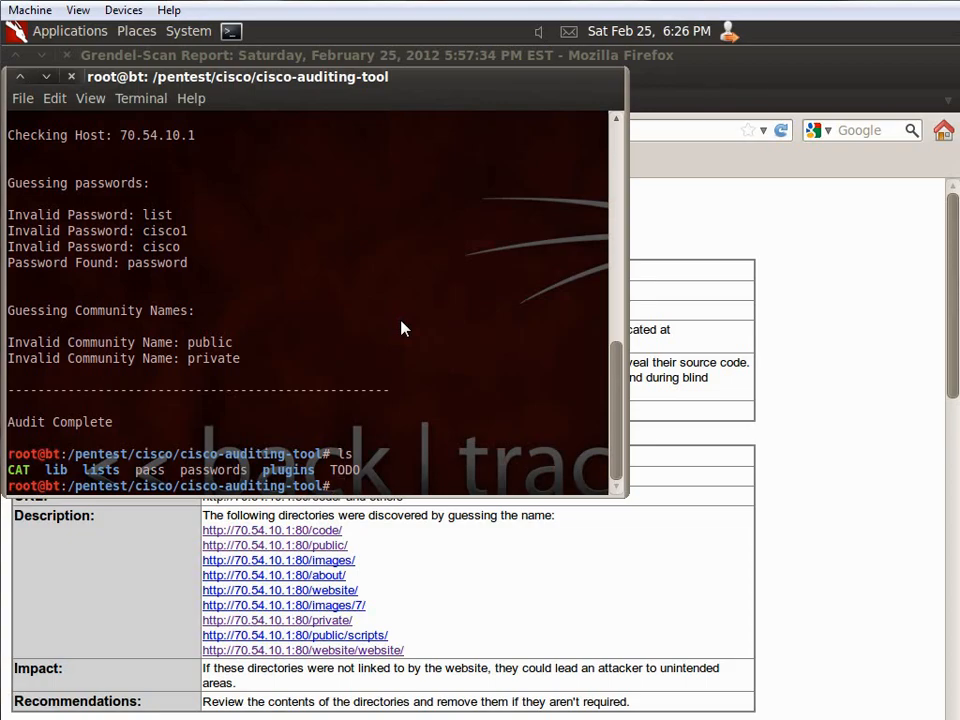
Step: Run ./CAT with no arguments to show its usage options, then view the pass wordlist in nano
type("./C")
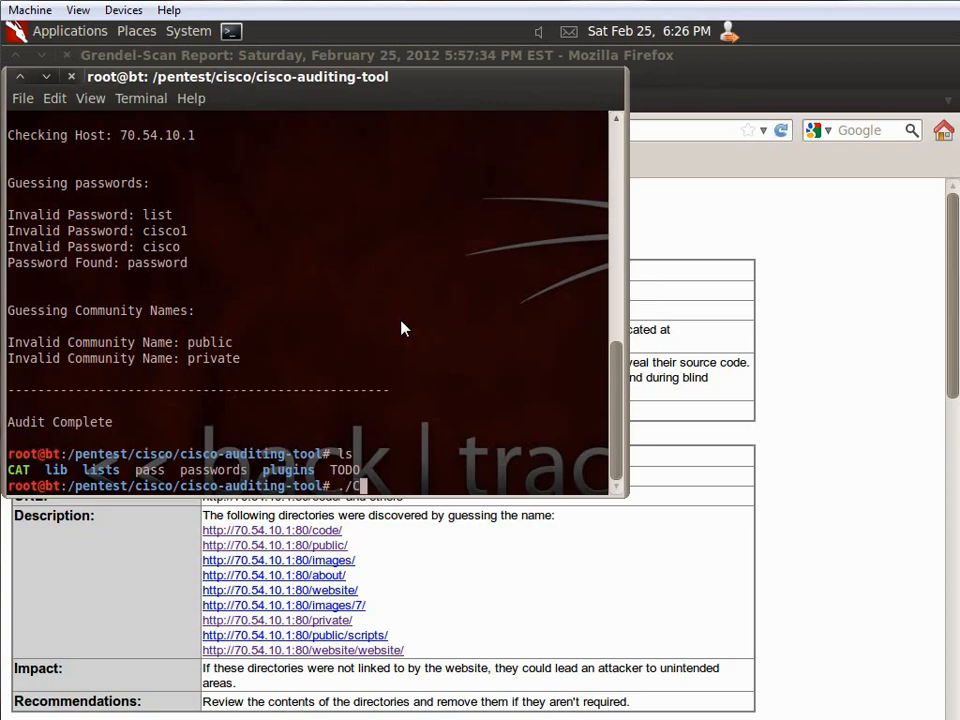
key("Return")
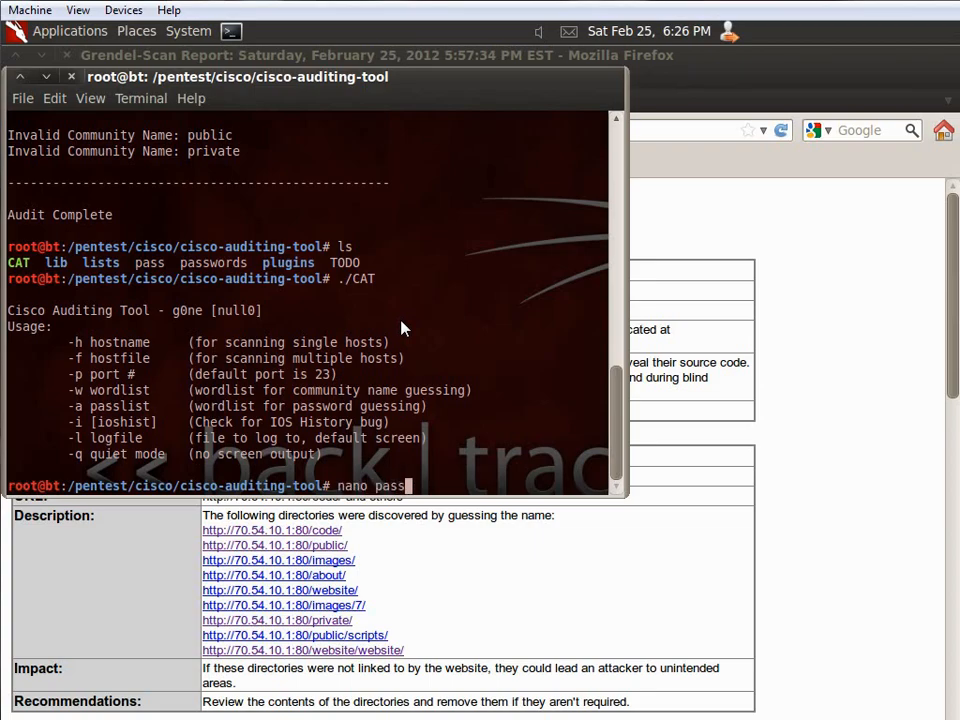
key("Return")
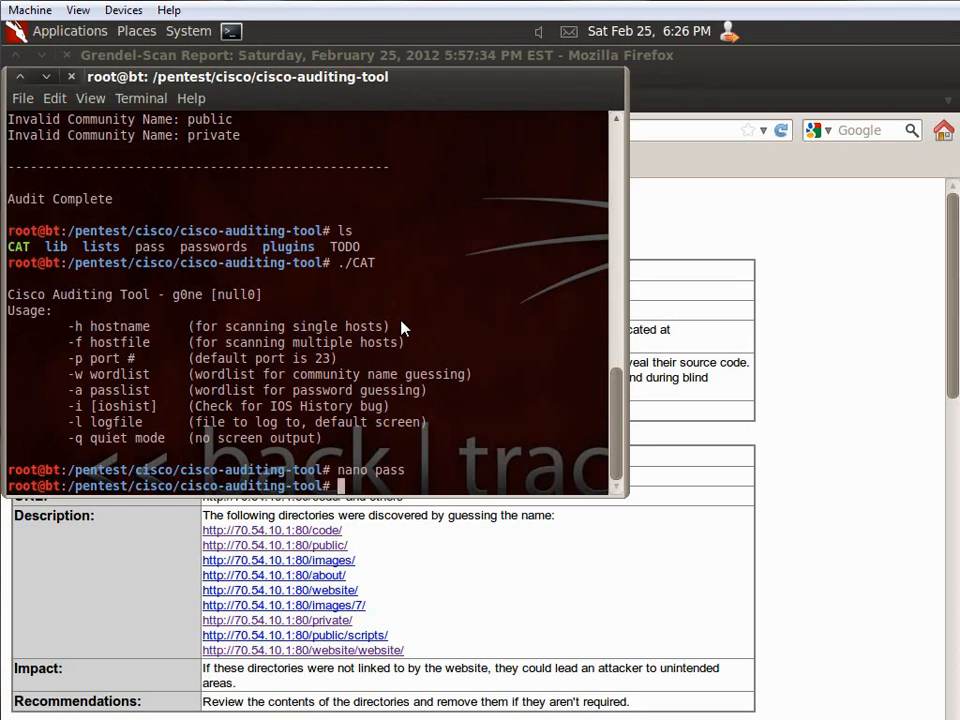
Step: Telnet to External-Router at 70.54.10.1 with the found password, try en, then exit the session
type("teln")
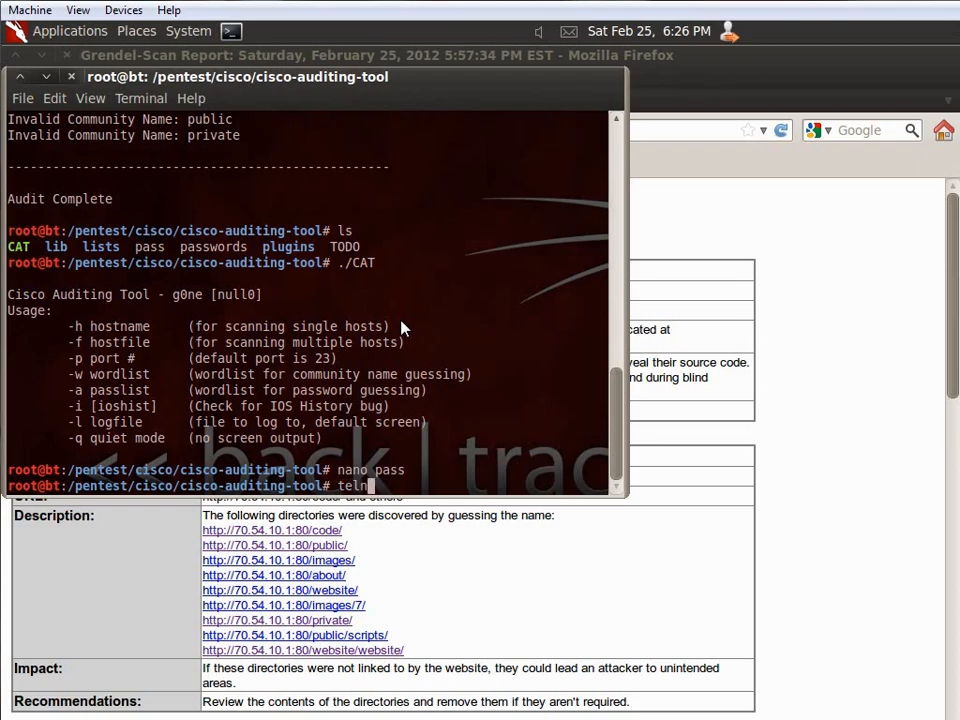
type("t")
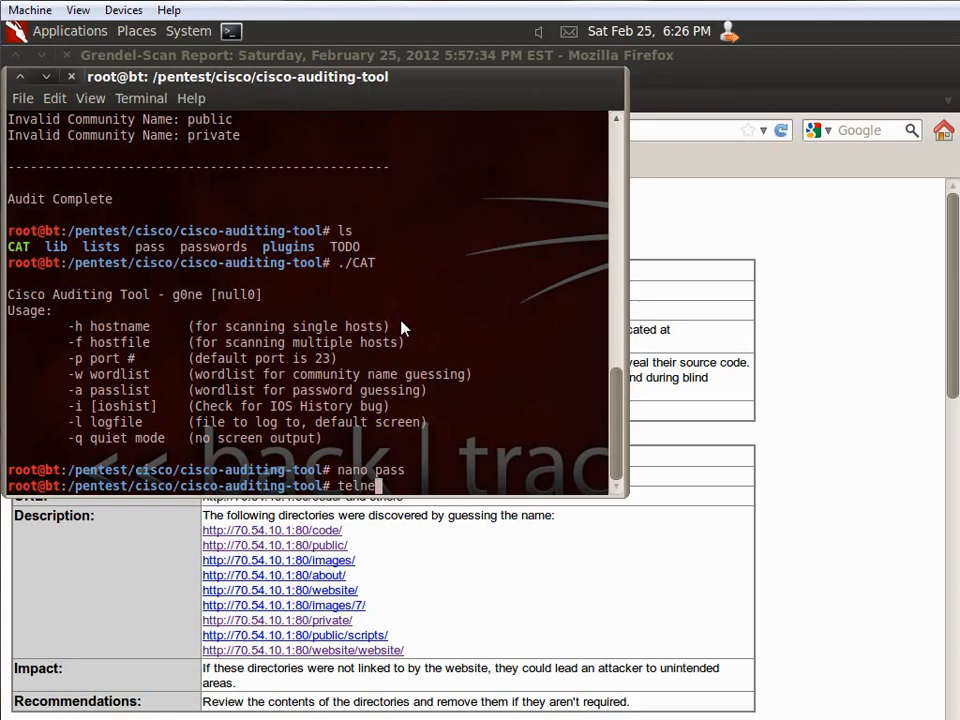
type("t")
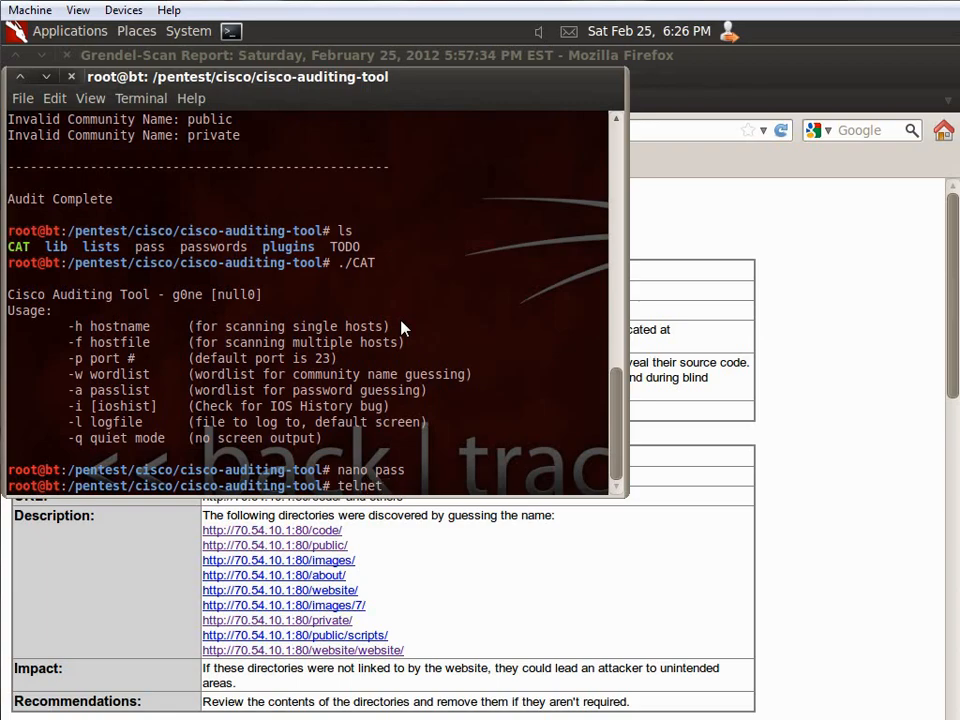
type("70.54.10.1")
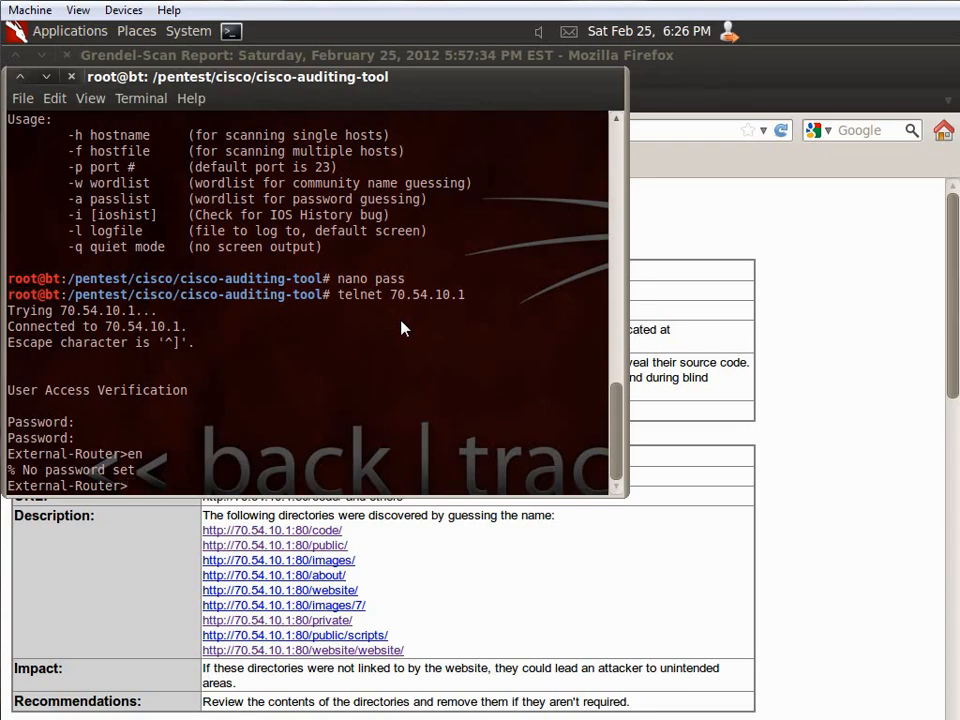
type("exit")
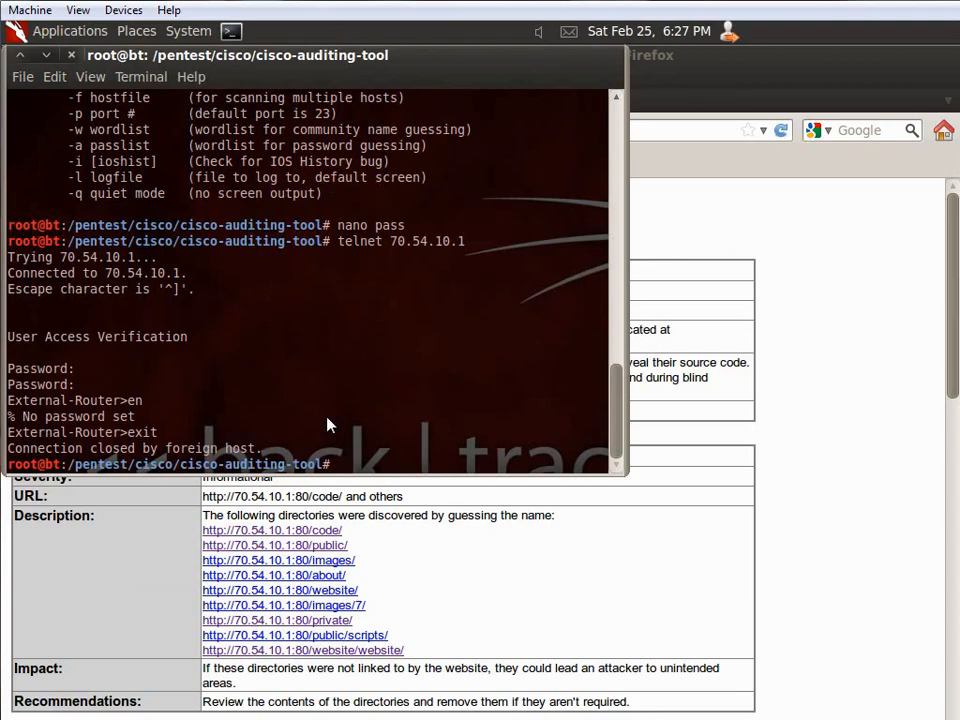
mouse_move(144, 296)
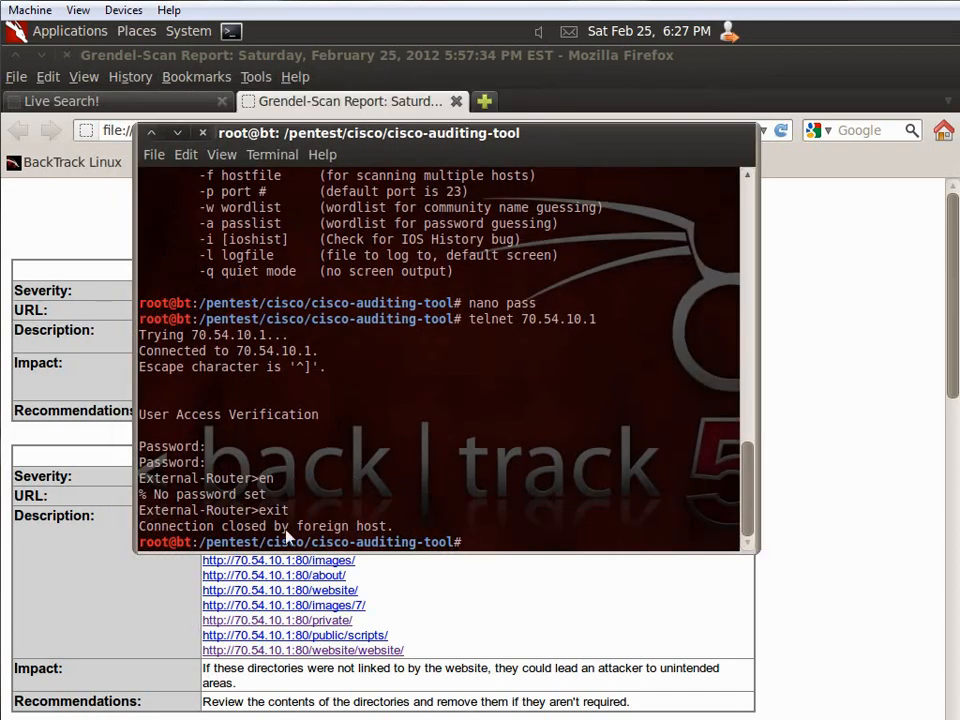
mouse_move(194, 568)
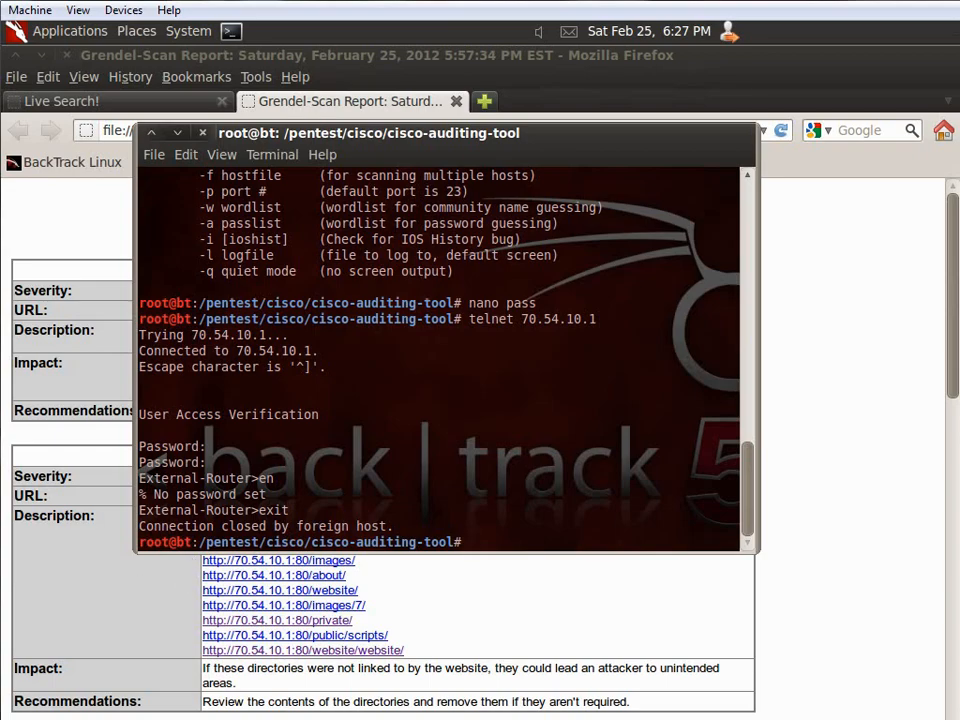
mouse_move(486, 218)
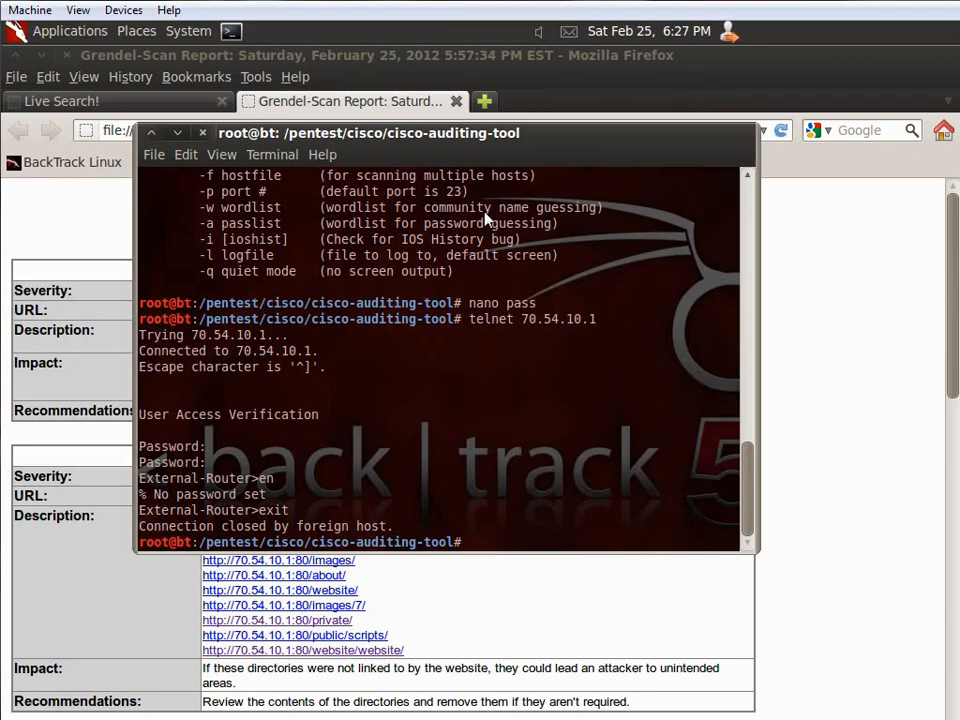